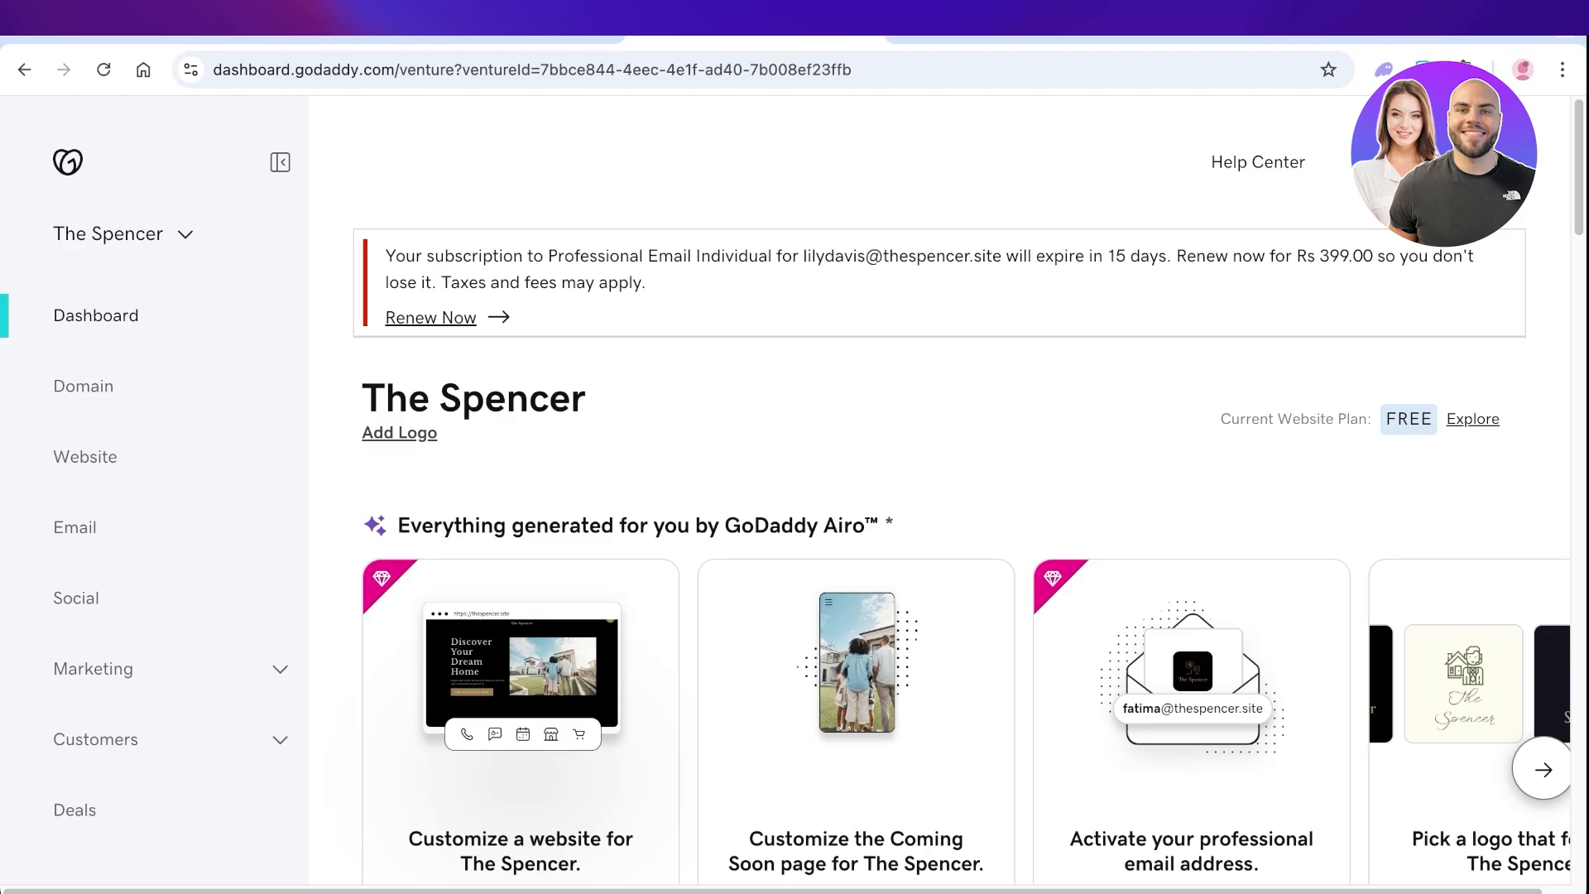
View the Shopify store's General settings, then return to the GoDaddy dashboard for lilydavis.site.
left_click(120, 234)
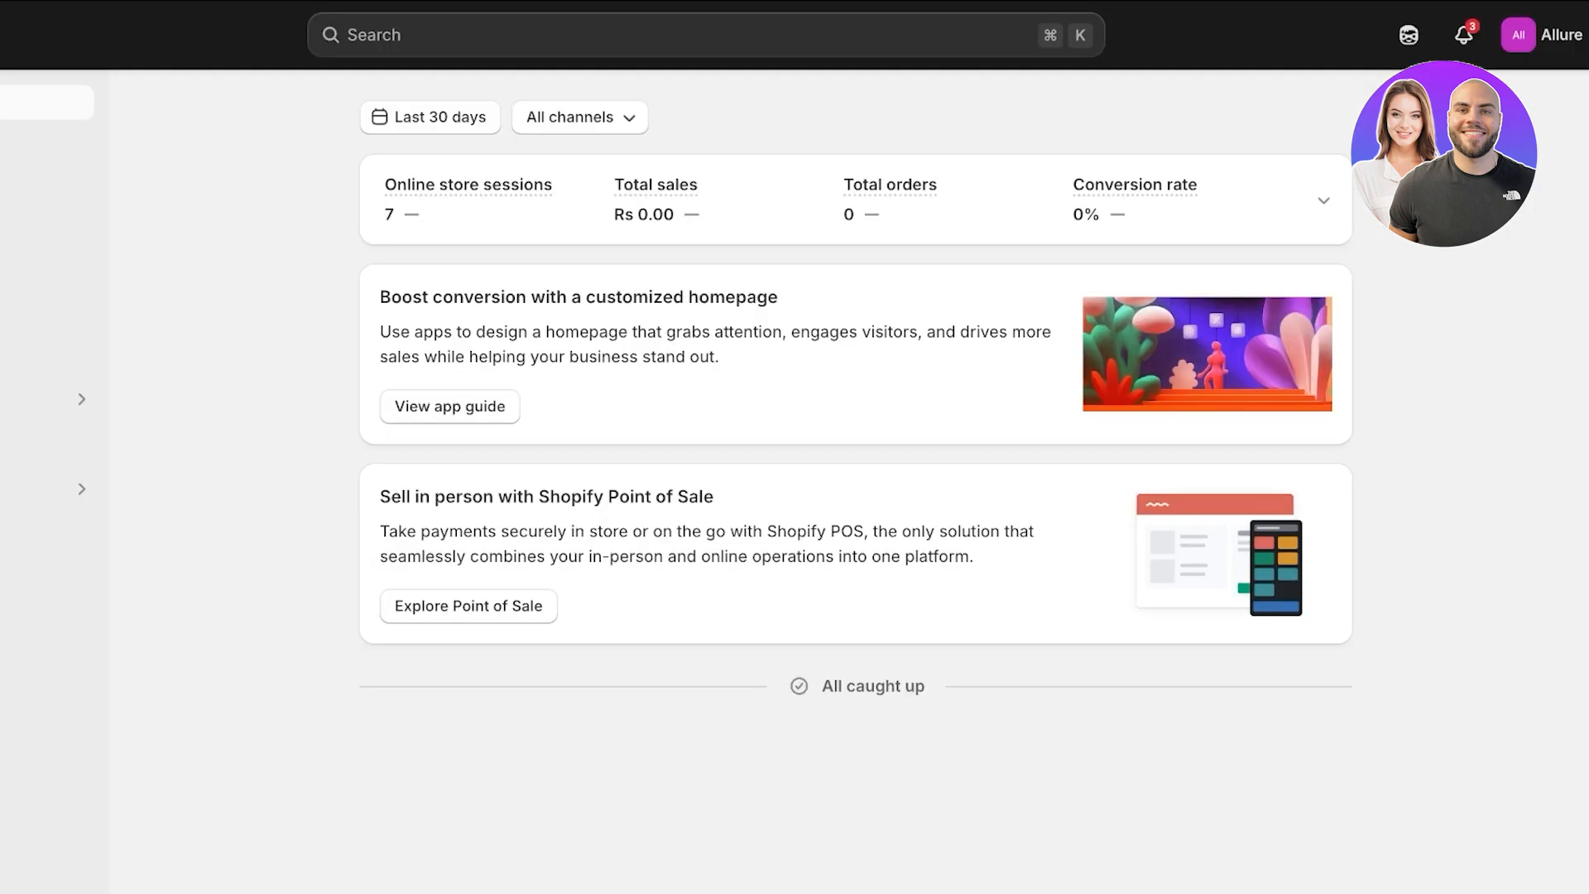
left_click(1539, 35)
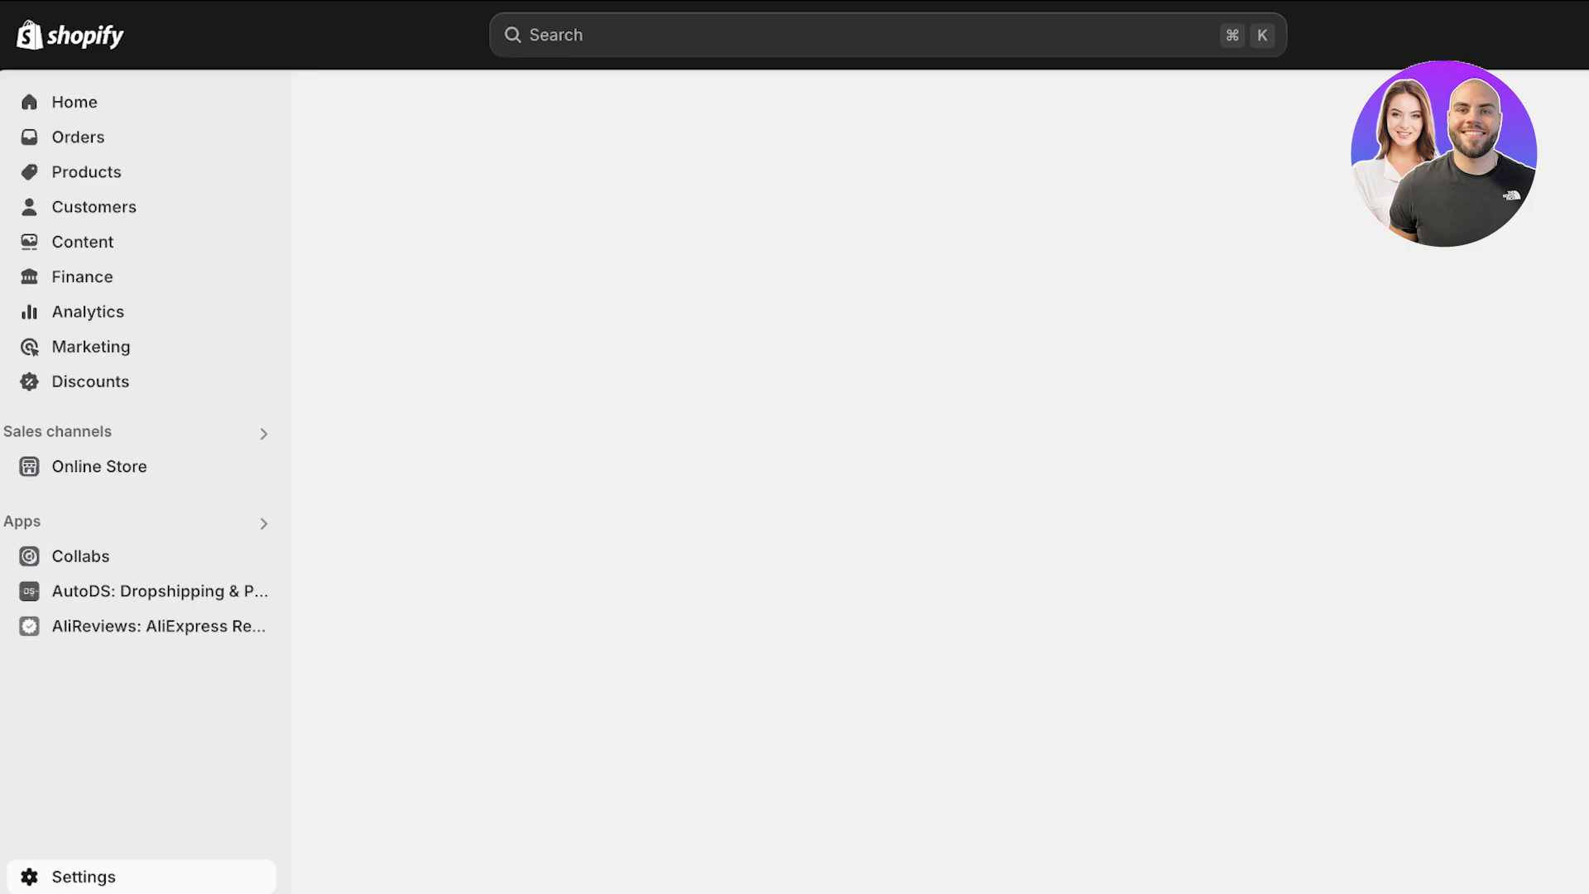
left_click(83, 876)
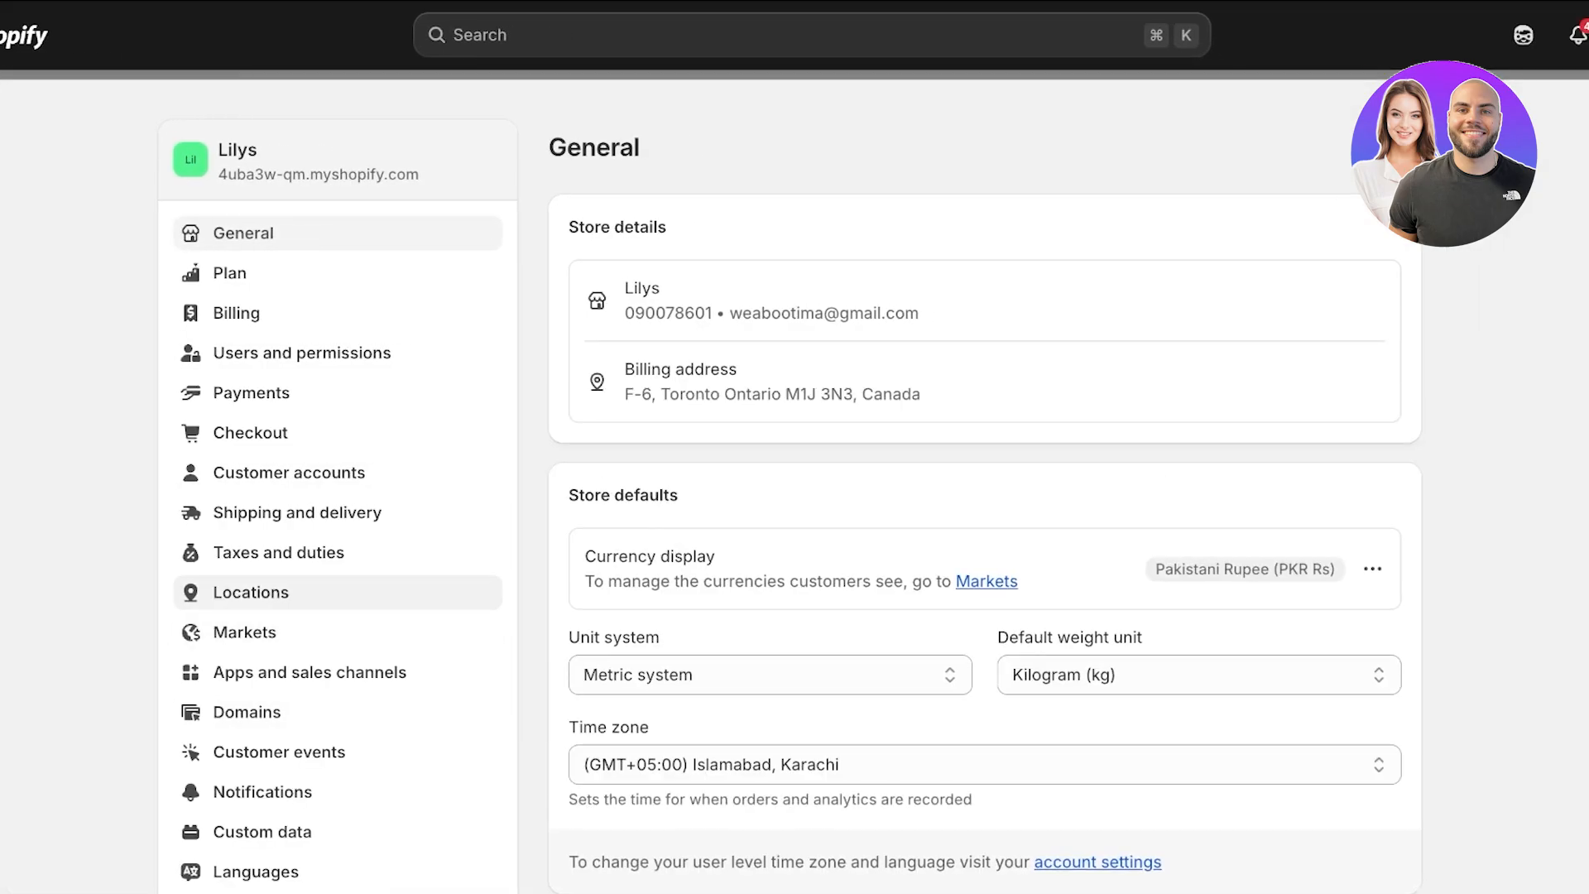
left_click(247, 712)
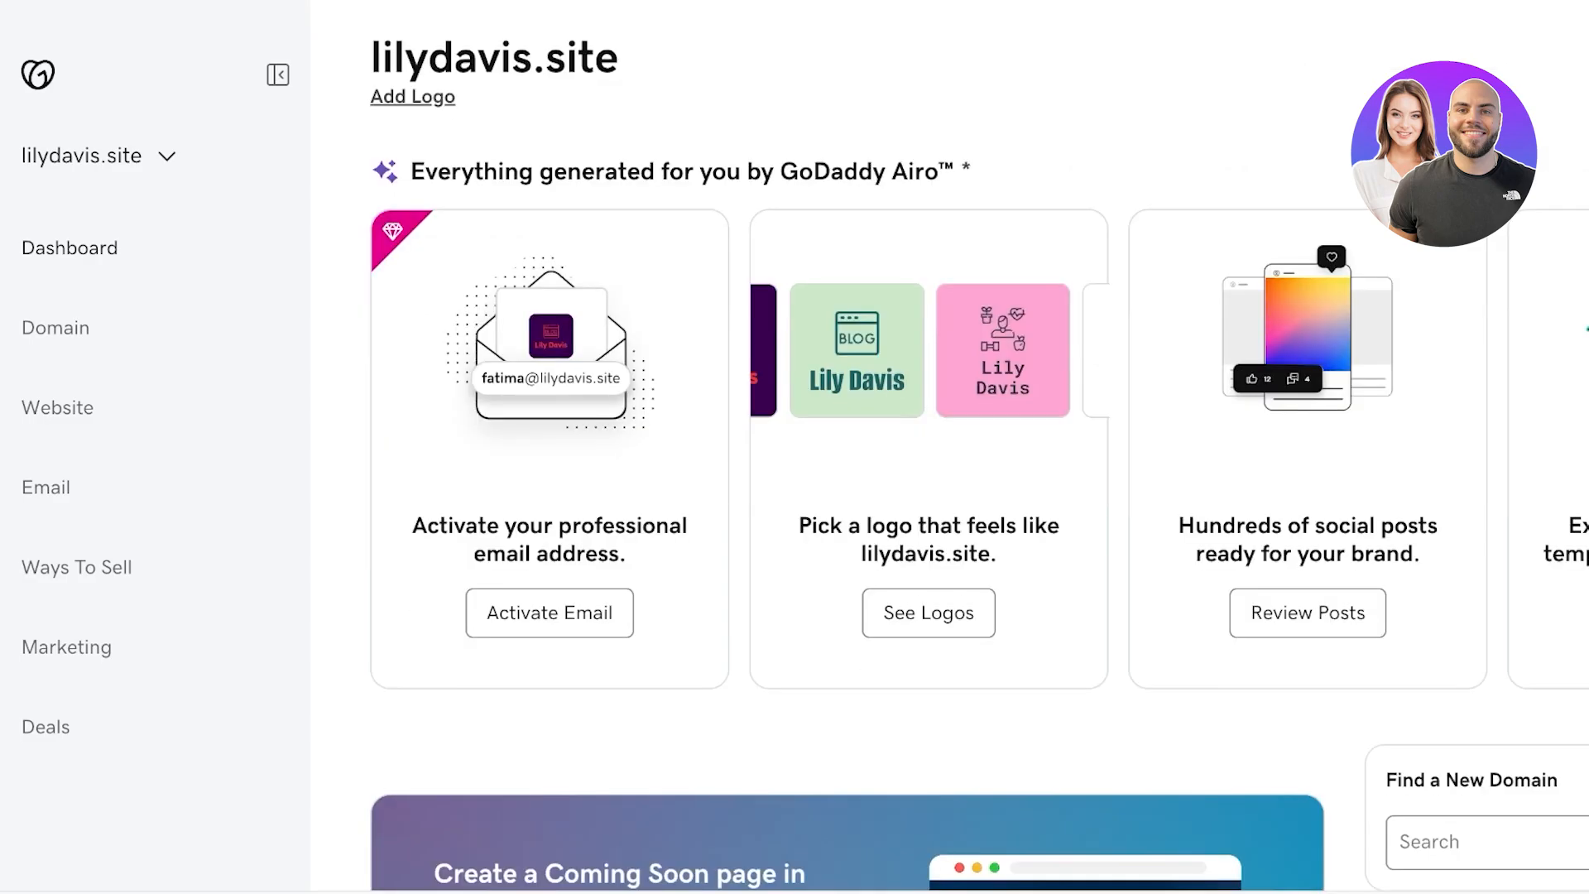
Reach the detailed domain settings page for lilydavis.site from its overview.
left_click(55, 327)
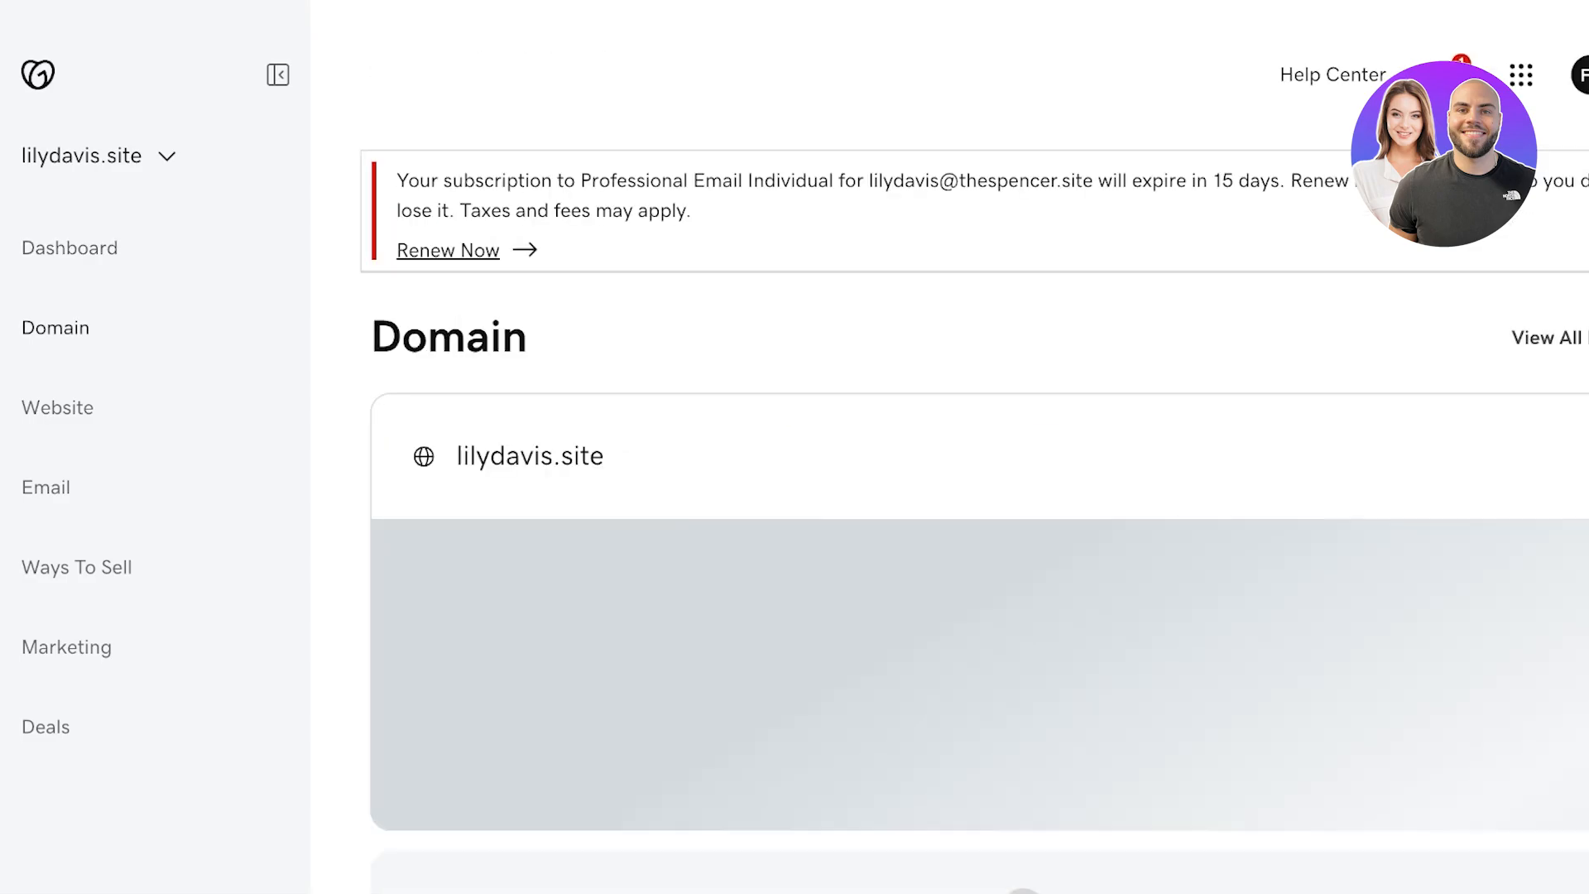
scroll("down", 3)
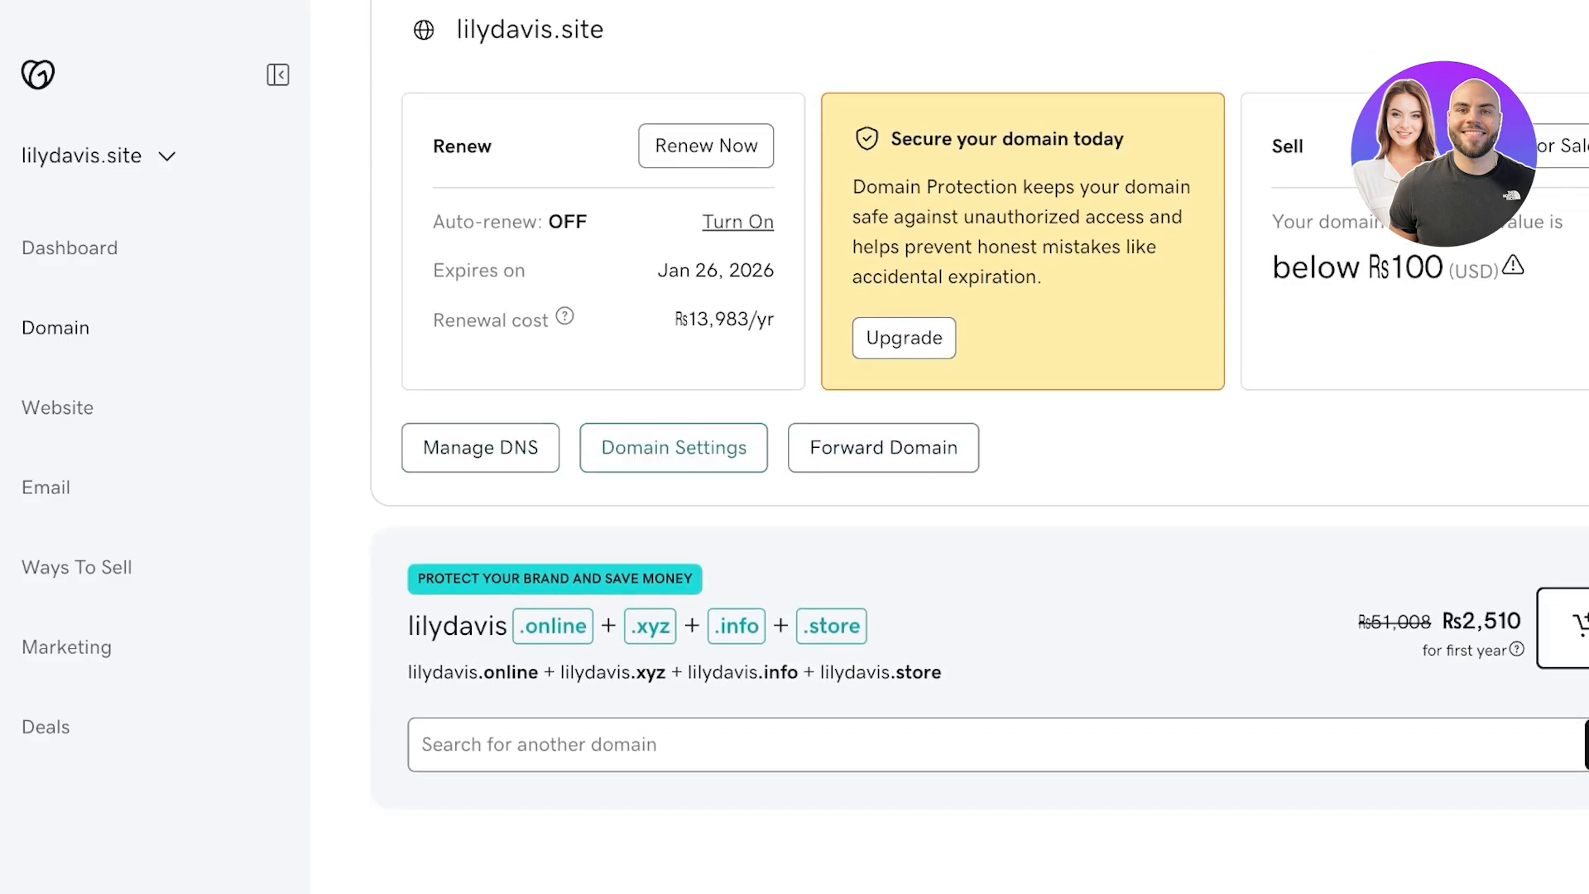
left_click(672, 447)
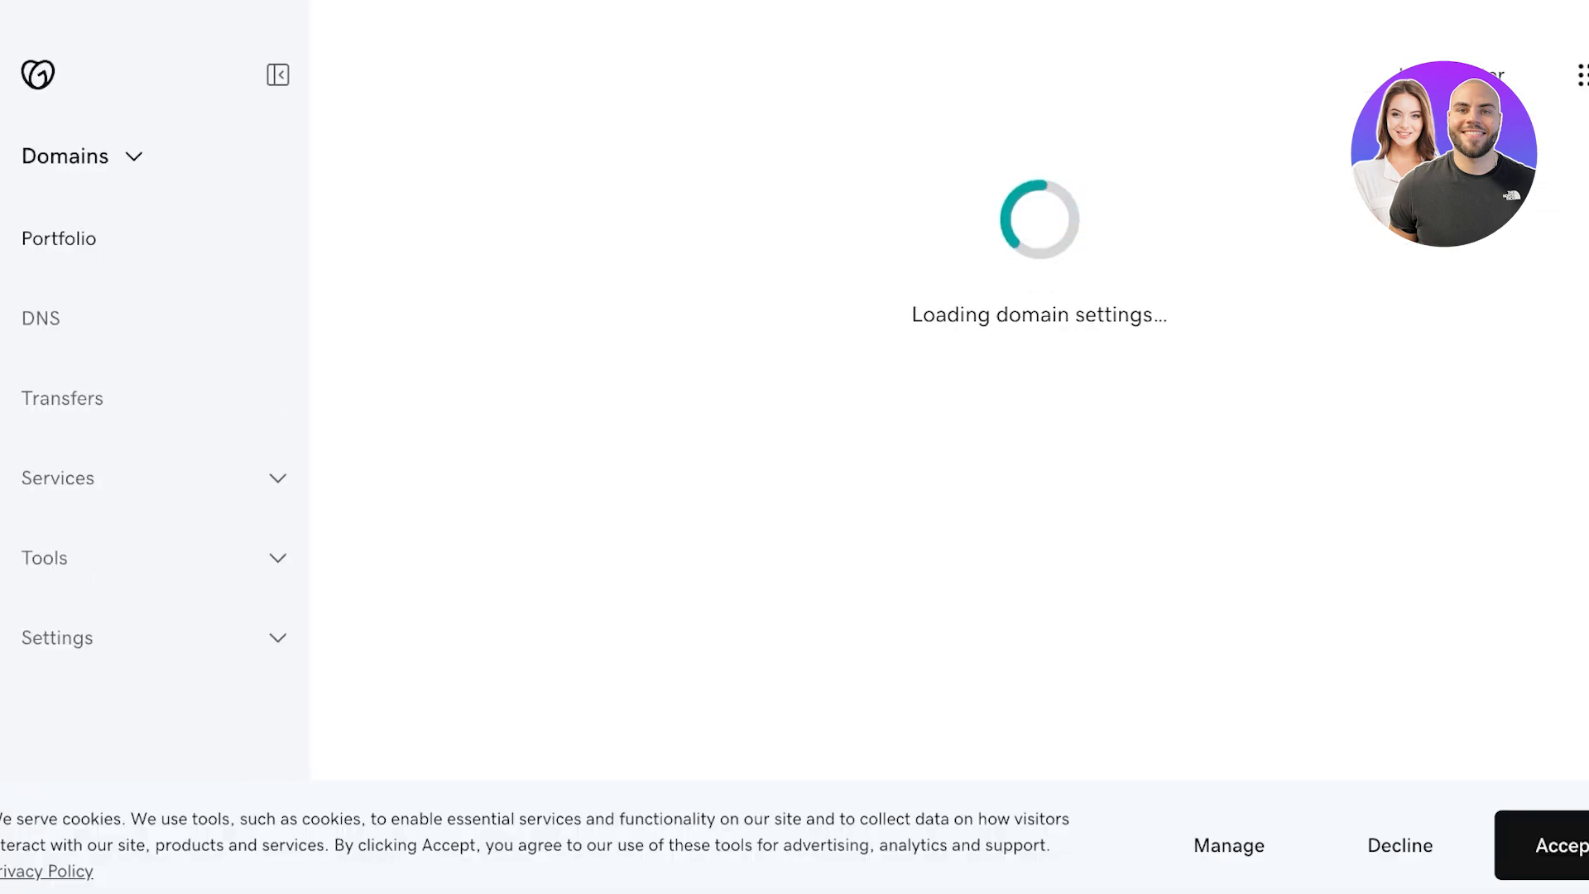
left_click(278, 74)
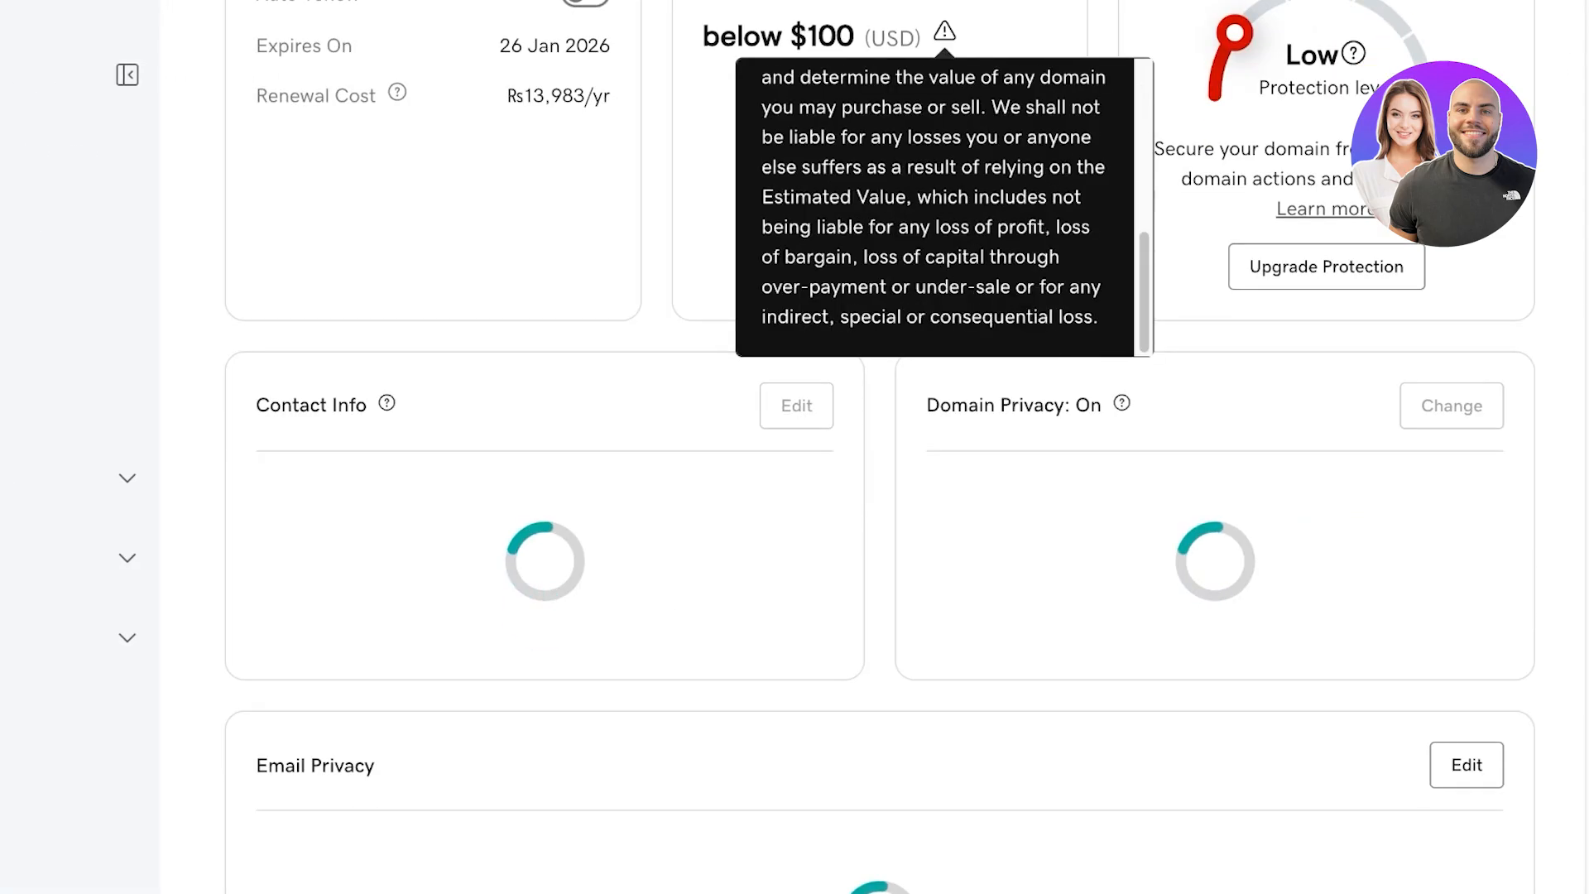
Expand the sidebar account Settings and start a new Chrome tab to search 'reset godaddy domain'.
scroll("down", 3)
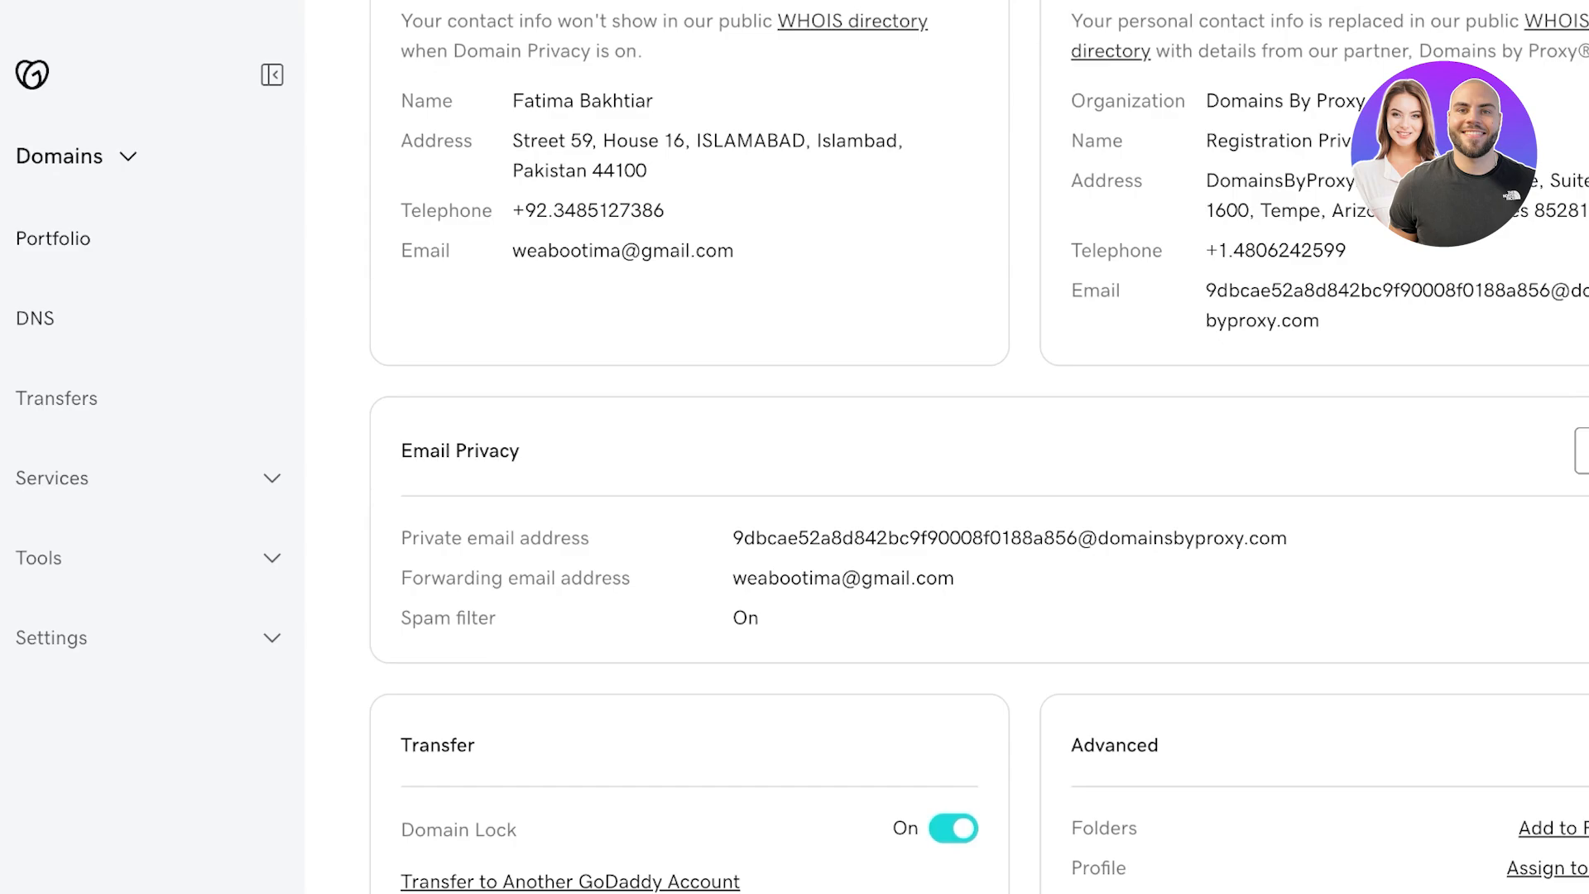
left_click(51, 637)
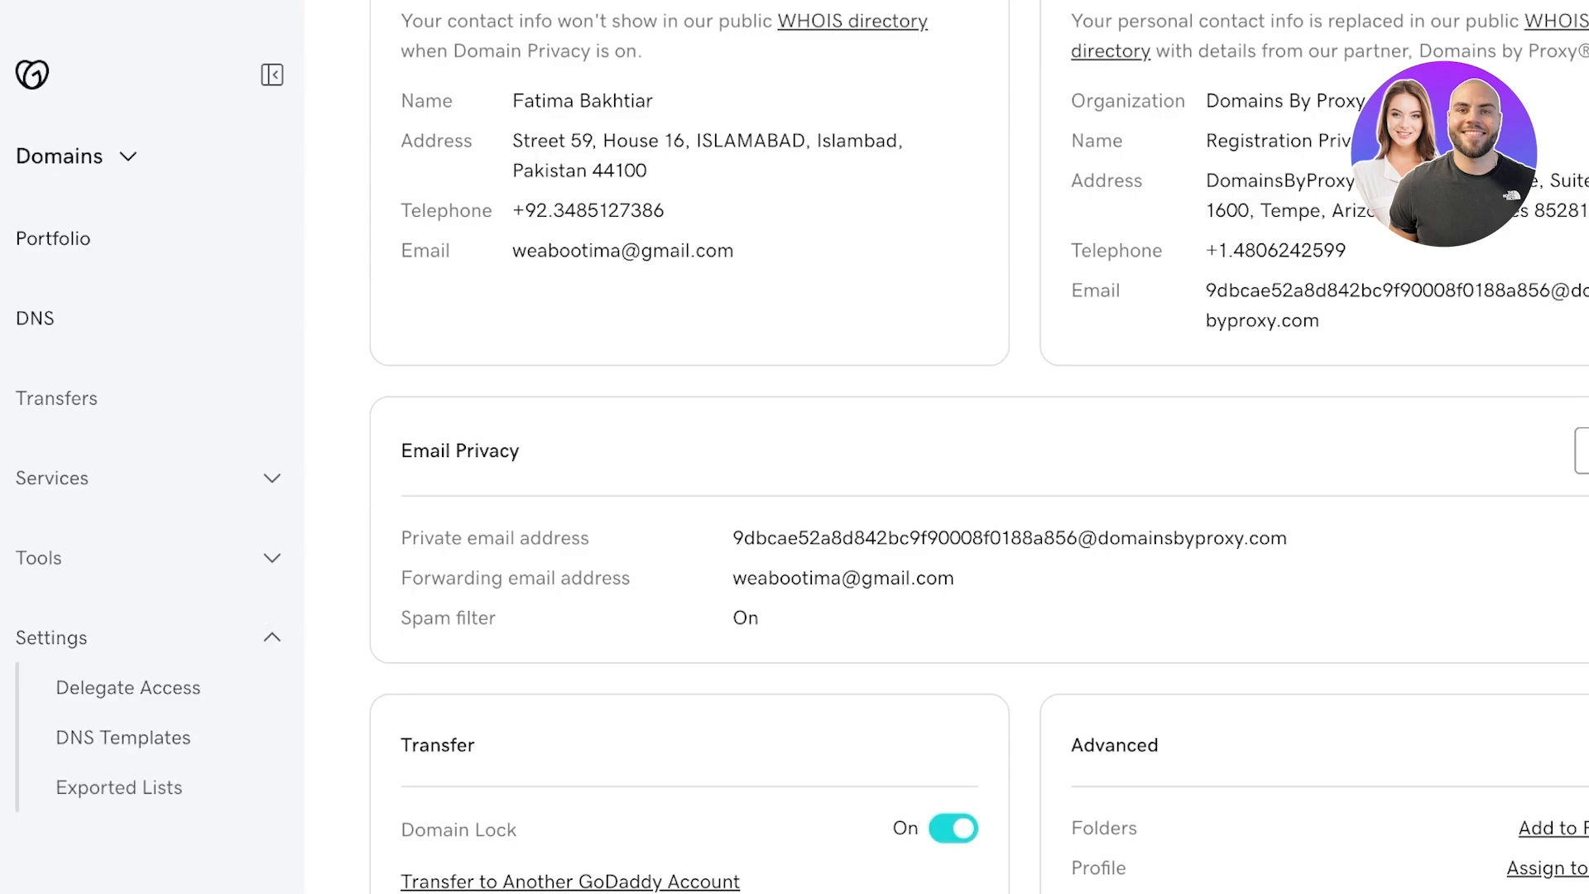
left_click(35, 318)
type("reset godad")
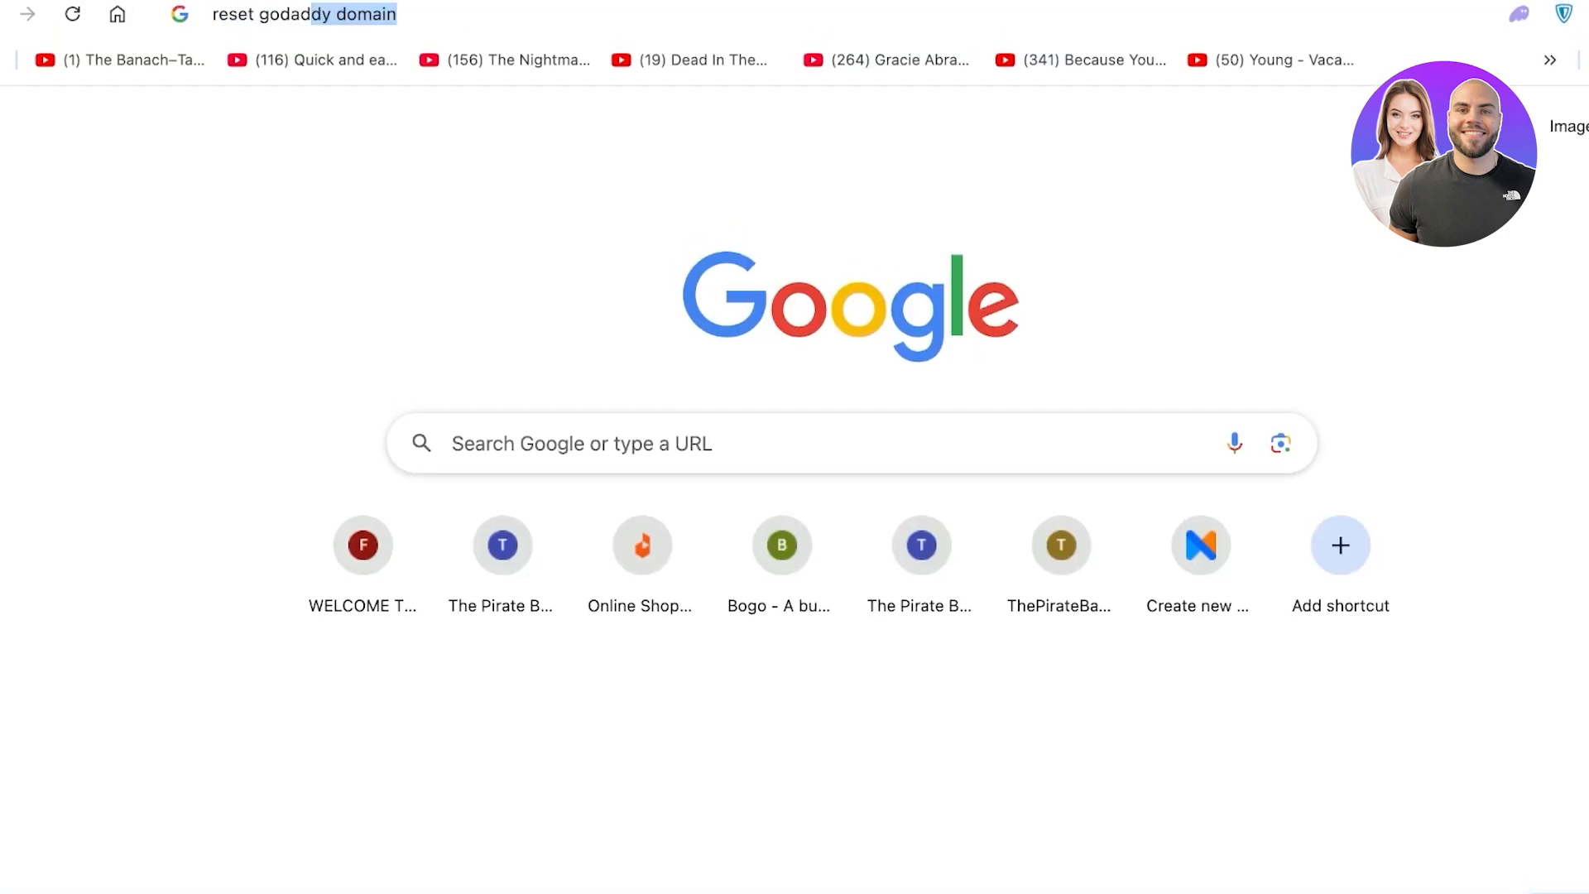
Run the Google search for resetting a GoDaddy domain and reach GoDaddy's DNS Management page.
key("Enter")
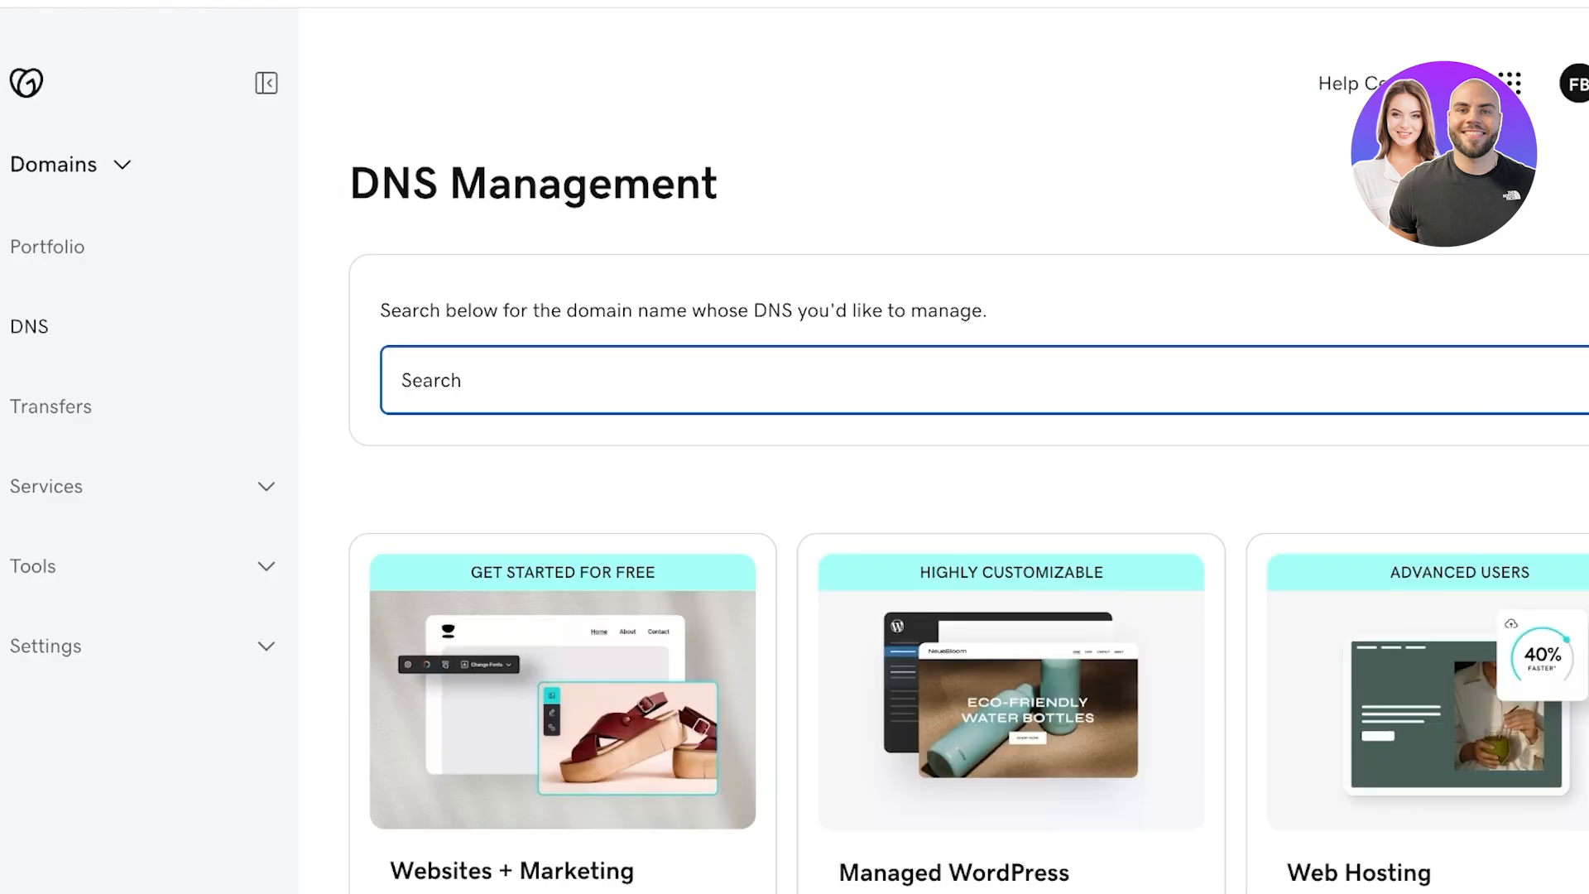
Manage DNS for lilydavis.site, view its Verify Domain Ownership dialog, then dismiss it.
left_click(265, 82)
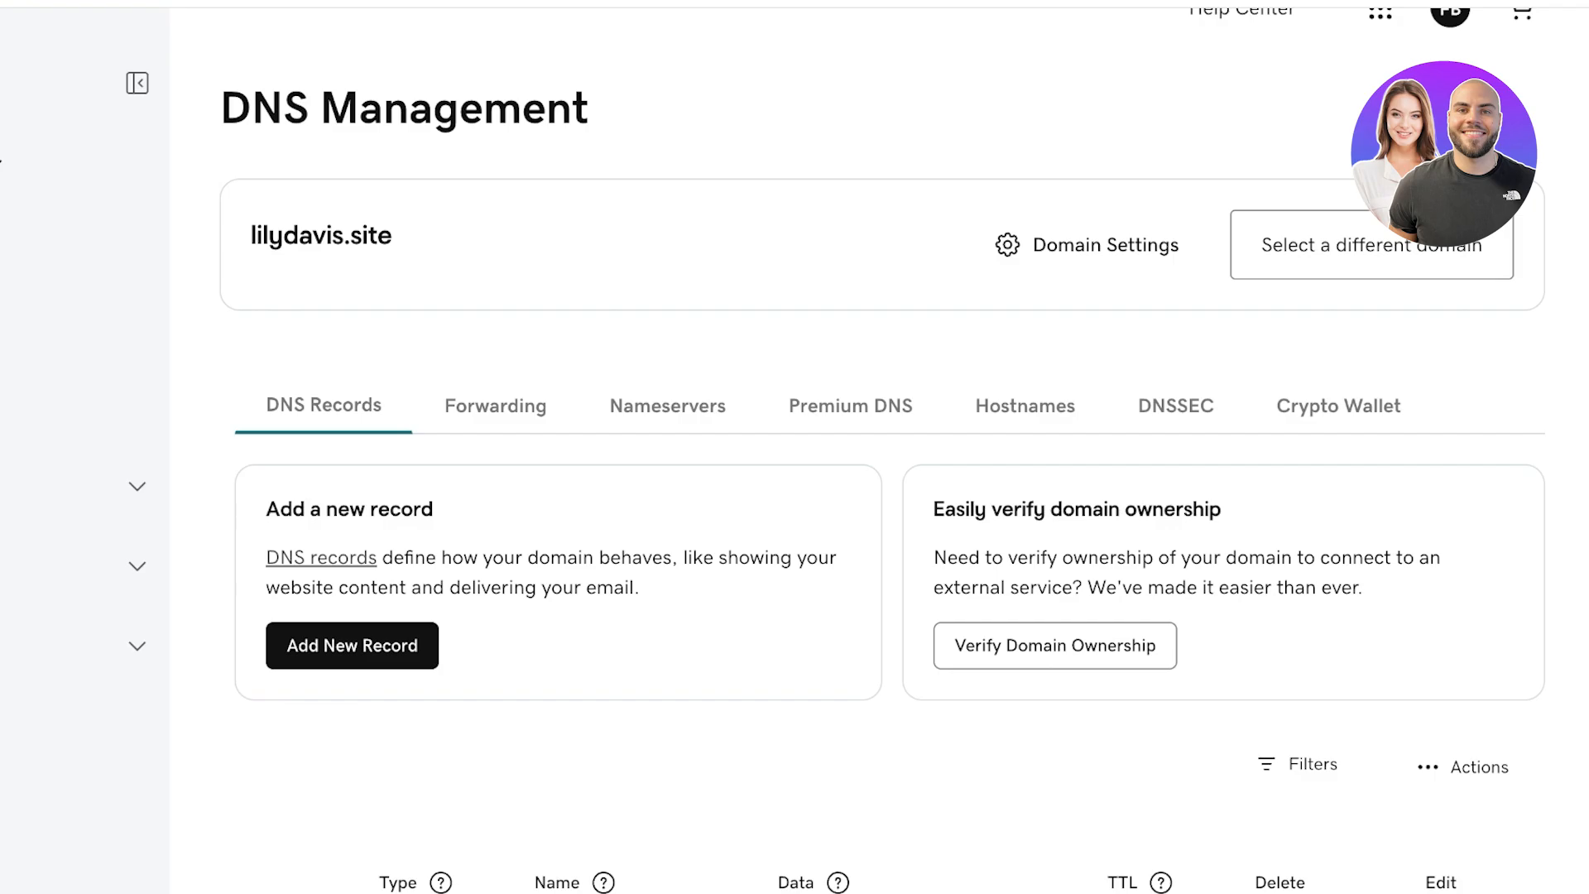
left_click(1054, 646)
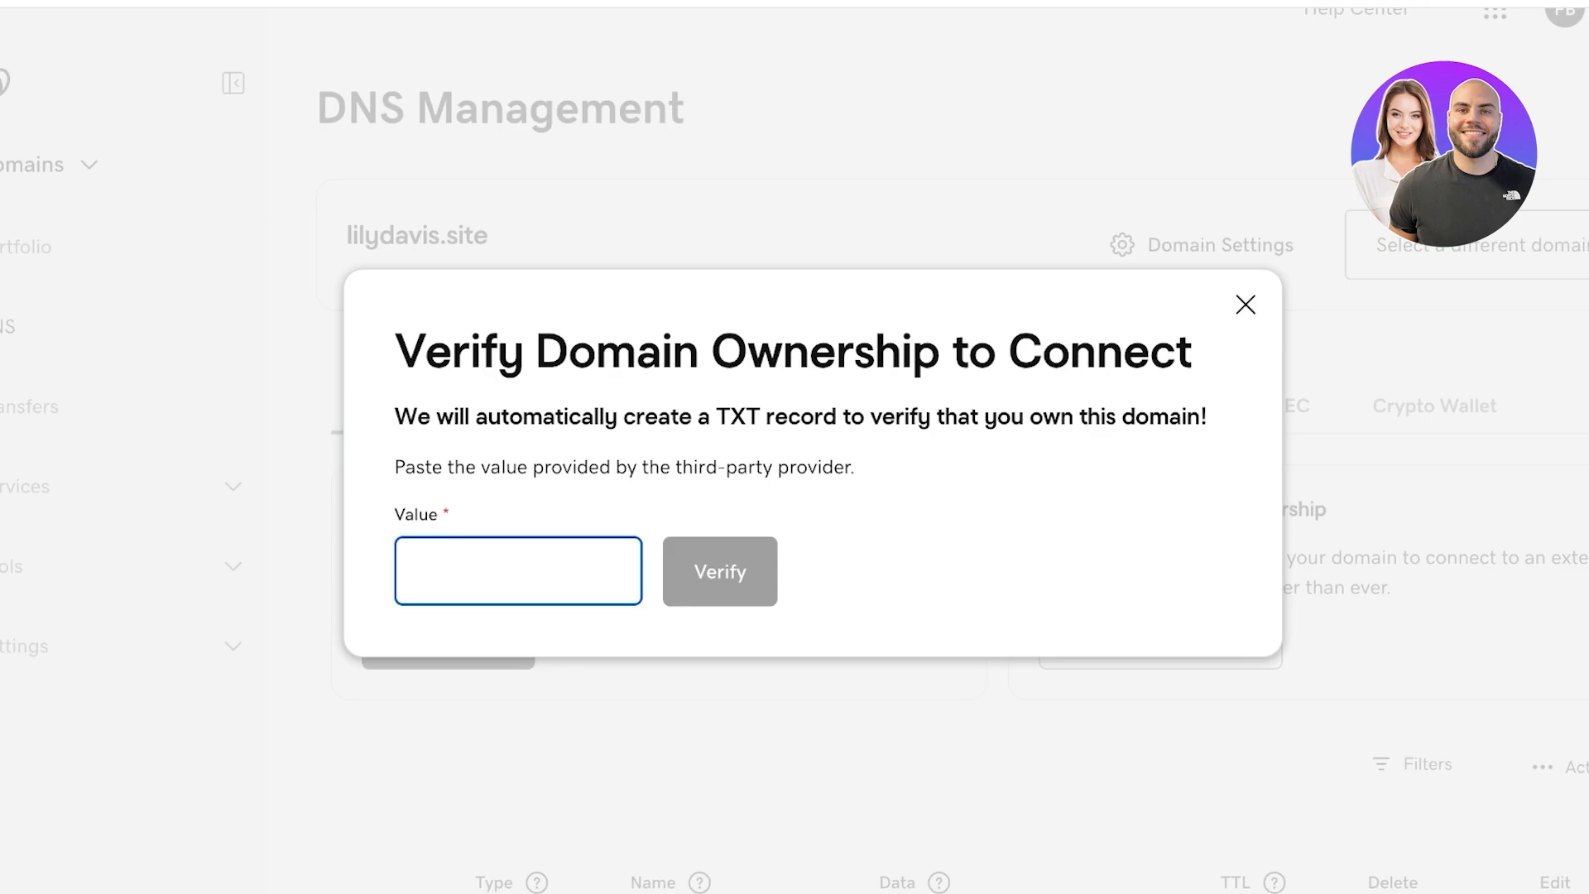
left_click(1245, 304)
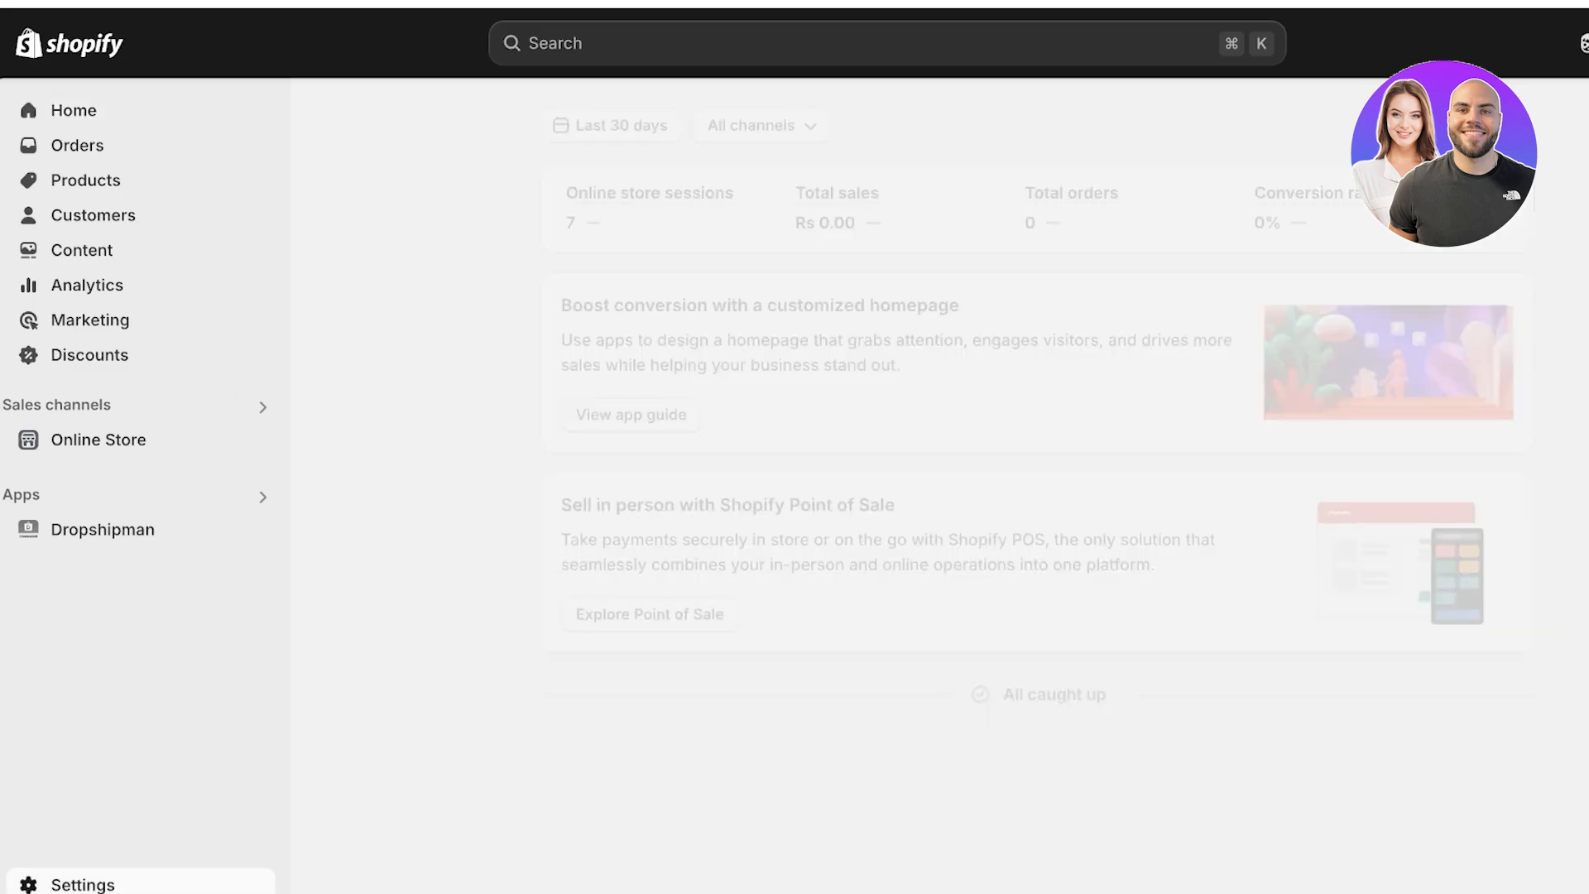
Connect thespencer.site as an existing domain for the Allure store under Settings > Domains.
left_click(83, 884)
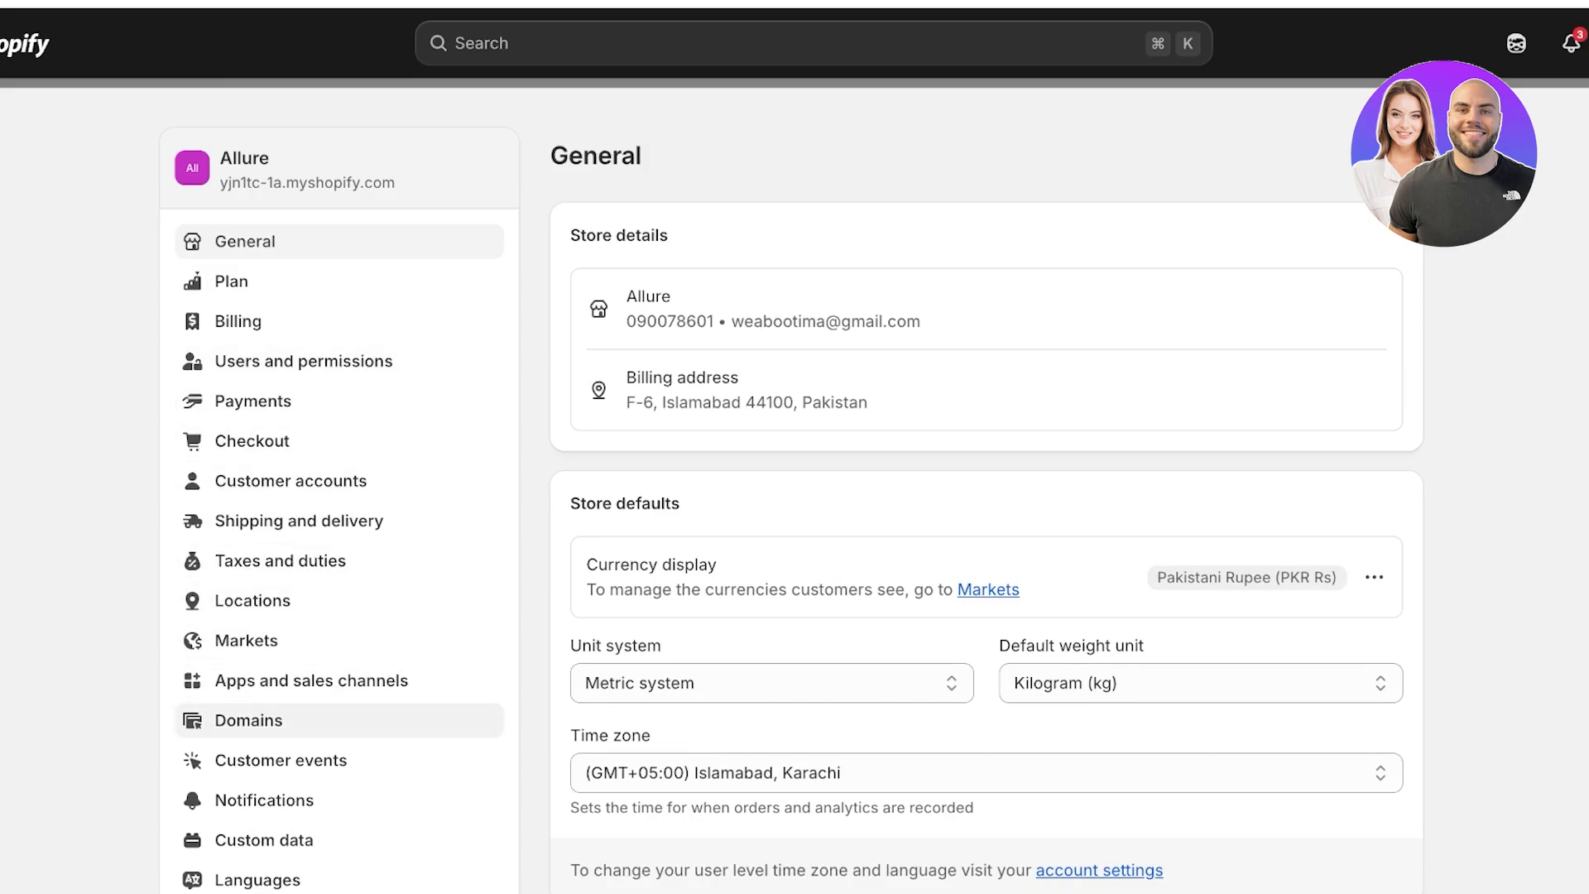
left_click(248, 720)
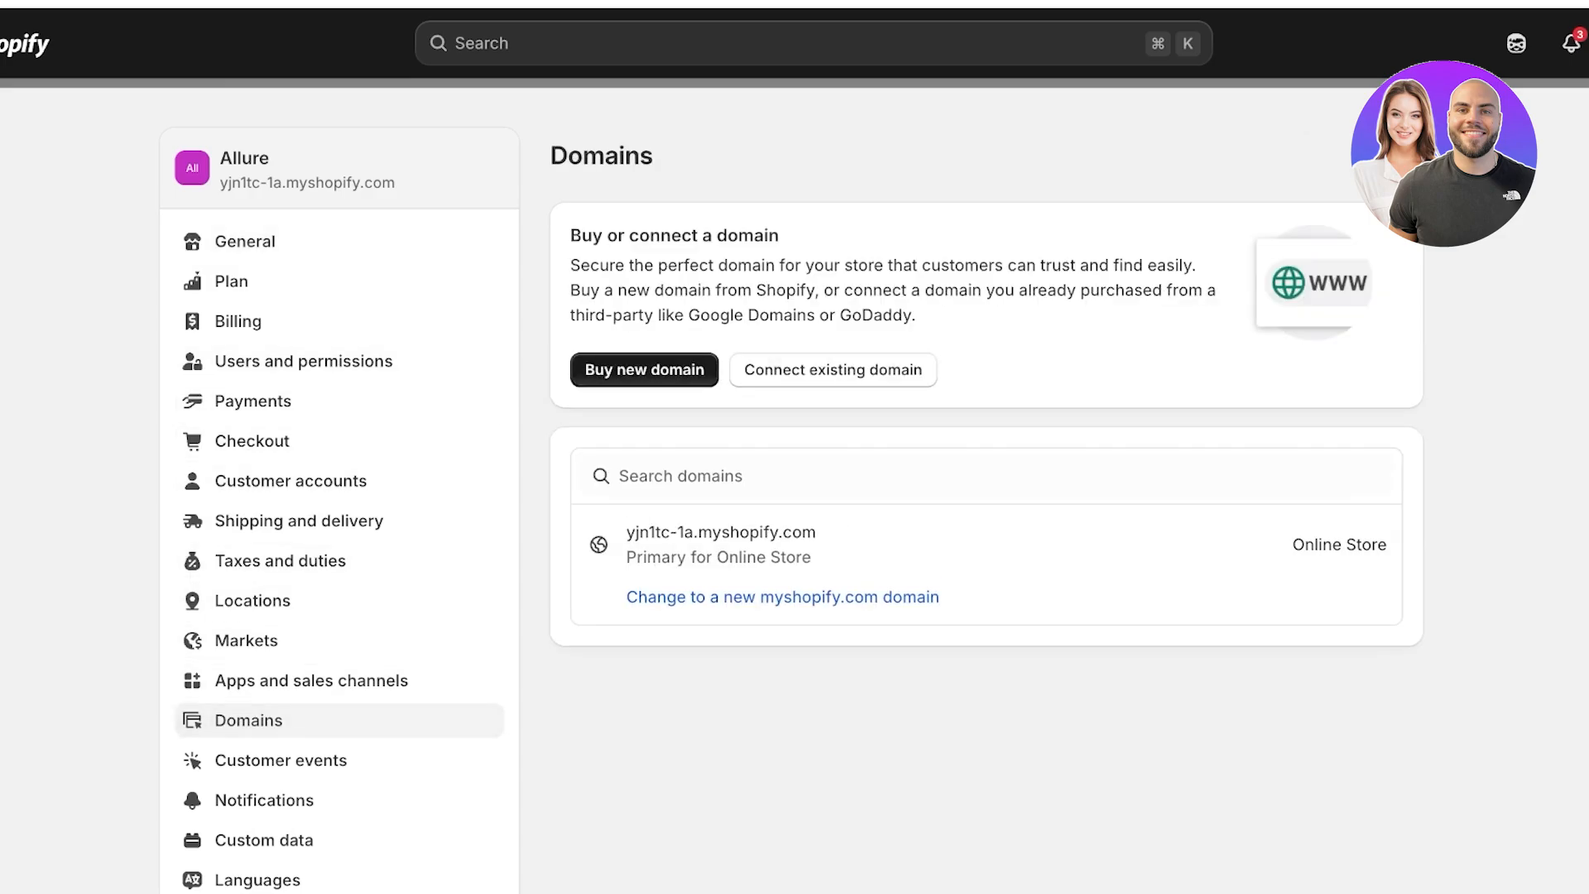
left_click(831, 369)
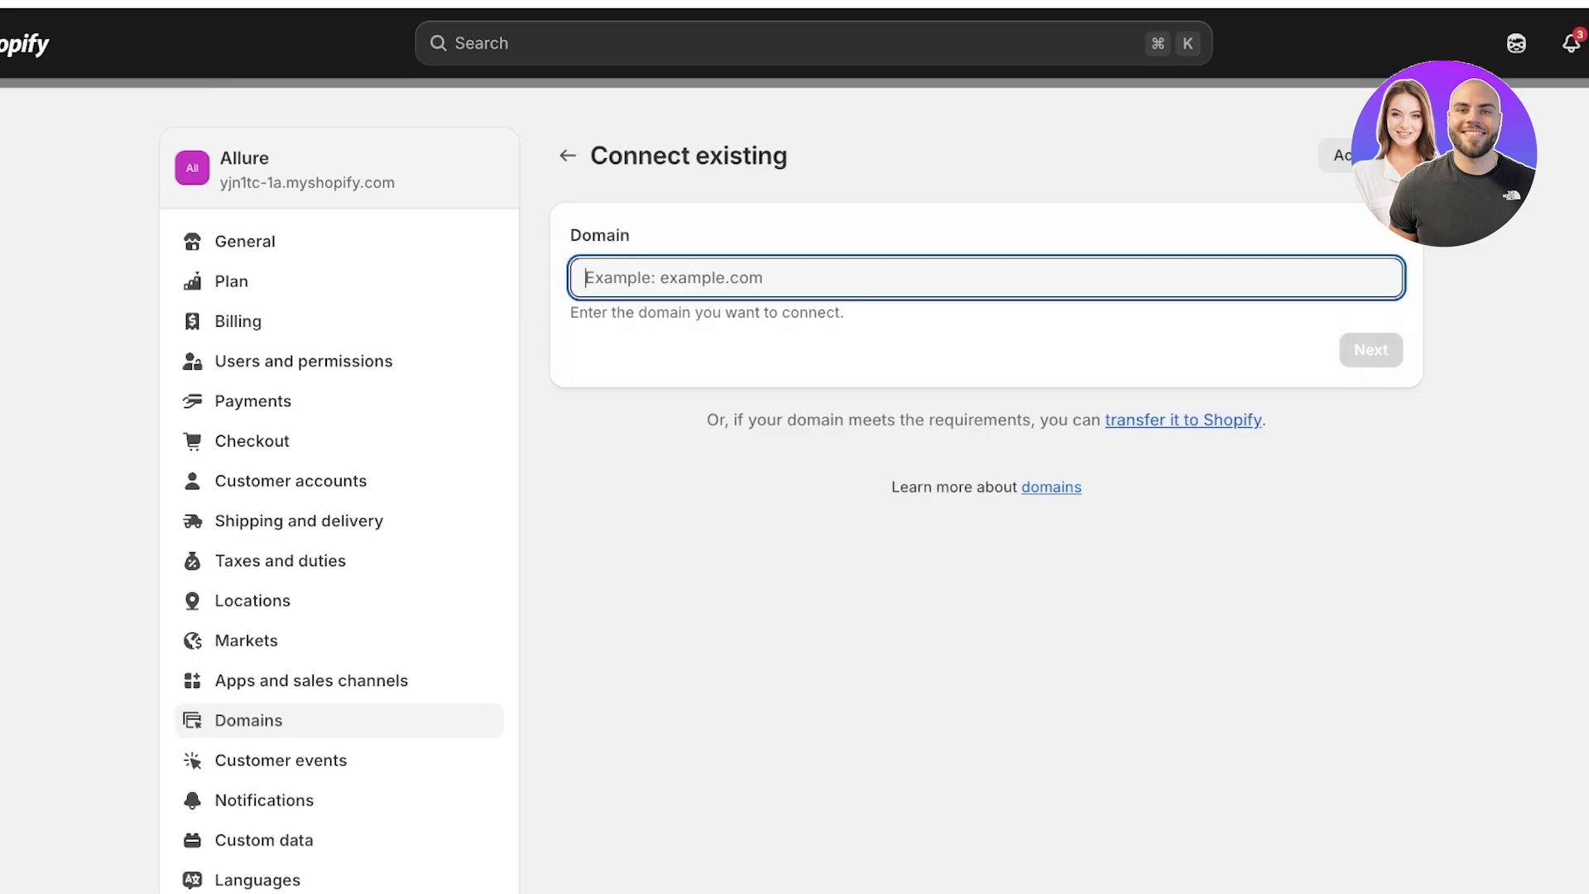
type("spencer")
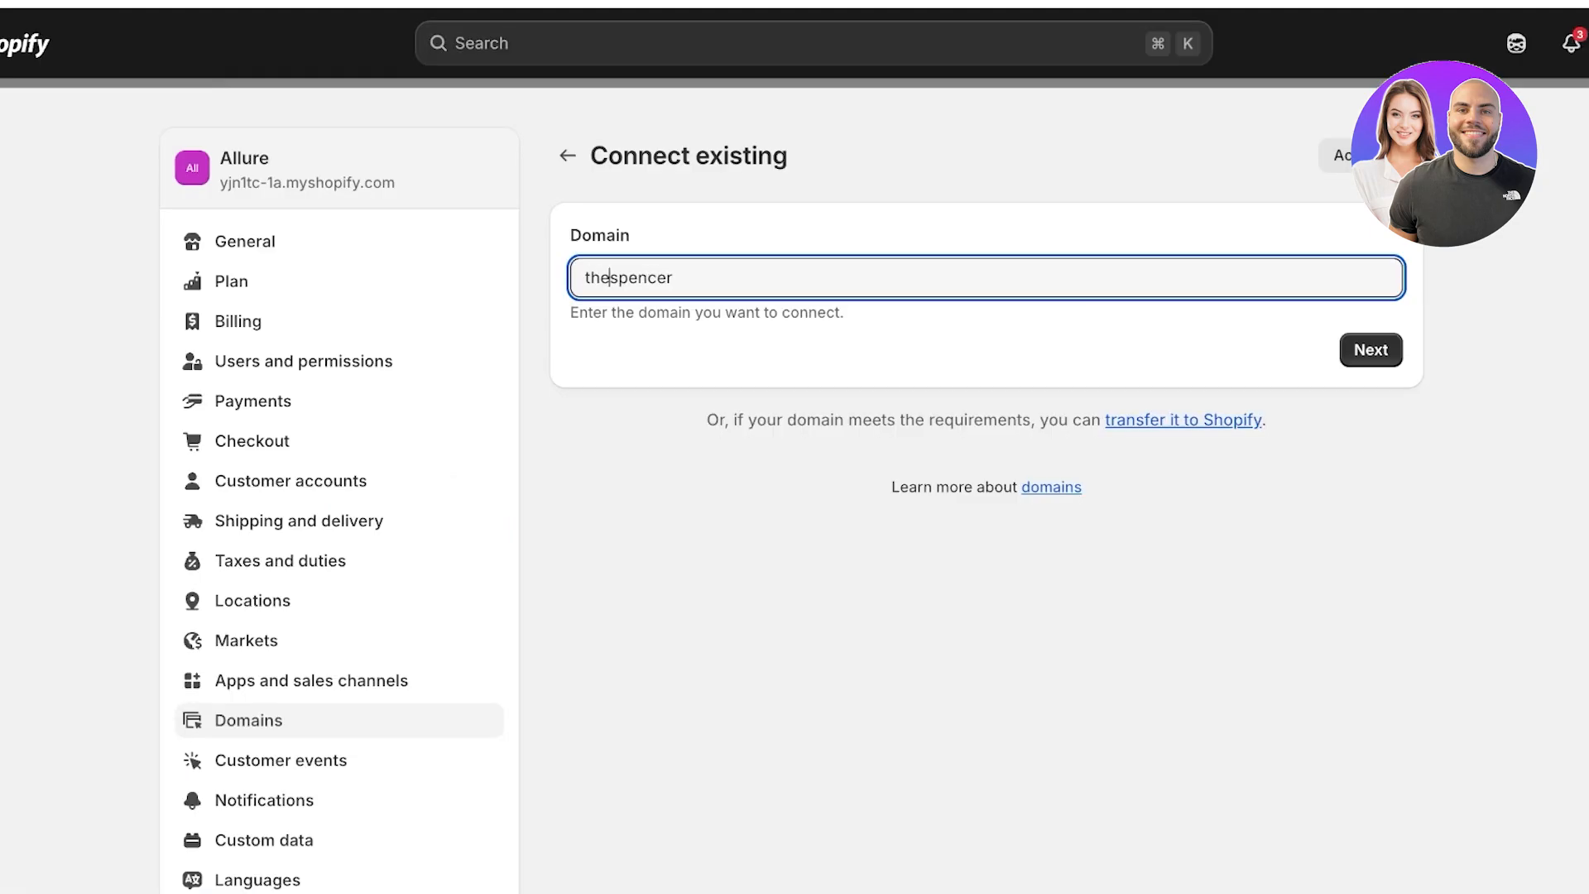
type(".s")
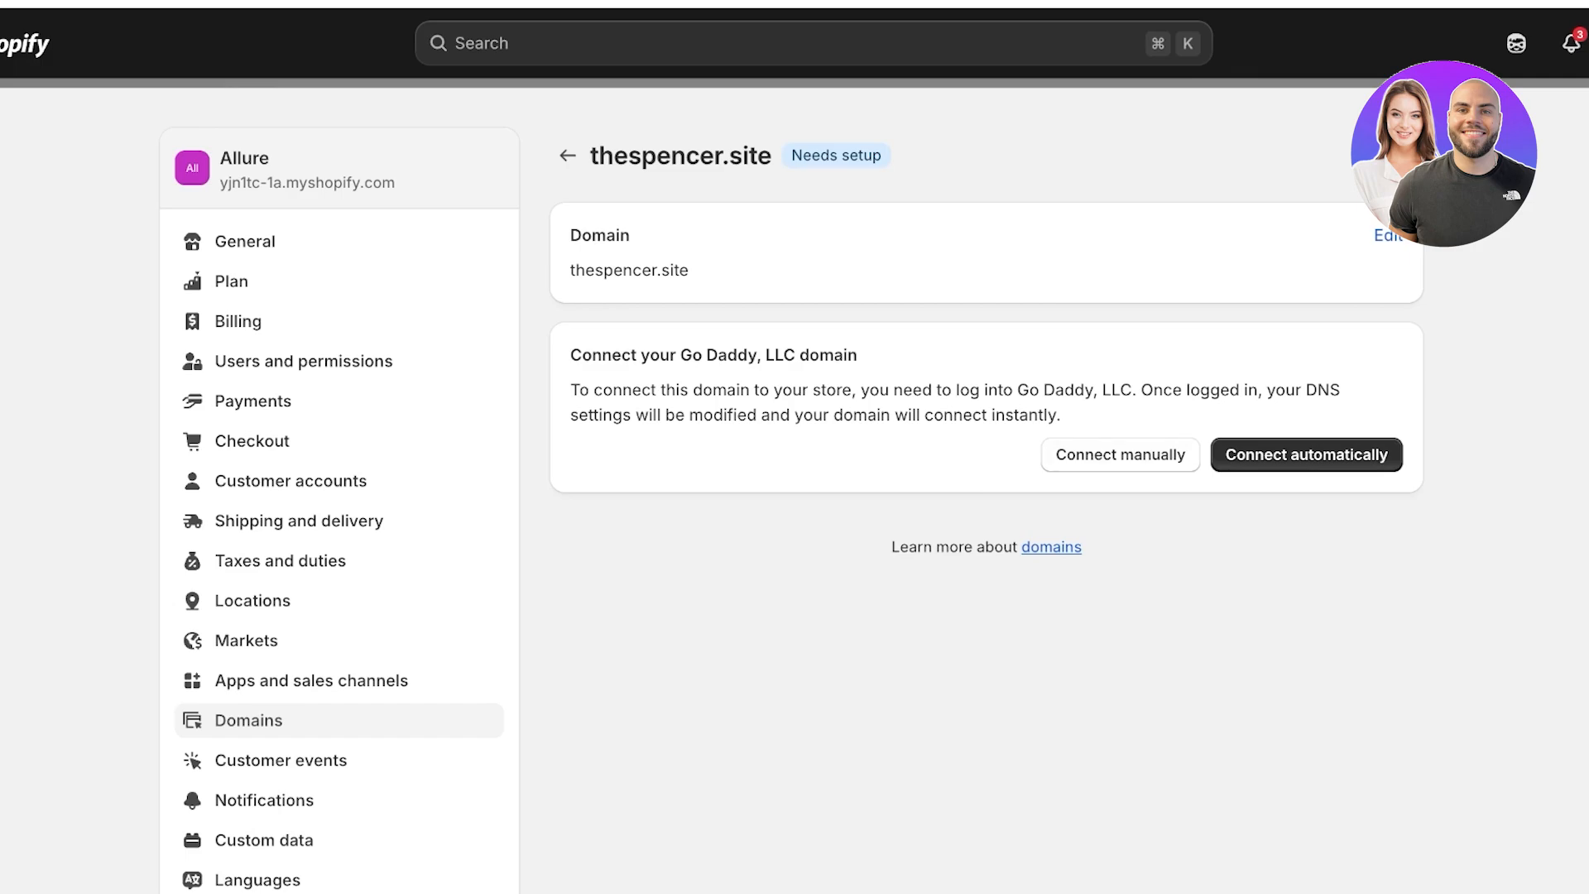
Switch to manual DNS setup for thespencer.site and copy the new A record value 23.227.38.65.
left_click(1306, 453)
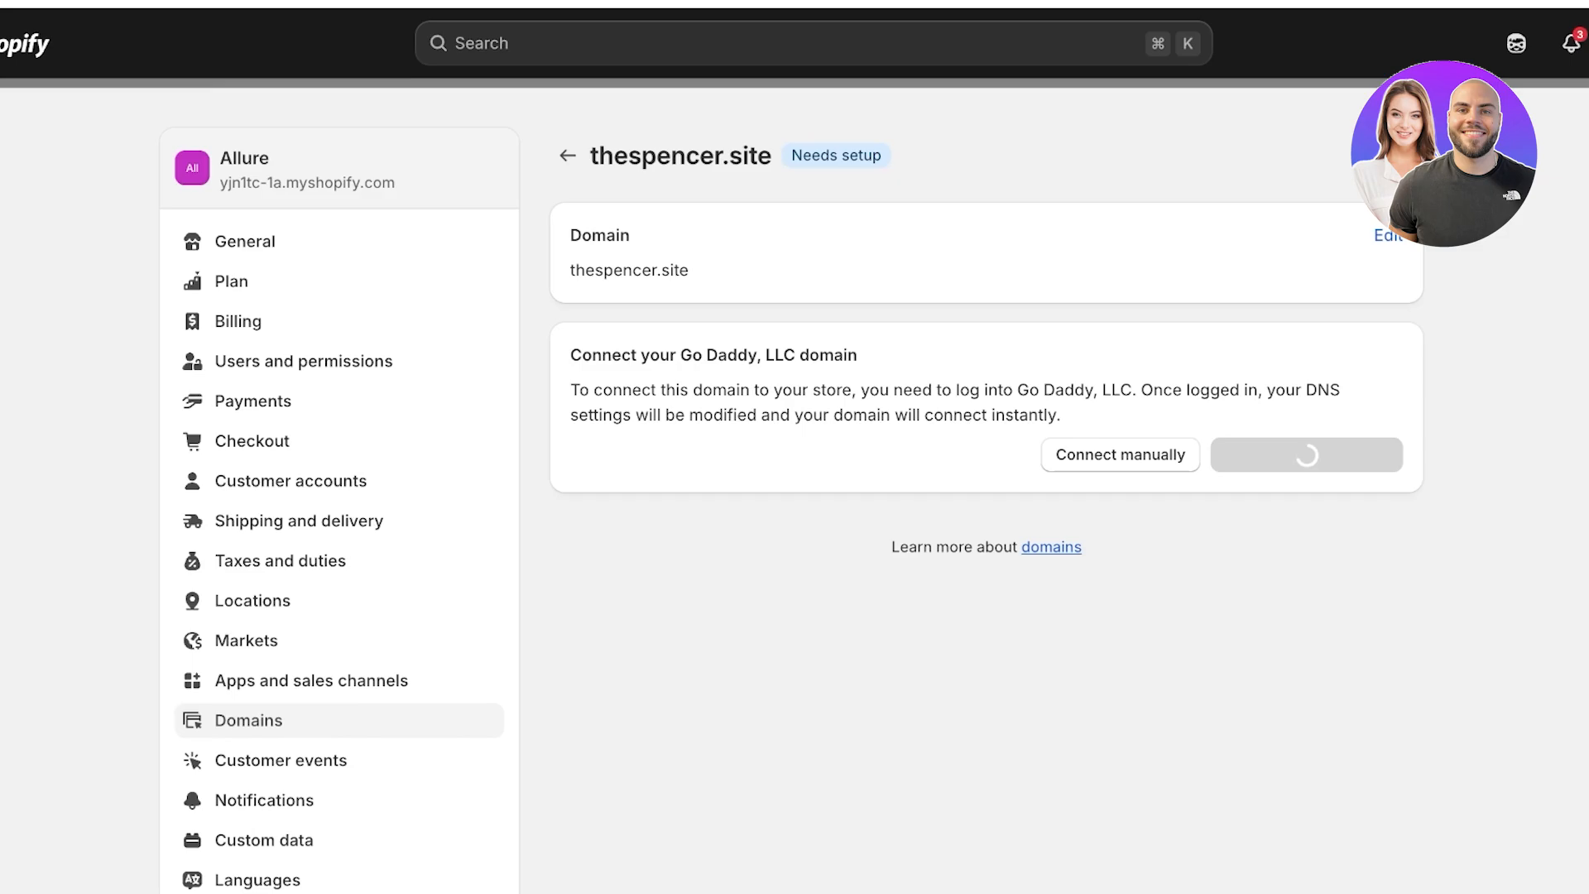
left_click(1306, 453)
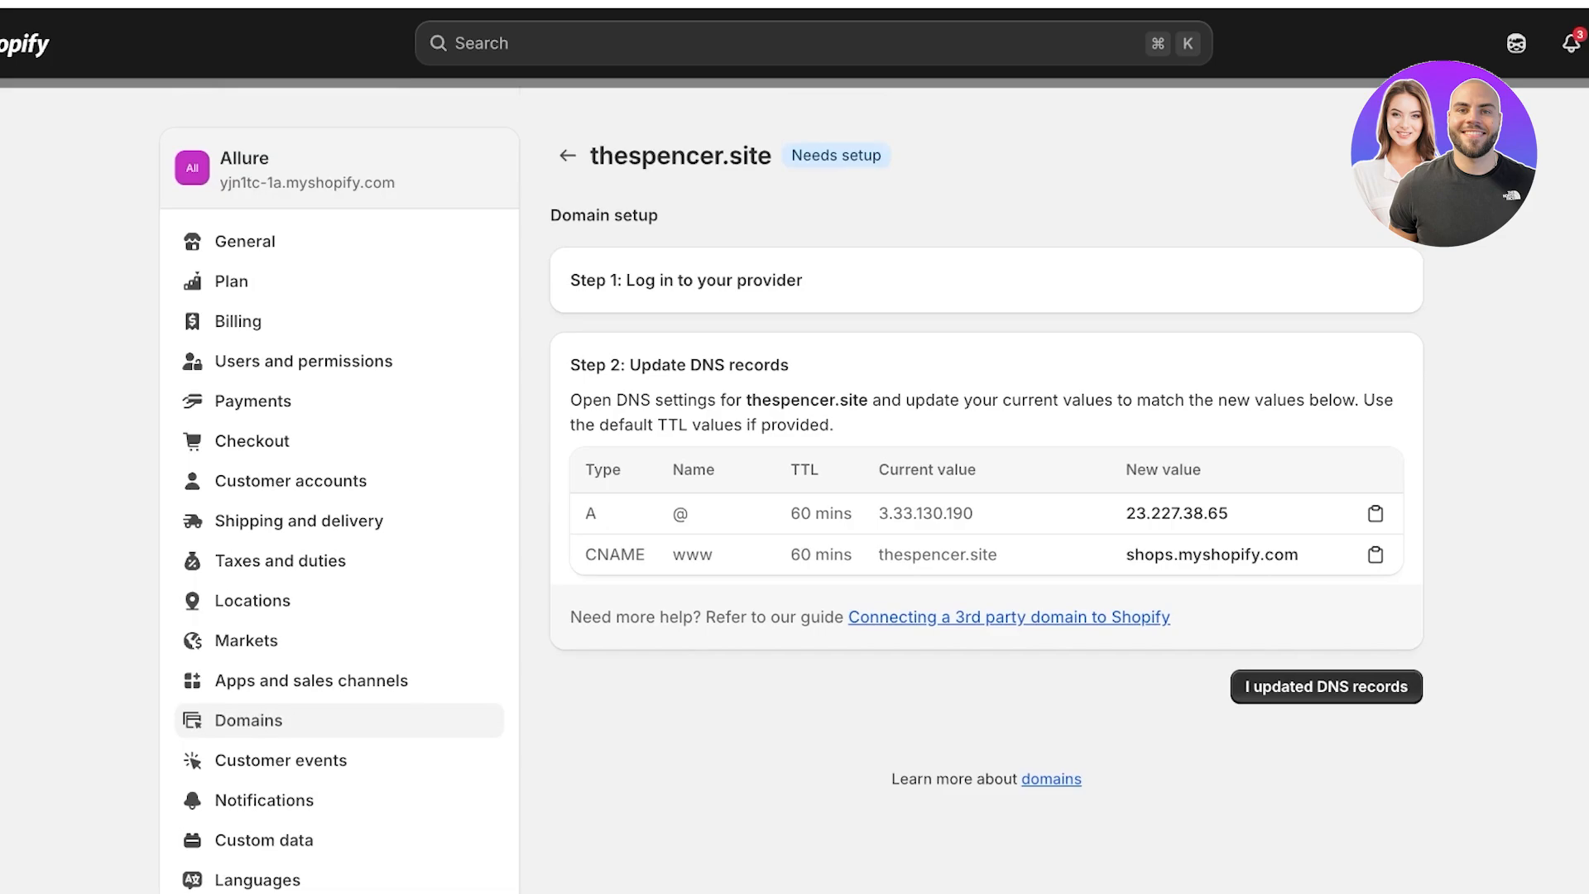
double_click(1175, 513)
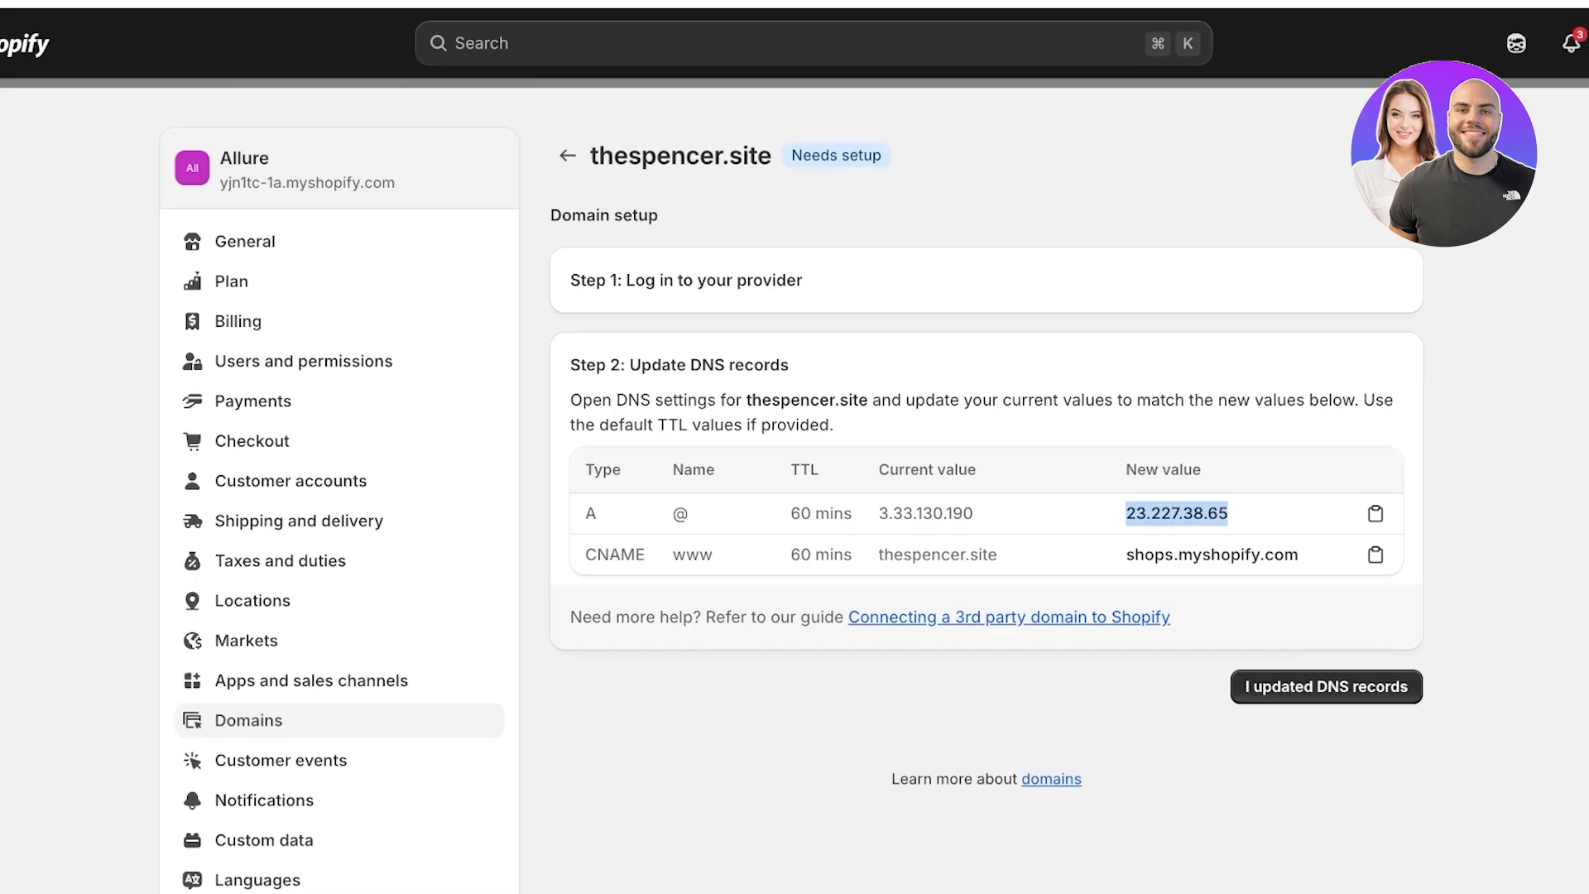
left_click(1376, 513)
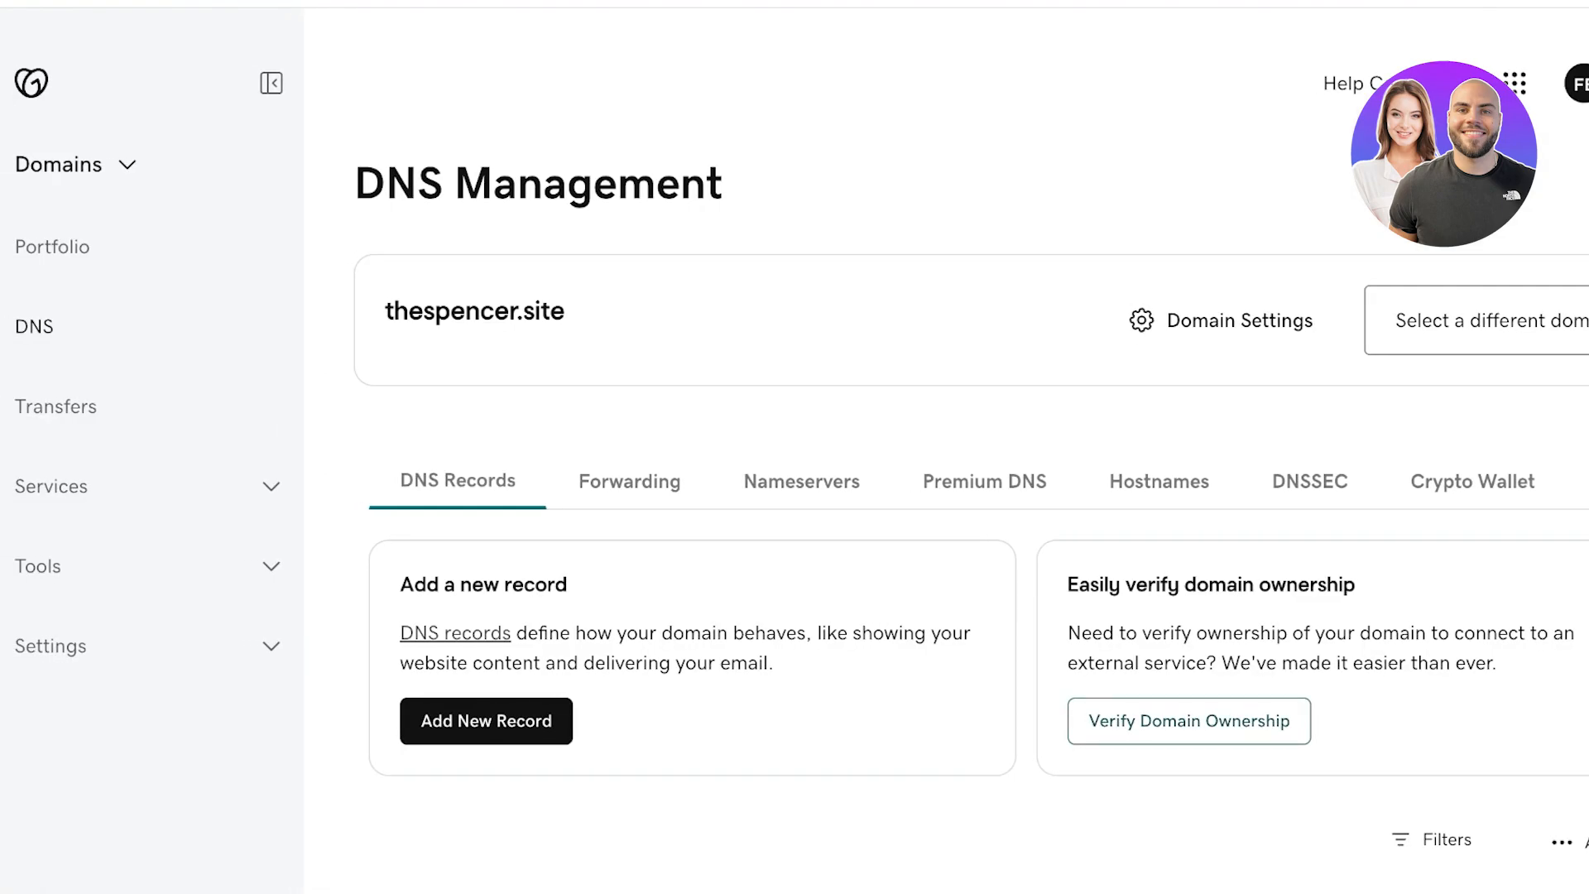
mouse_move(1188, 720)
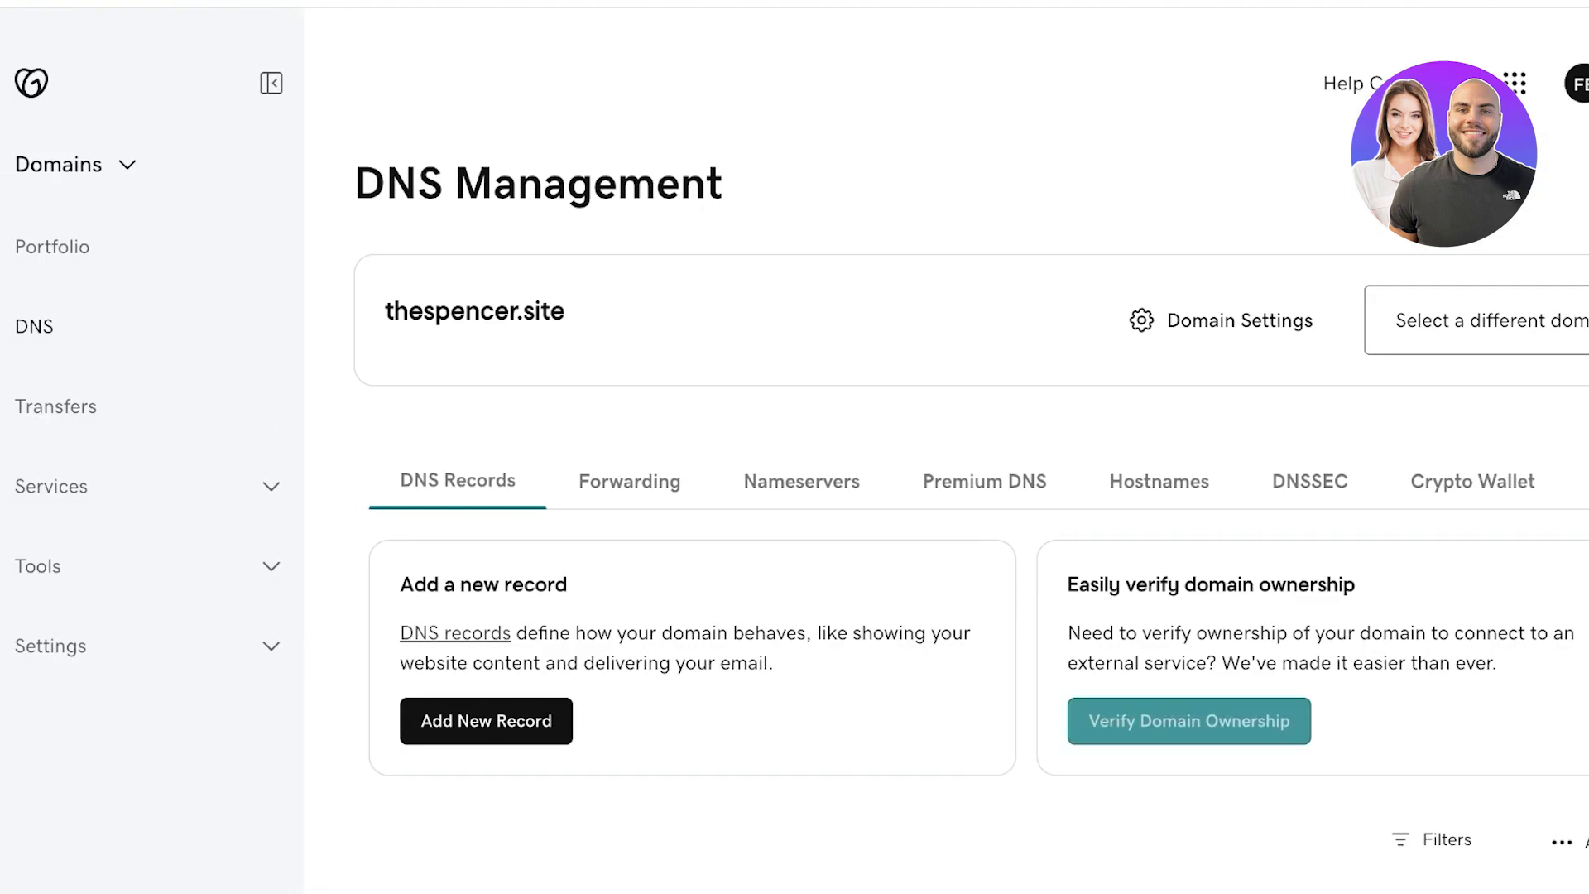
Verify ownership of thespencer.site with 23.227.38.65, then go to the Domain Portfolio.
left_click(1189, 720)
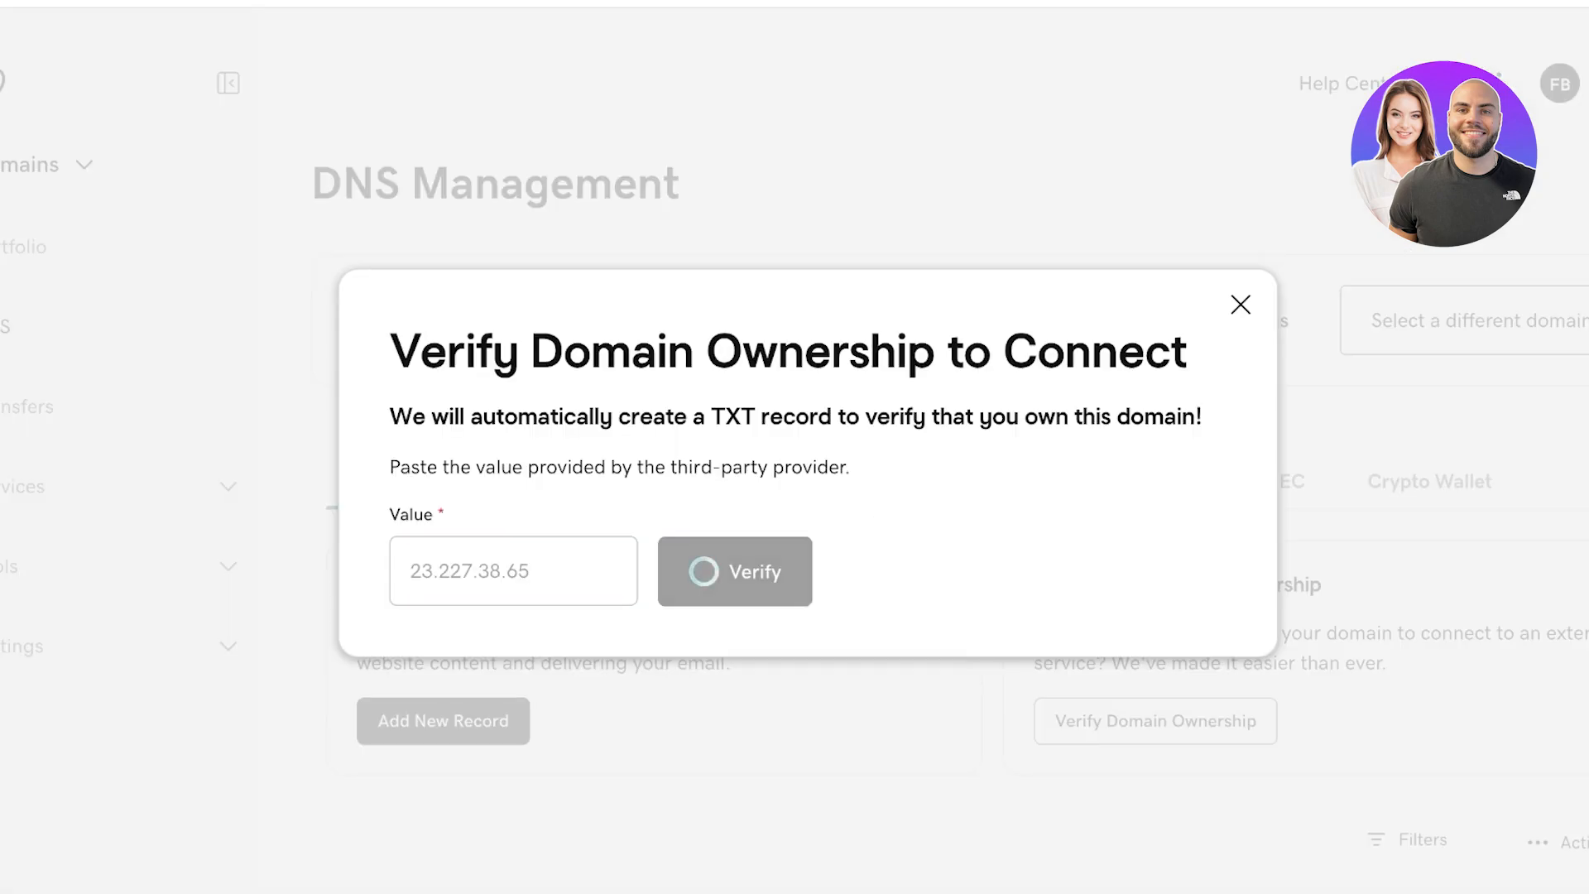
left_click(735, 571)
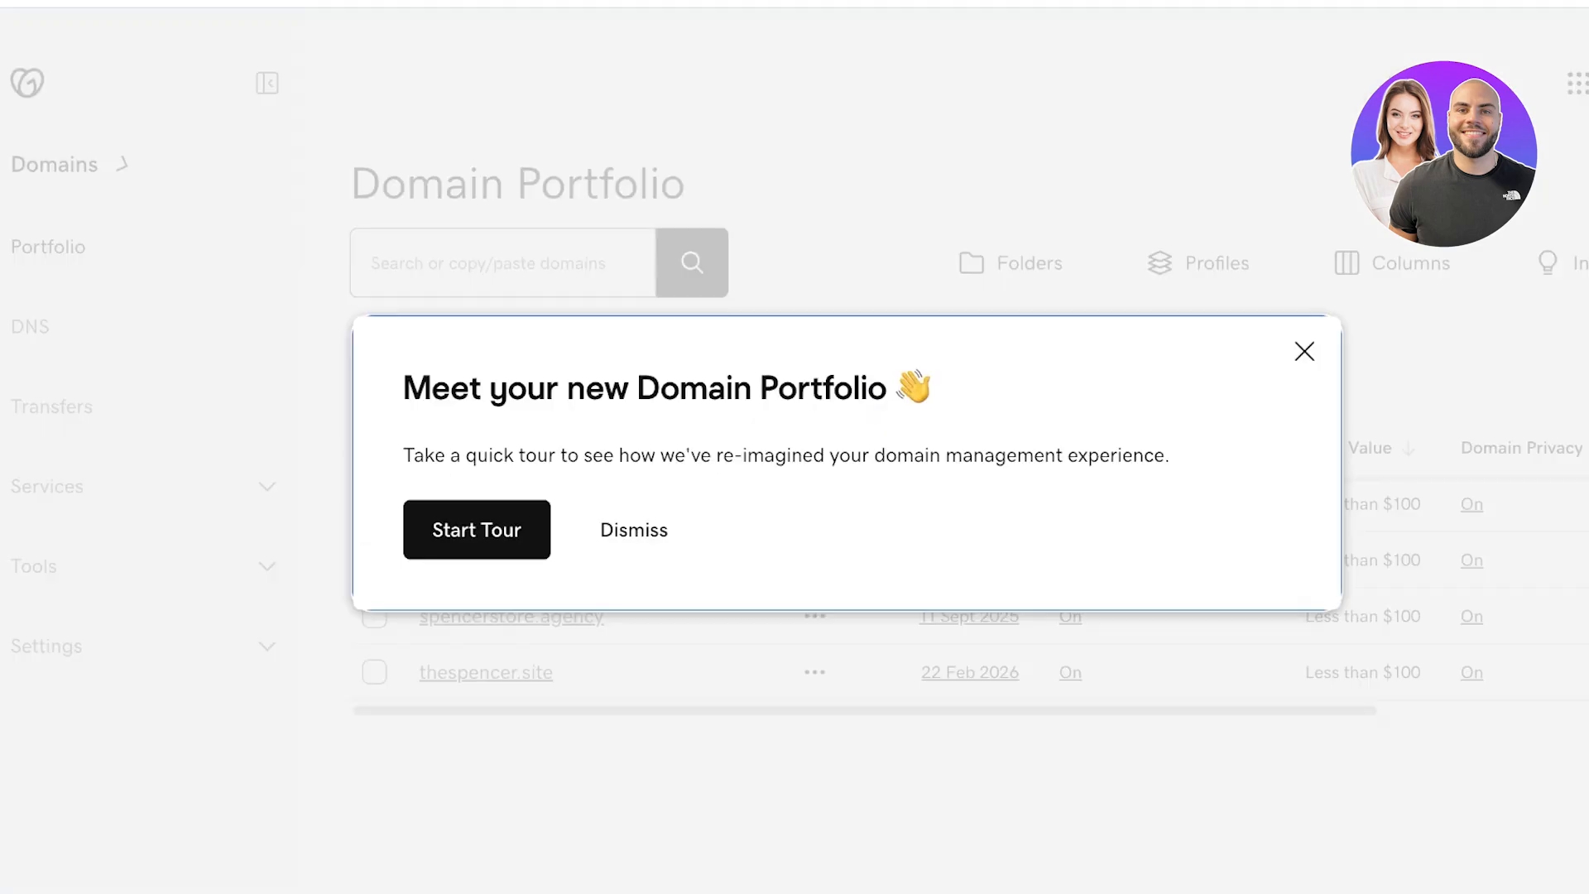
View thespencer.site's overview and DNS, then list both owned domains under All Products and Services.
left_click(634, 529)
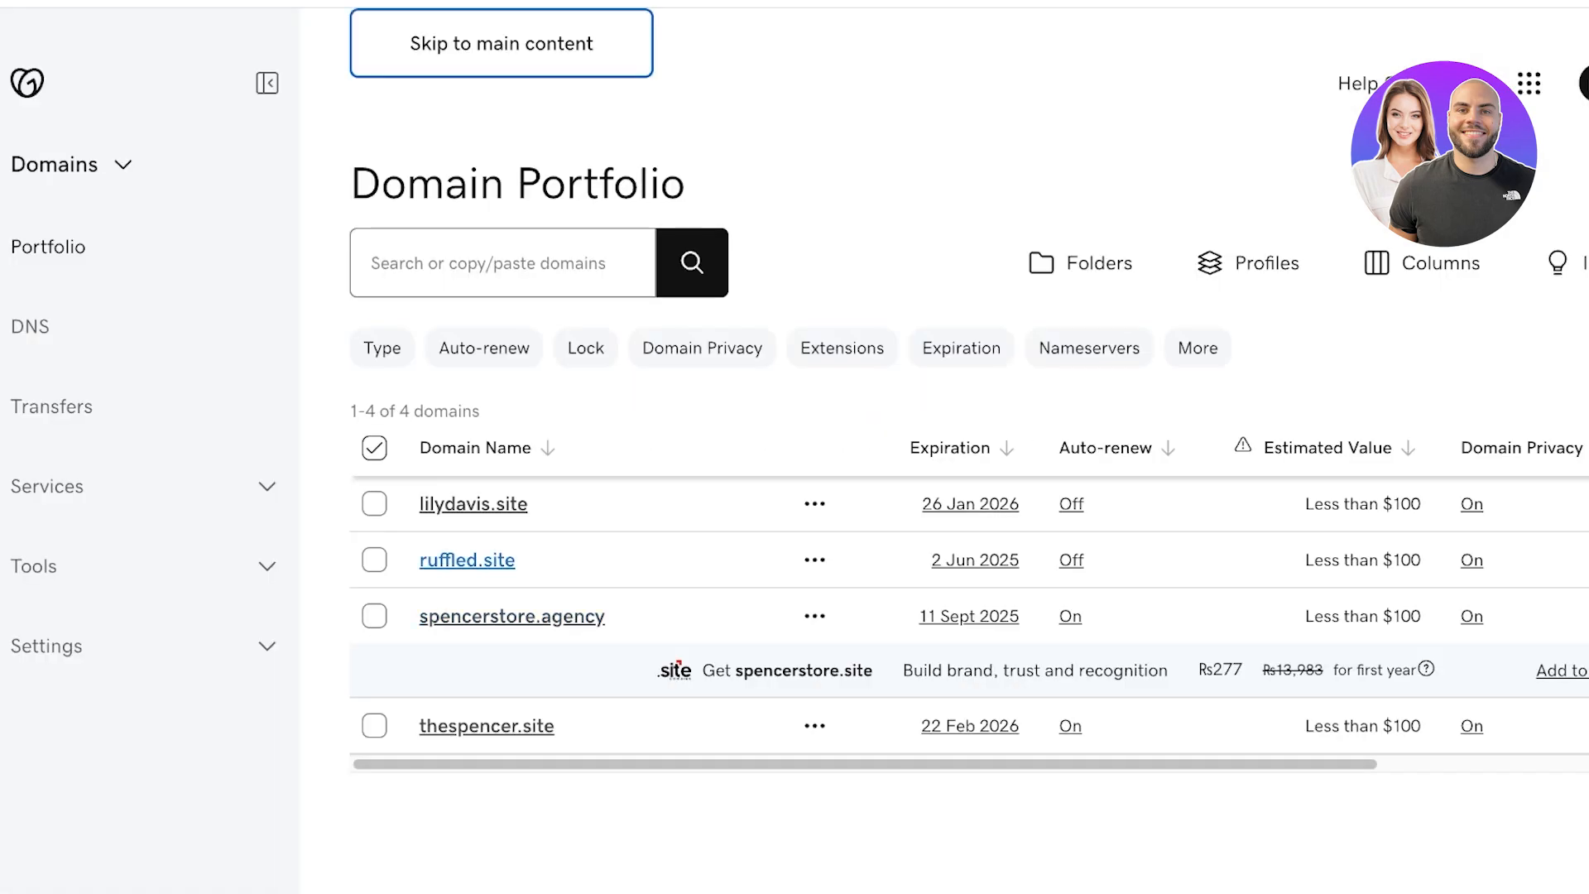
left_click(466, 559)
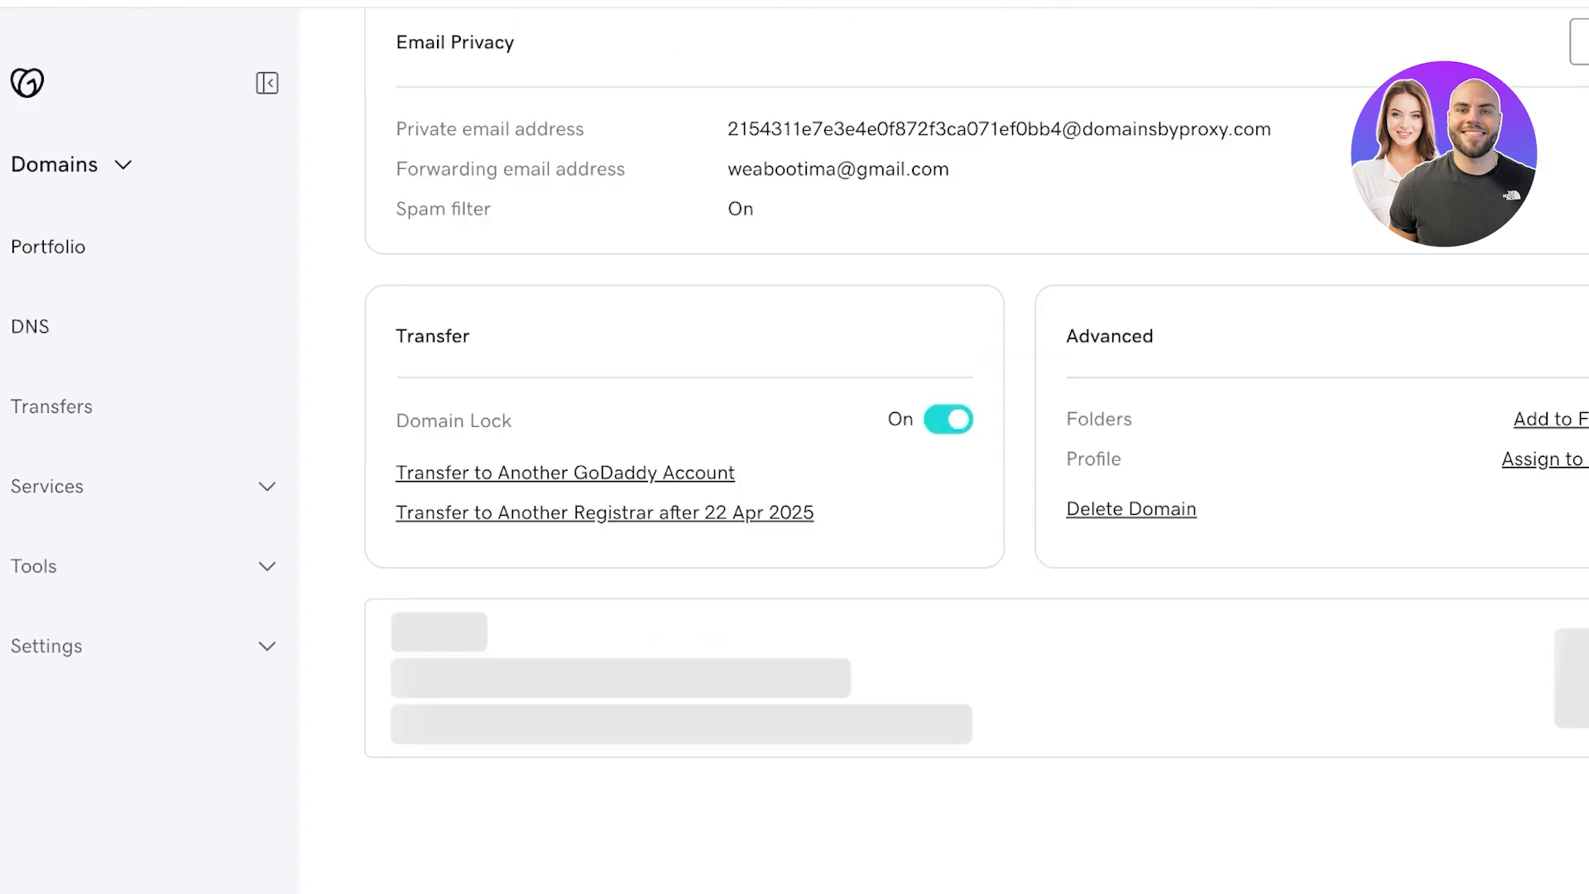
left_click(30, 326)
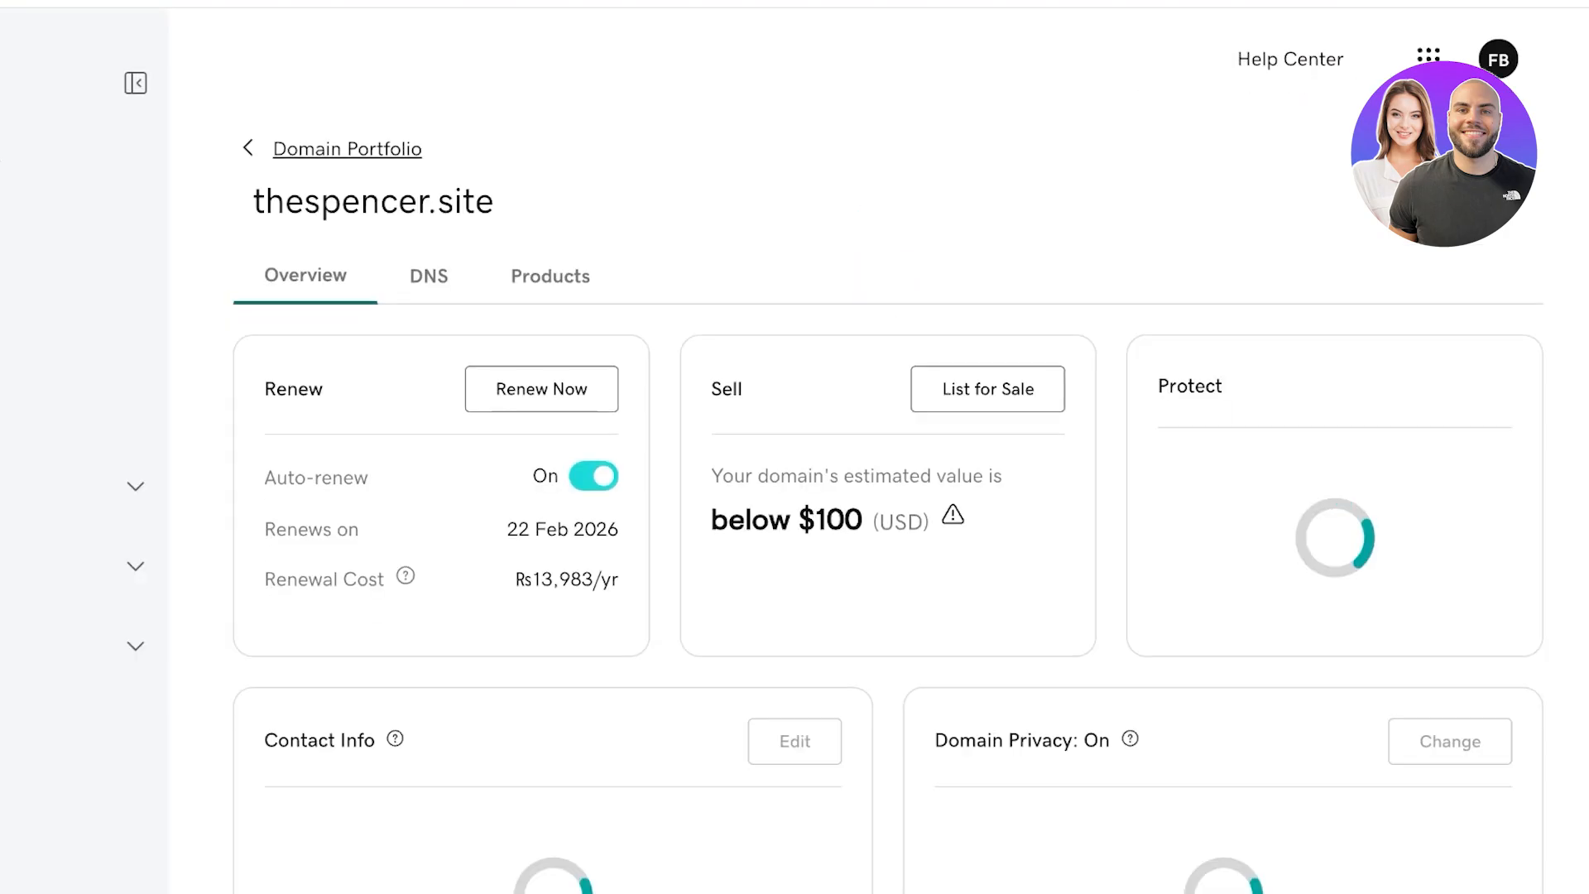
scroll("down", 3)
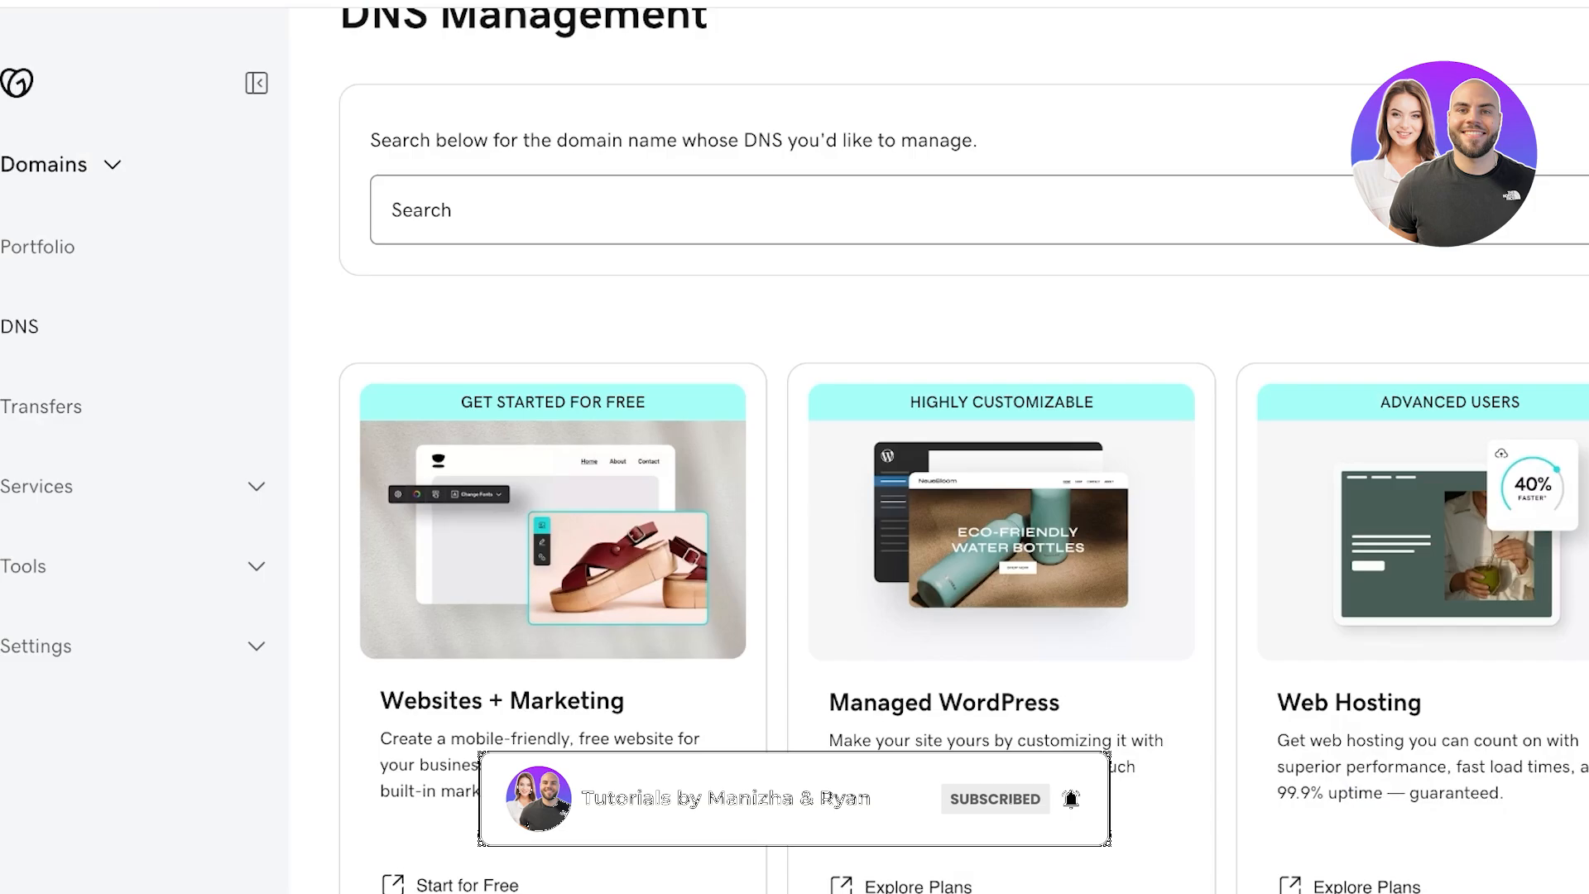
left_click(995, 797)
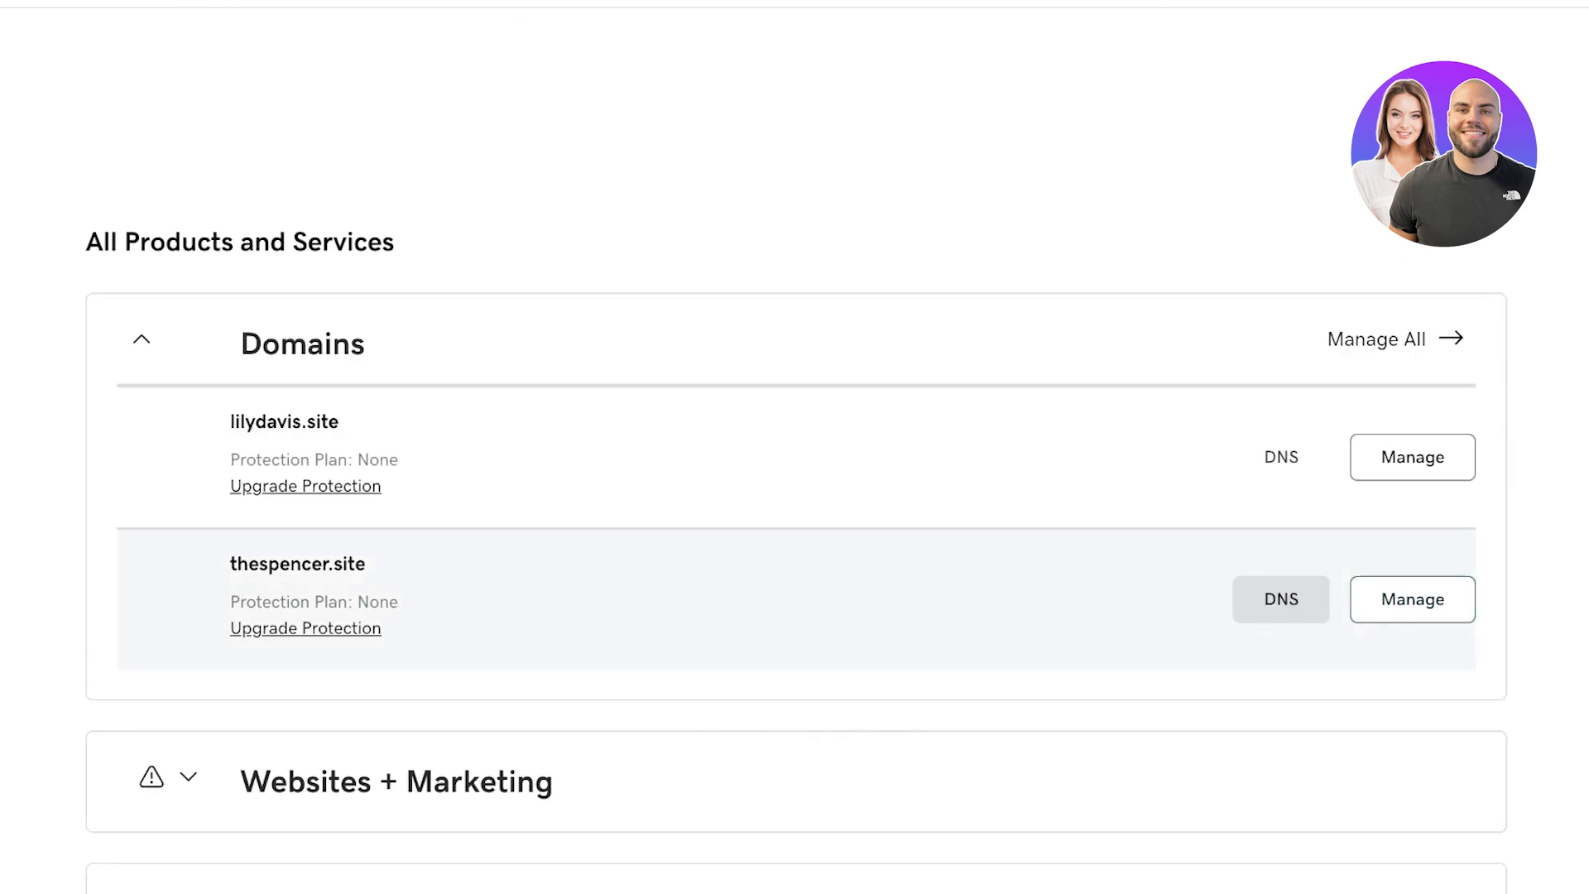
Review the A and NS entries in the DNS records table for thespencer.site.
left_click(1280, 599)
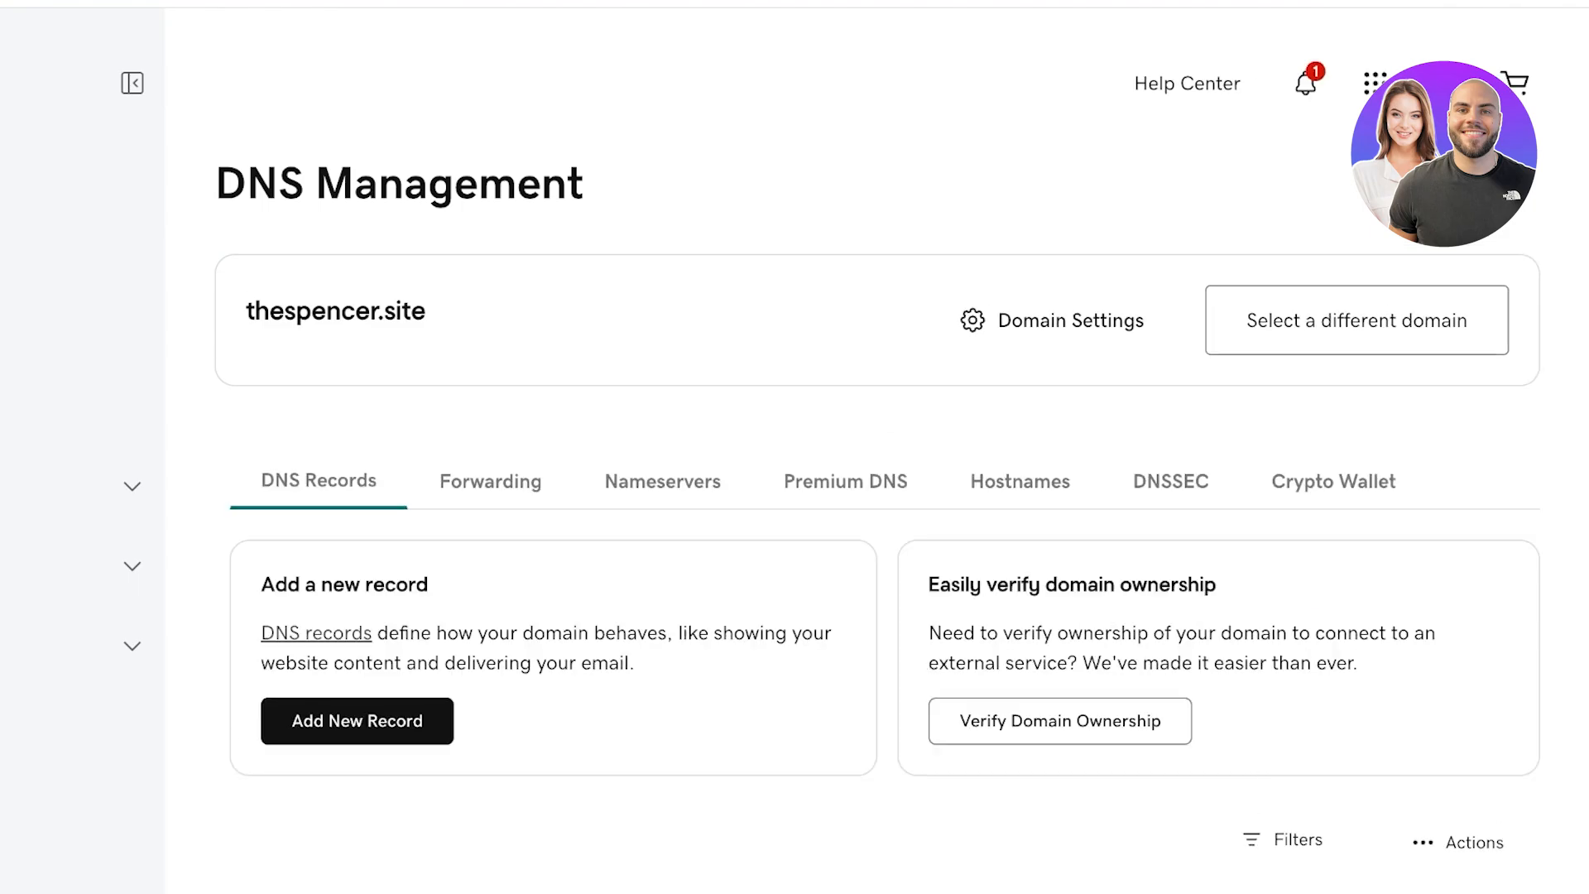
scroll("down", 3)
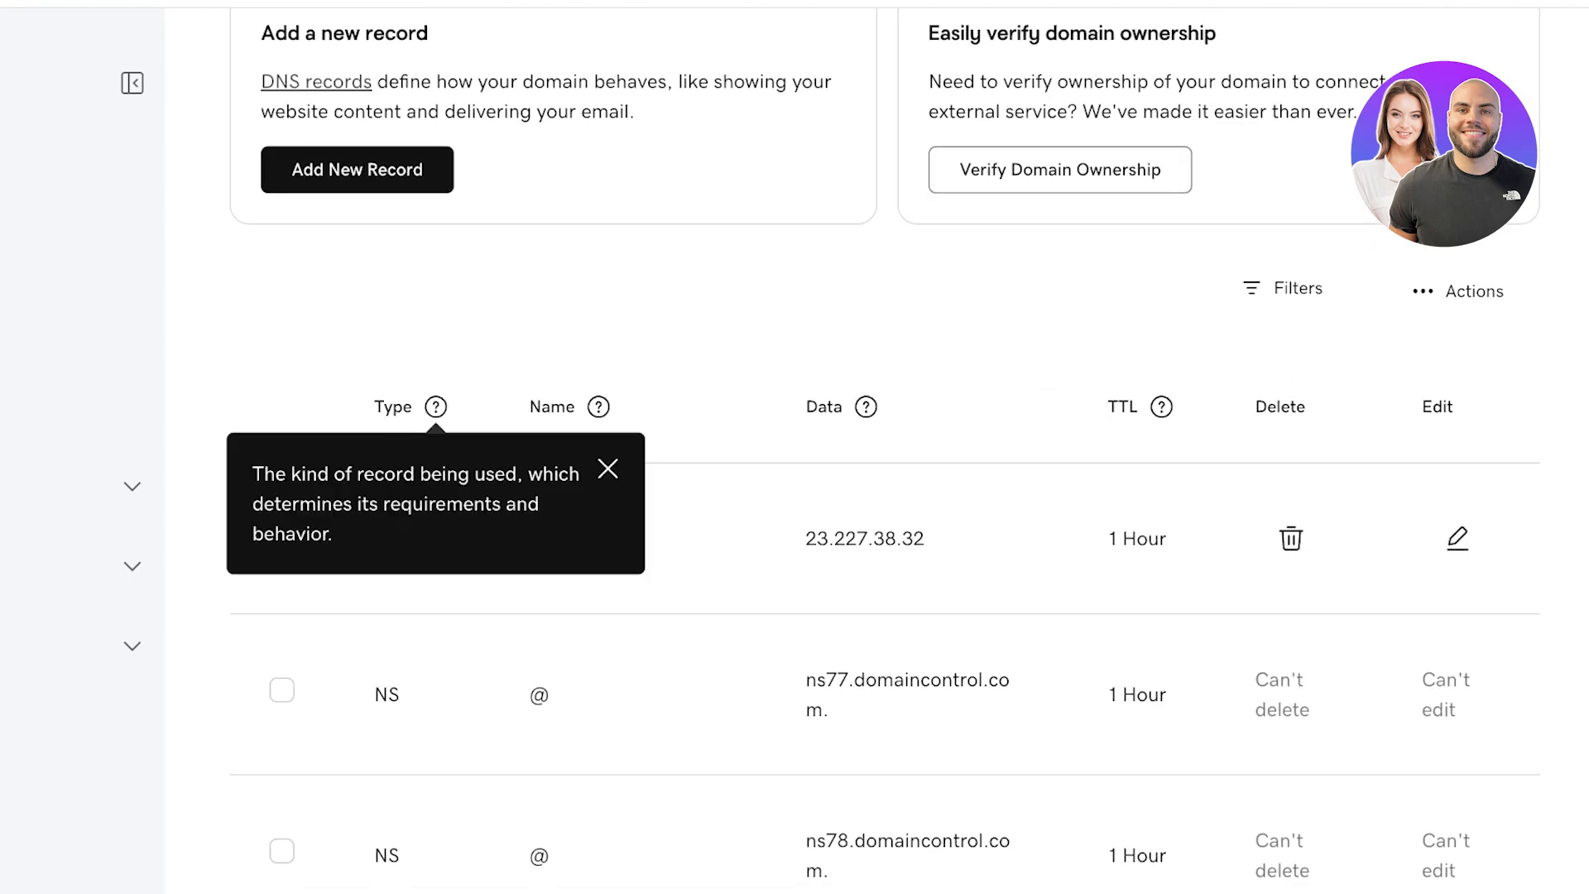
left_click(357, 169)
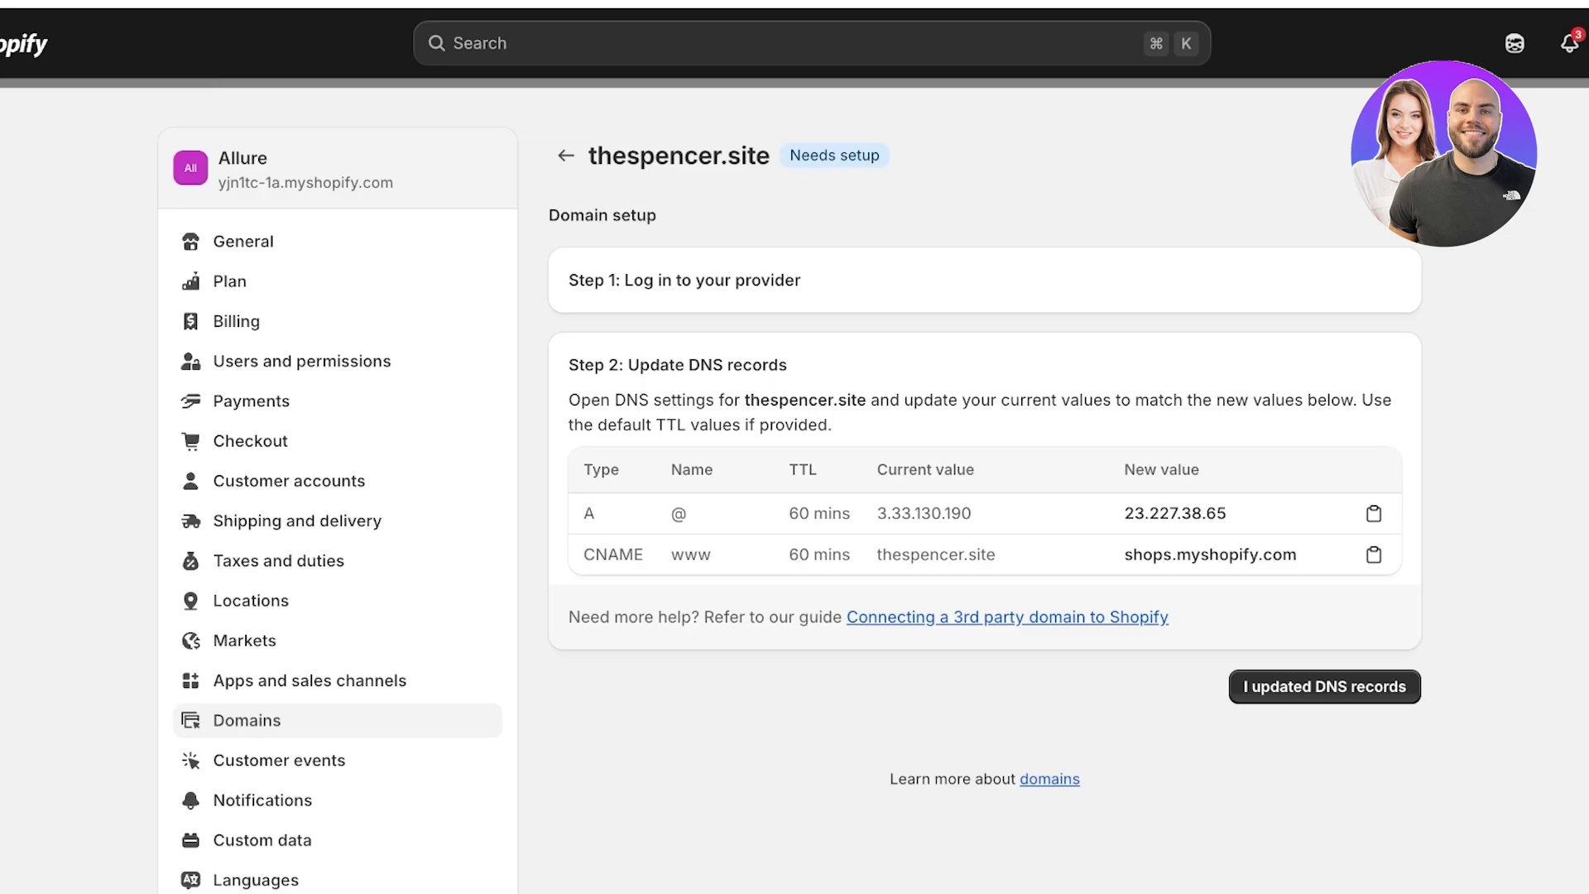
Confirm 'I updated DNS records' so thespencer.site and www show as verifying with SSL pending.
left_click(1323, 685)
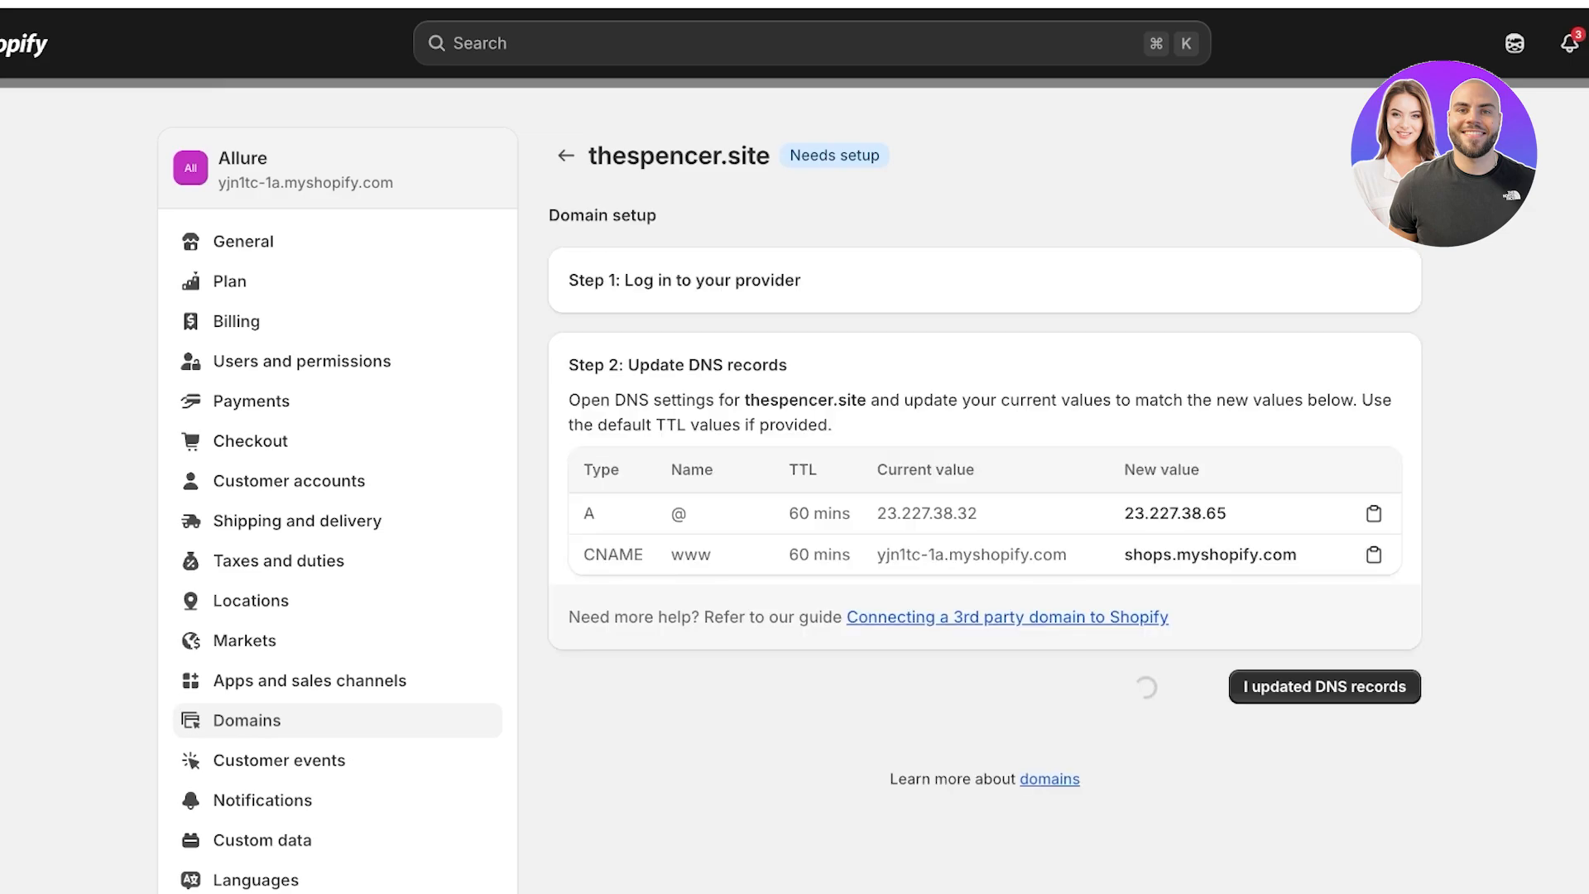
left_click(1324, 685)
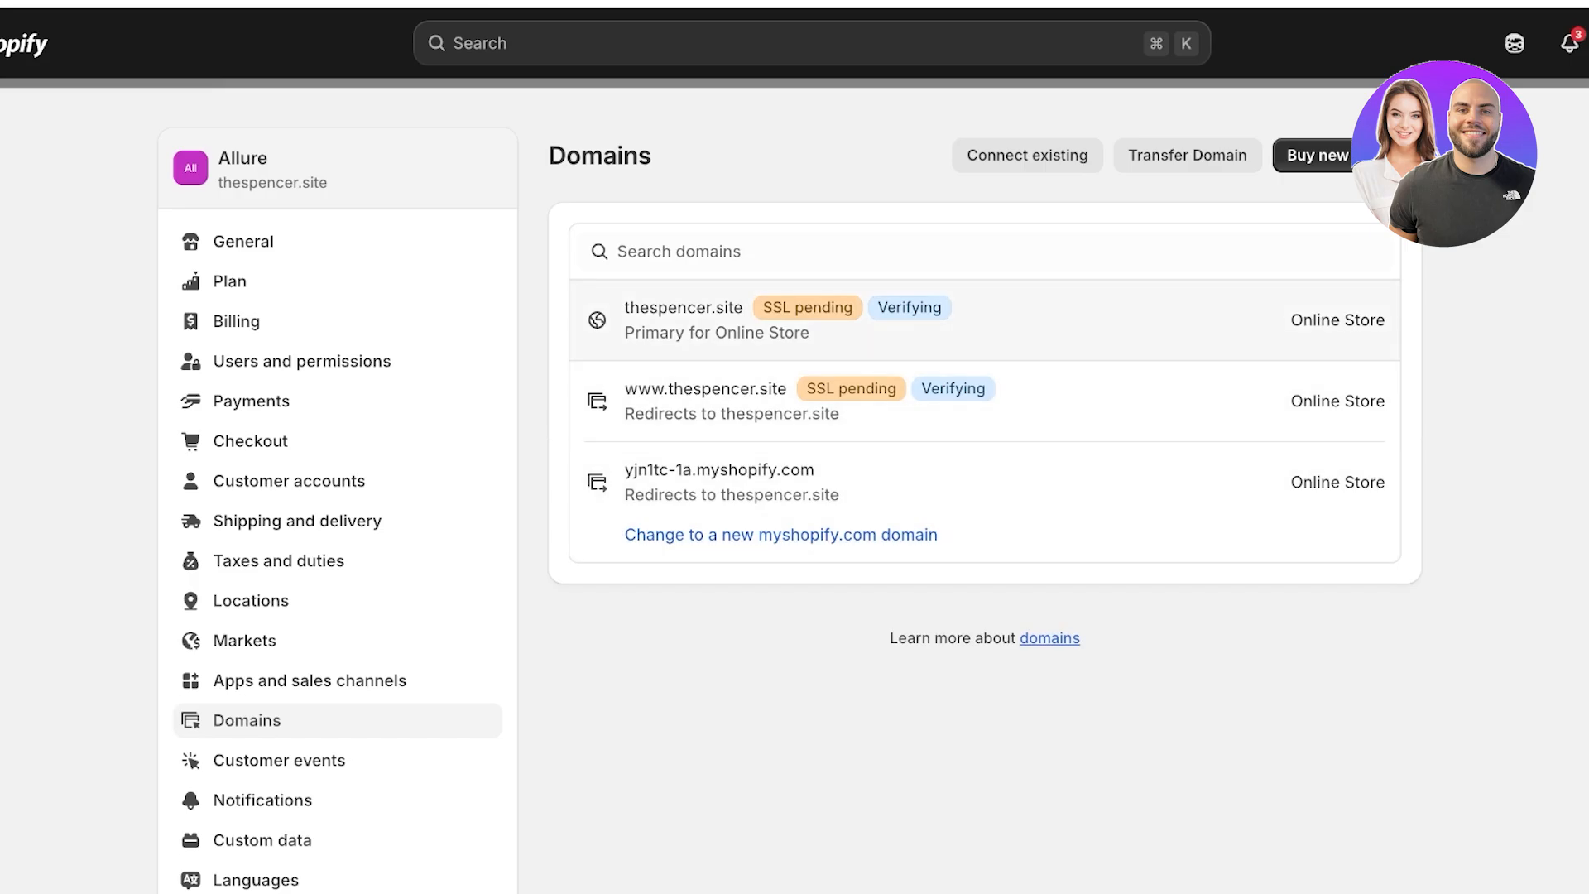
left_click(684, 308)
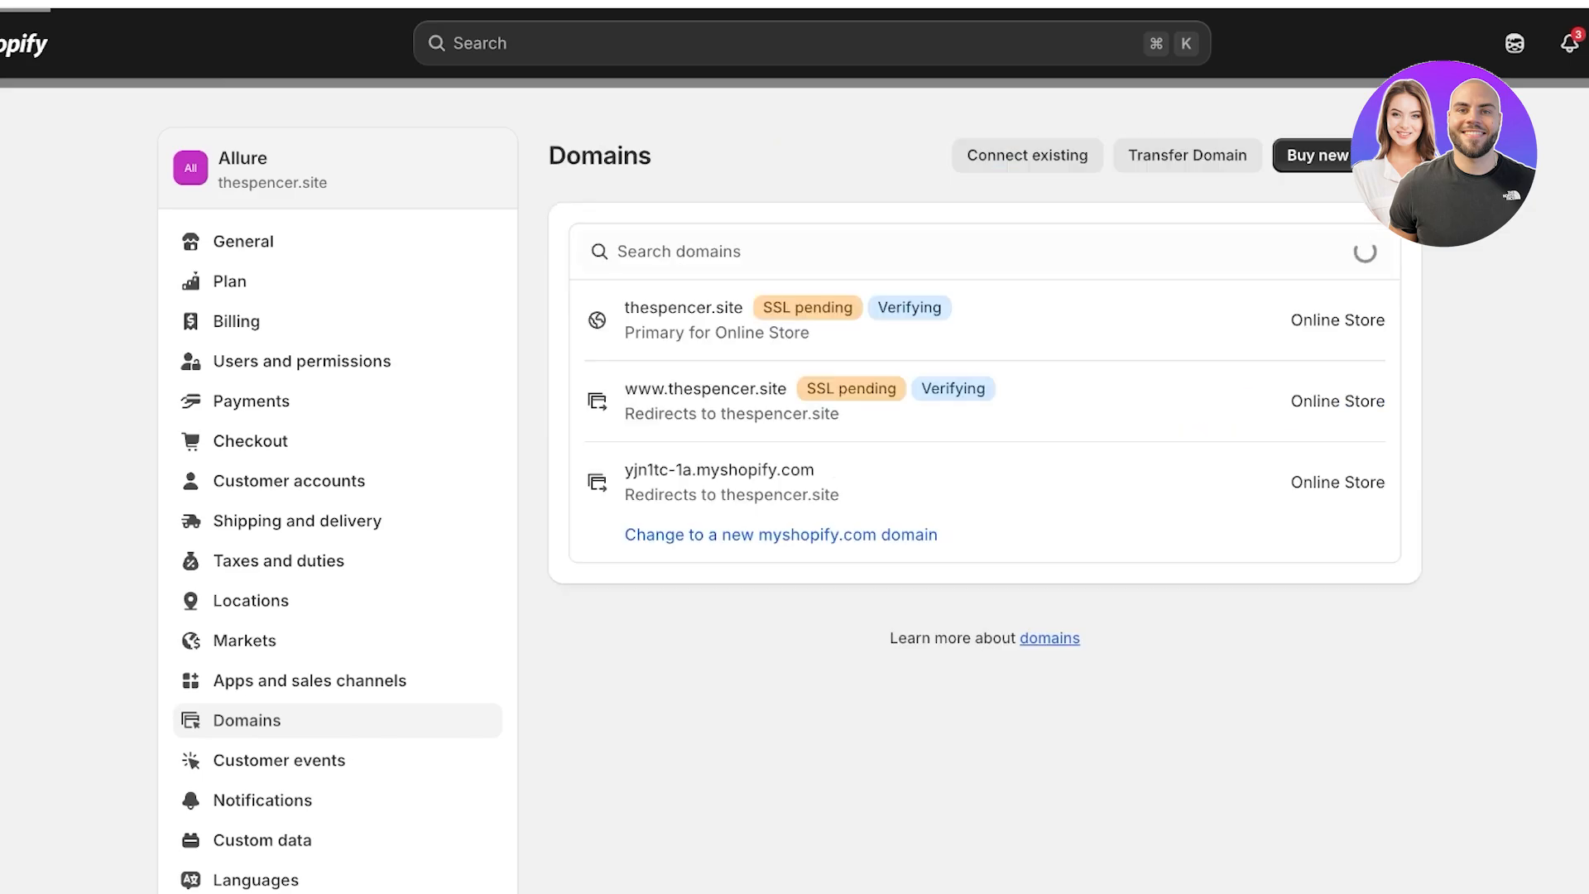
left_click(683, 308)
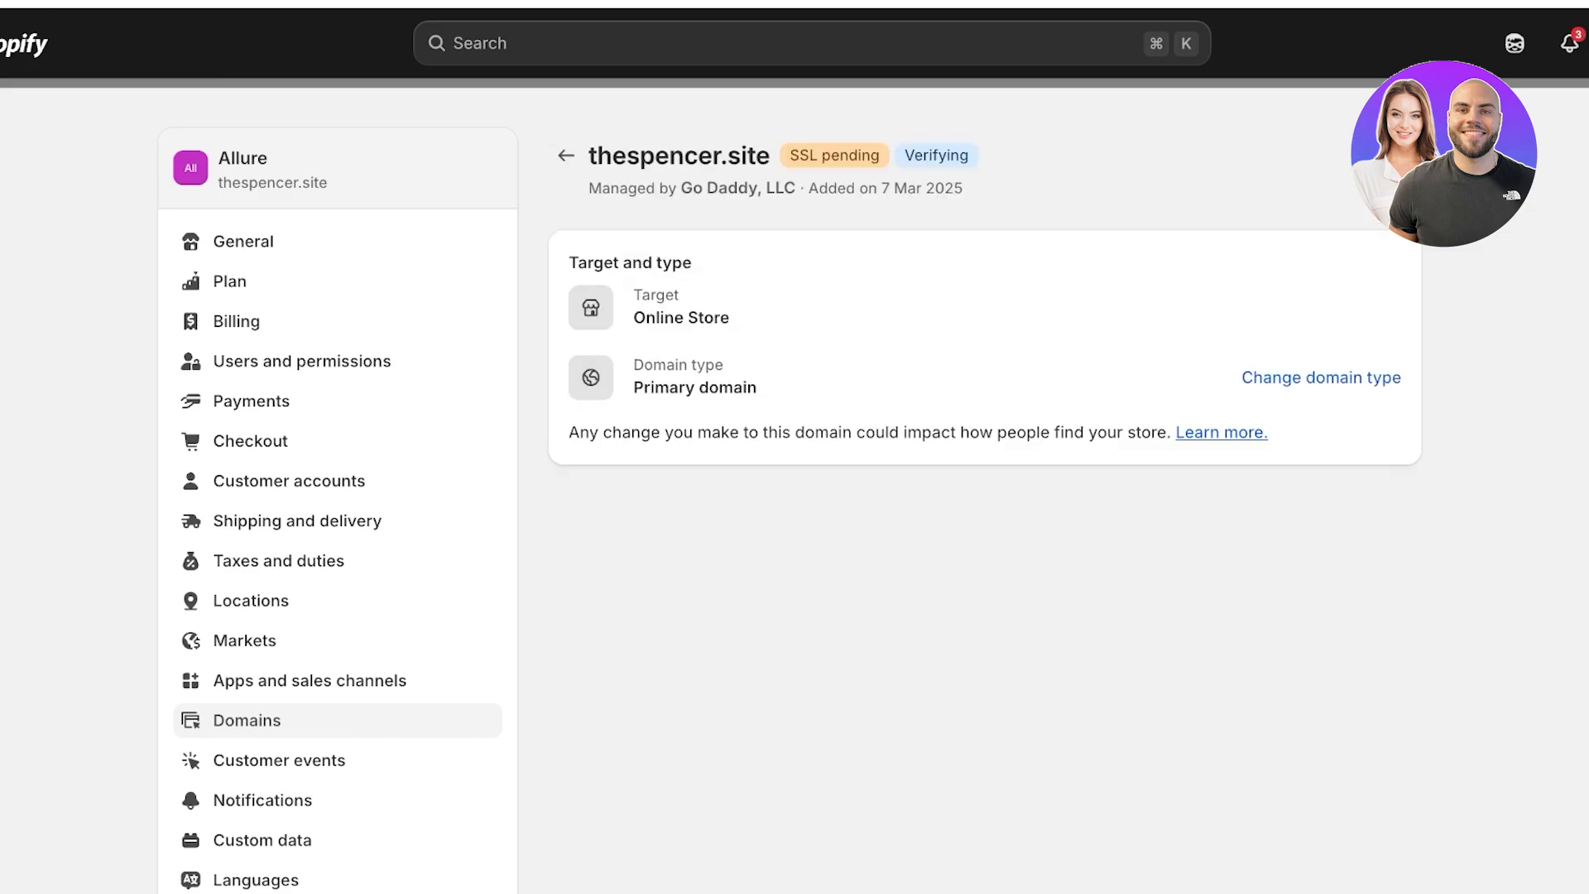
left_click(566, 155)
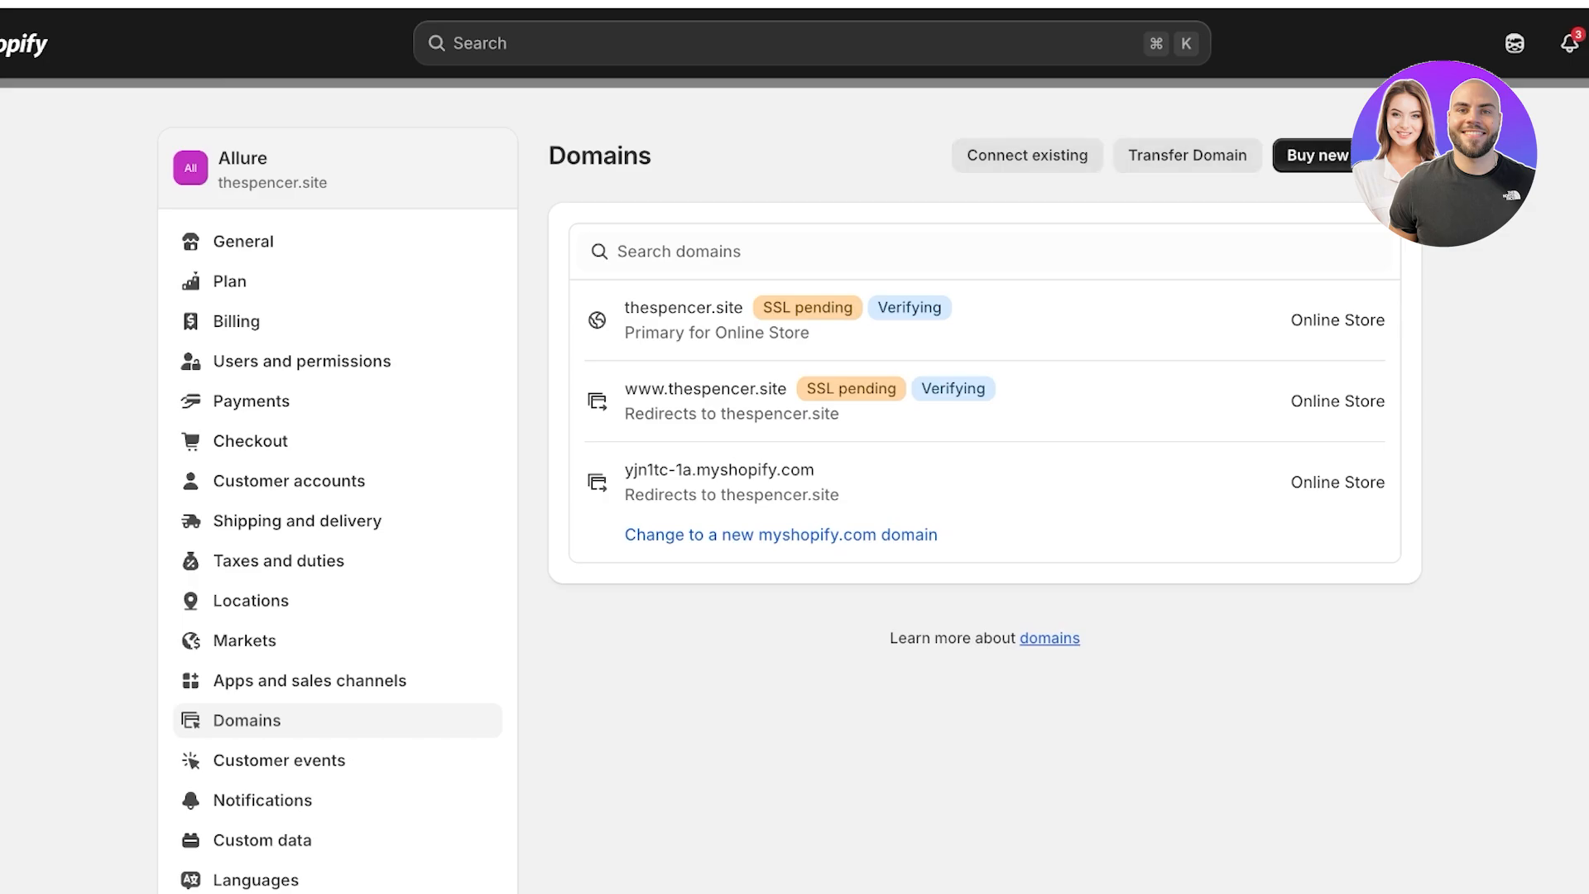
left_click(1315, 156)
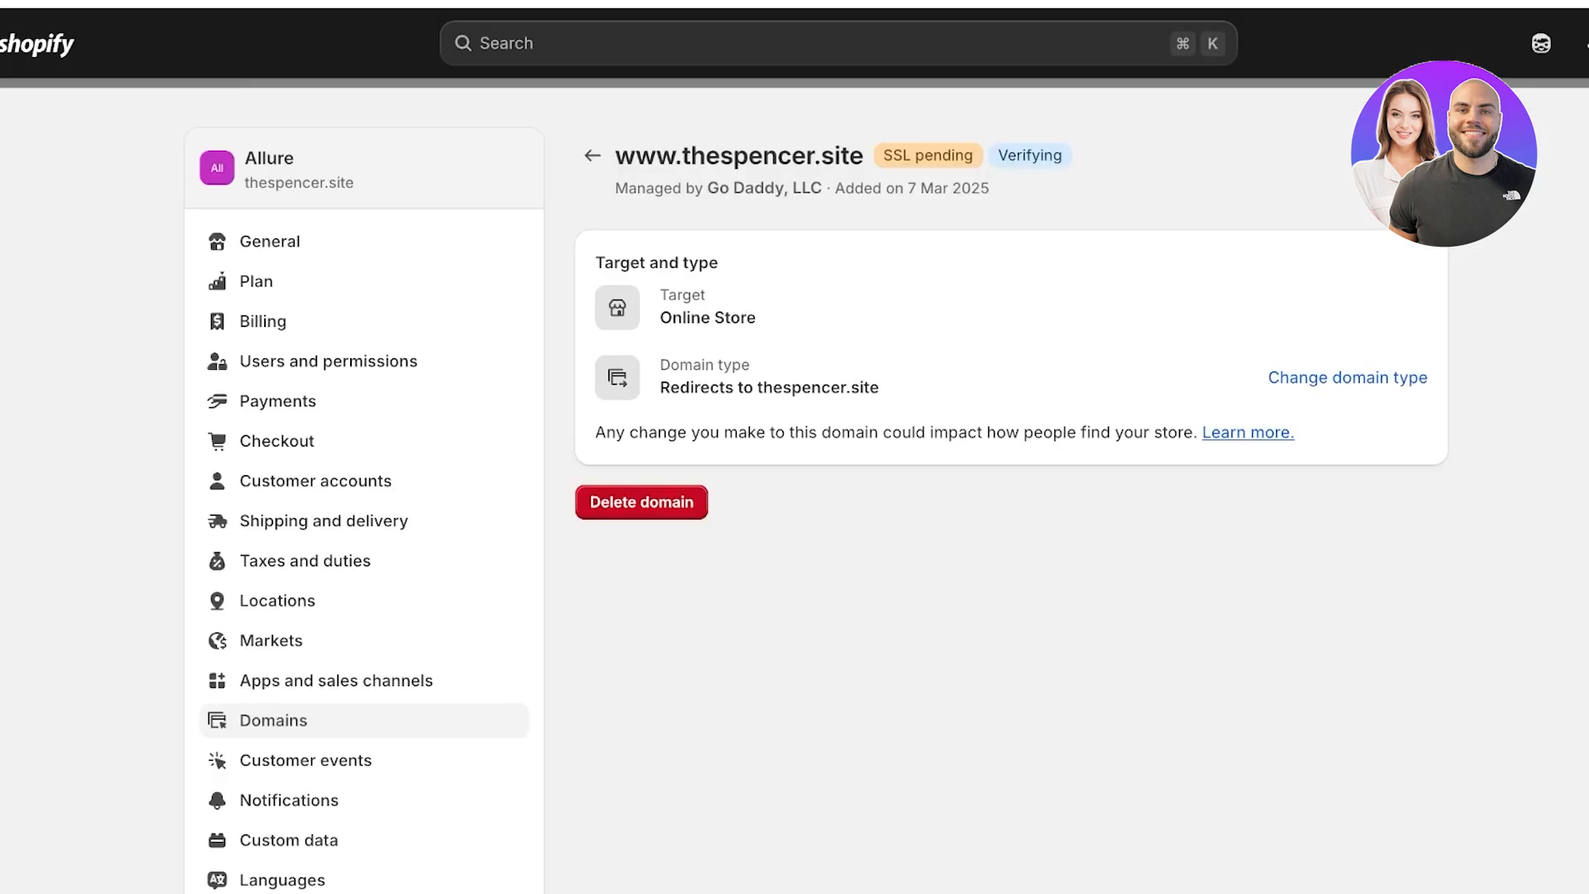
left_click(591, 156)
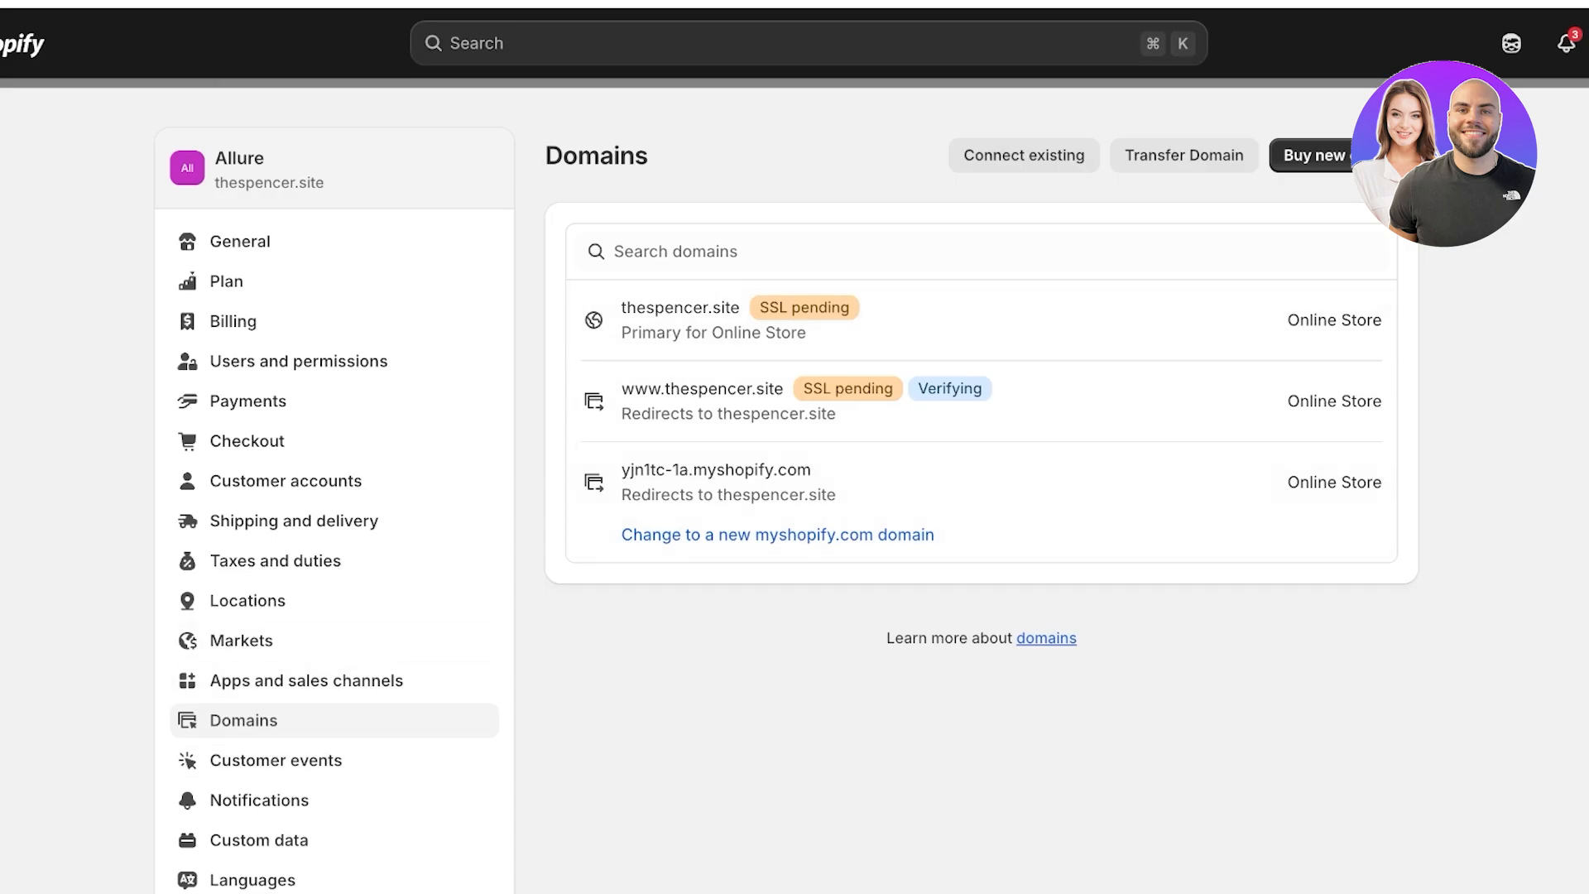
left_click(702, 400)
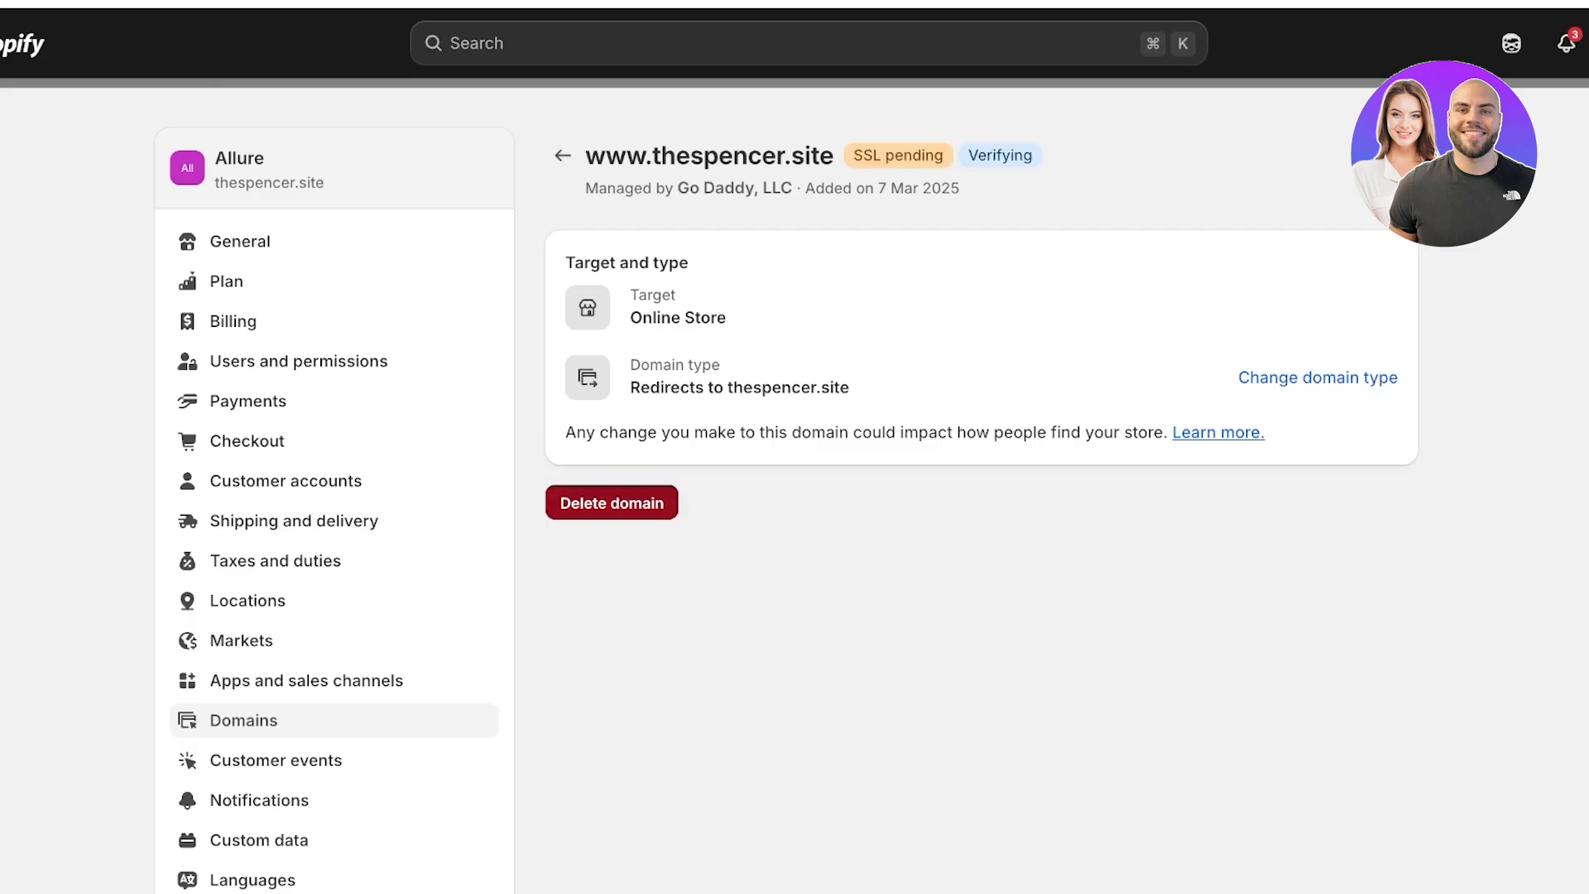
left_click(611, 503)
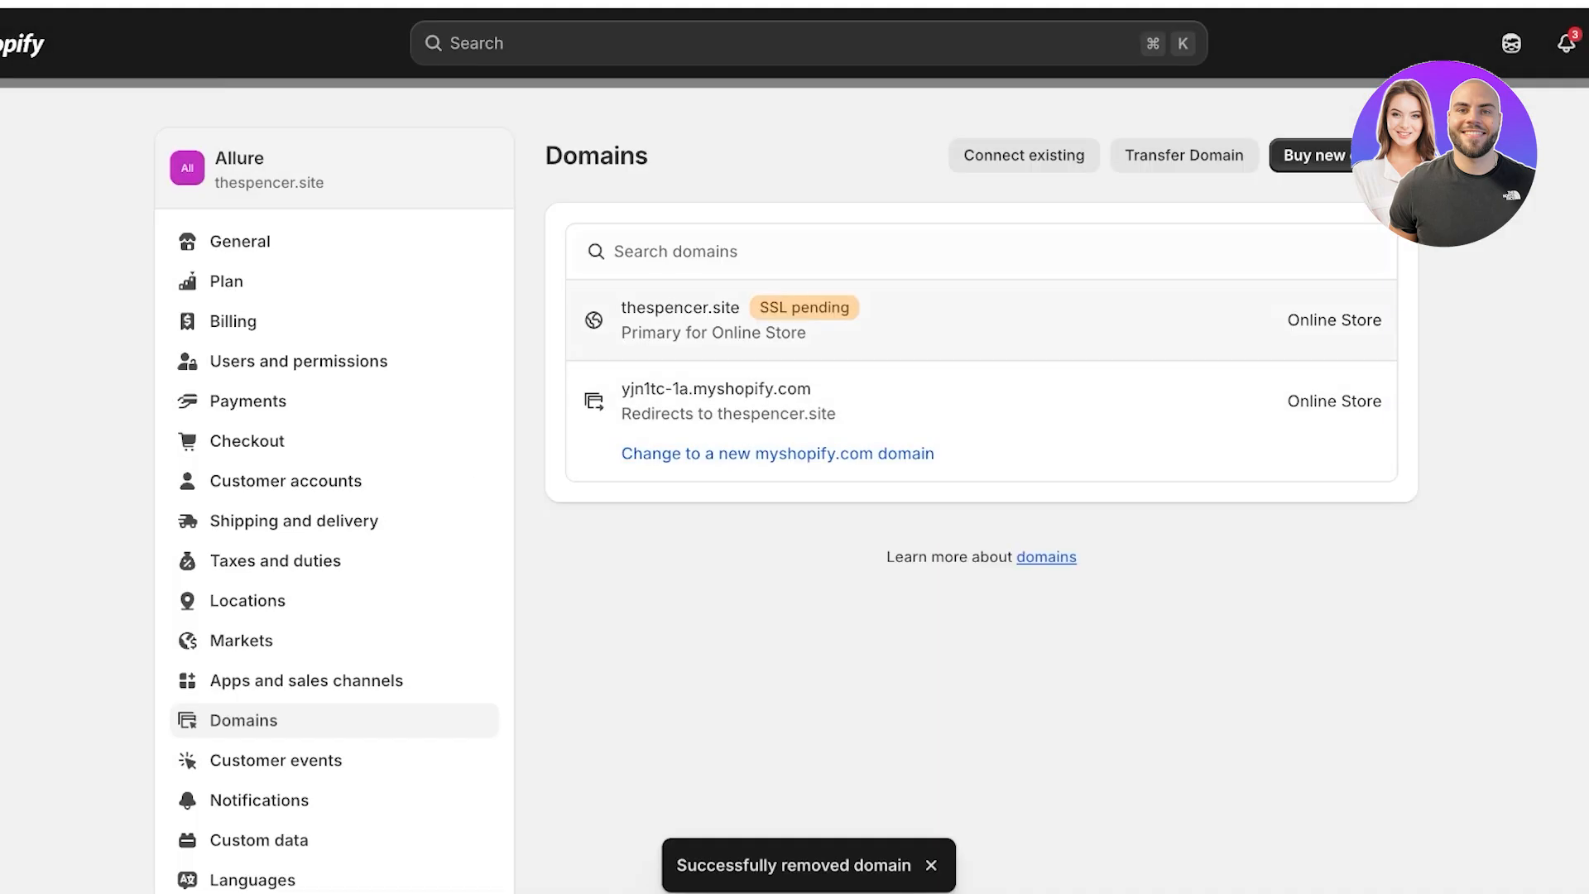
left_click(680, 320)
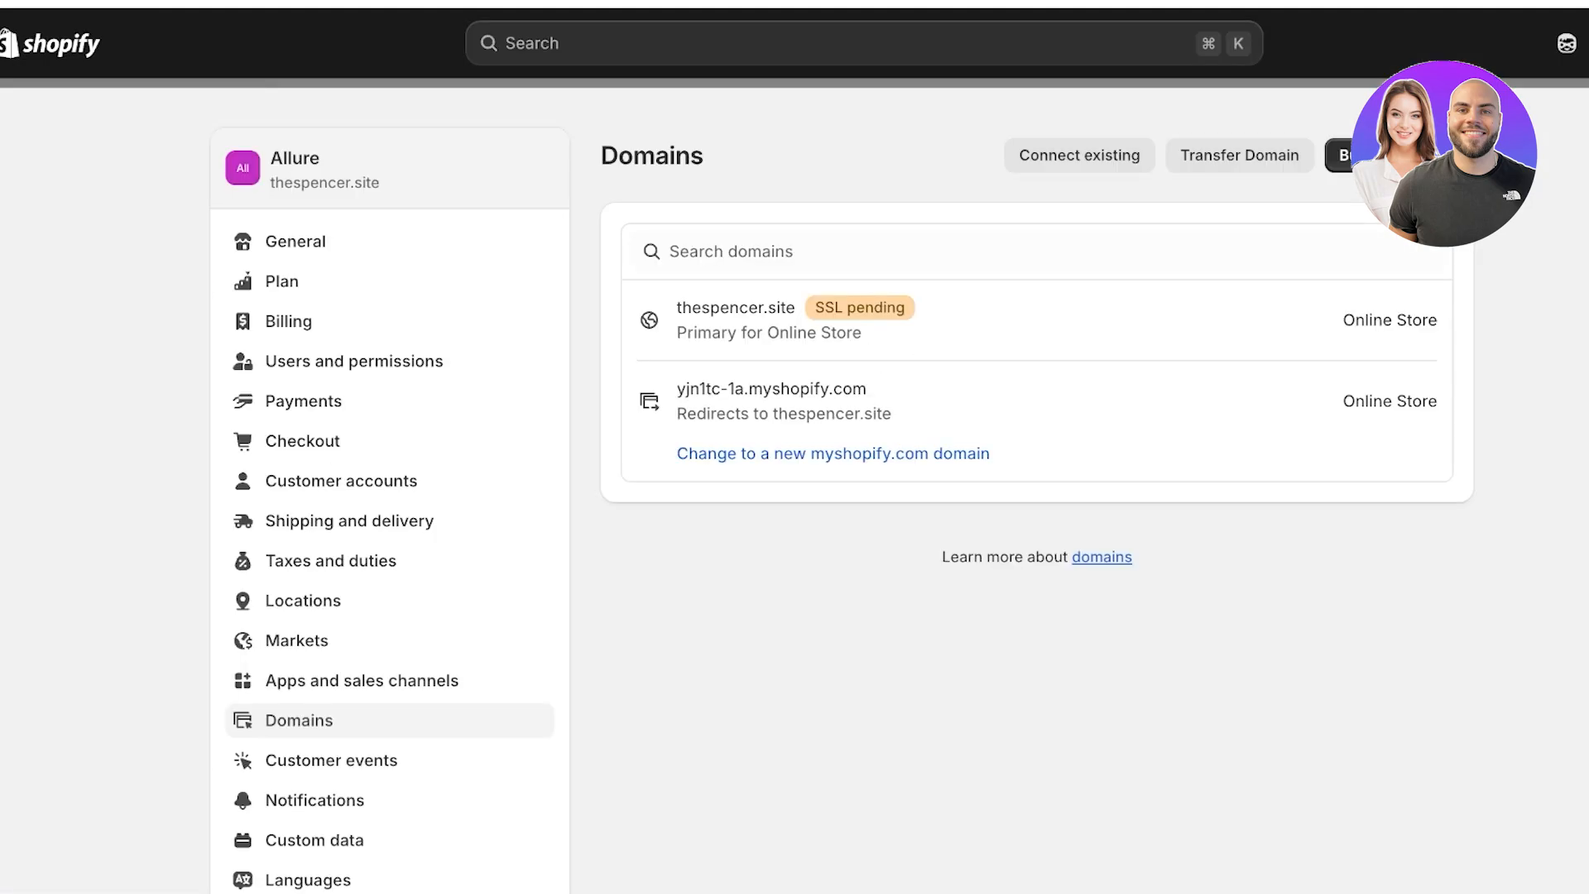
left_click(735, 319)
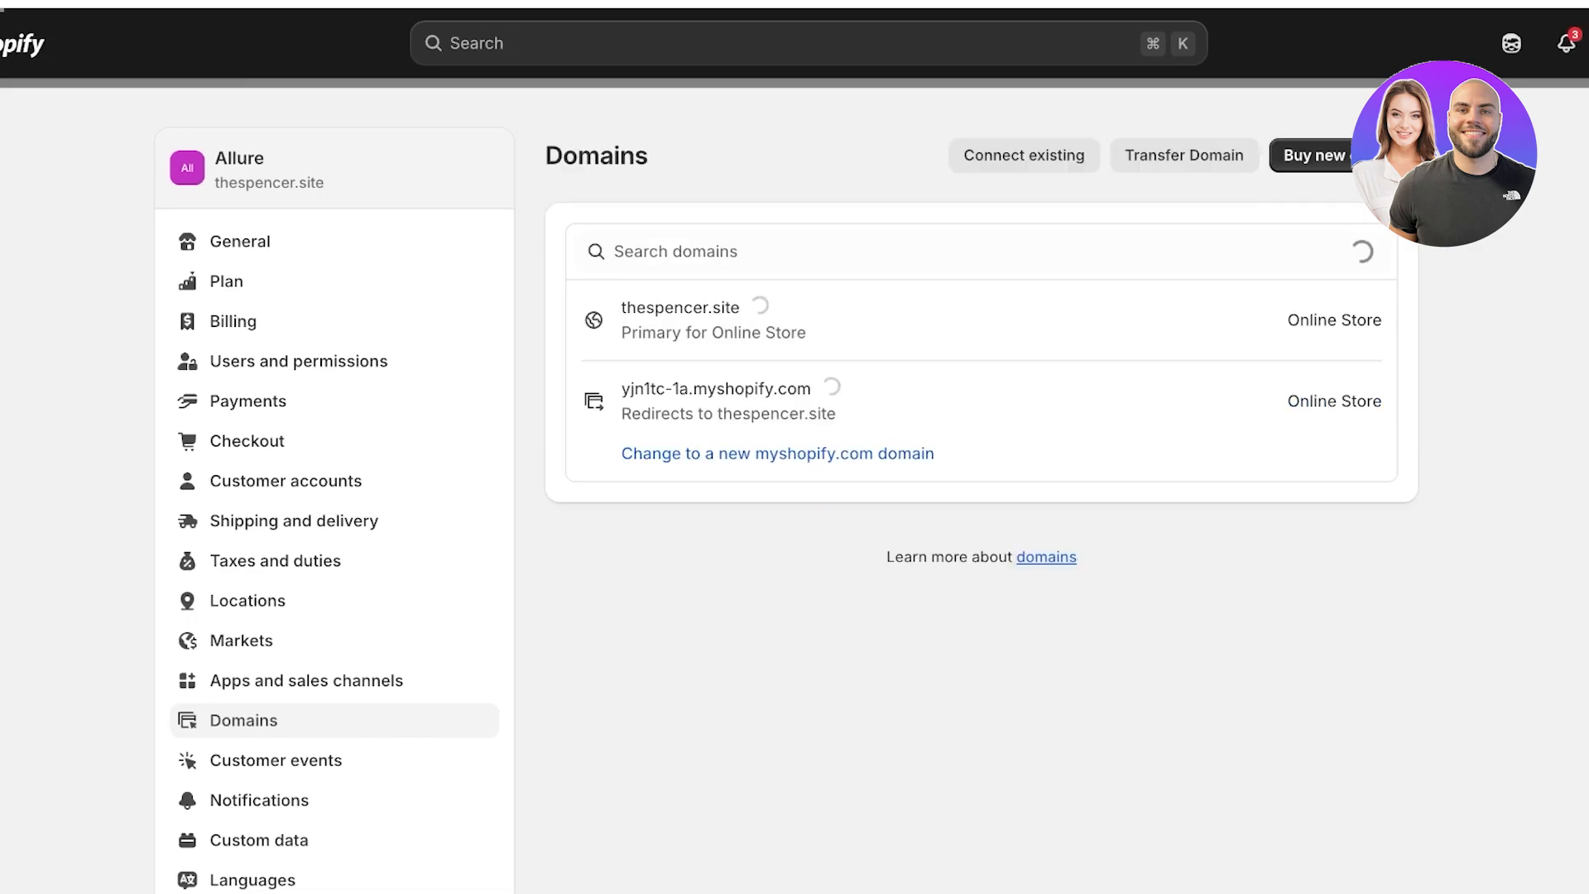
left_click(715, 400)
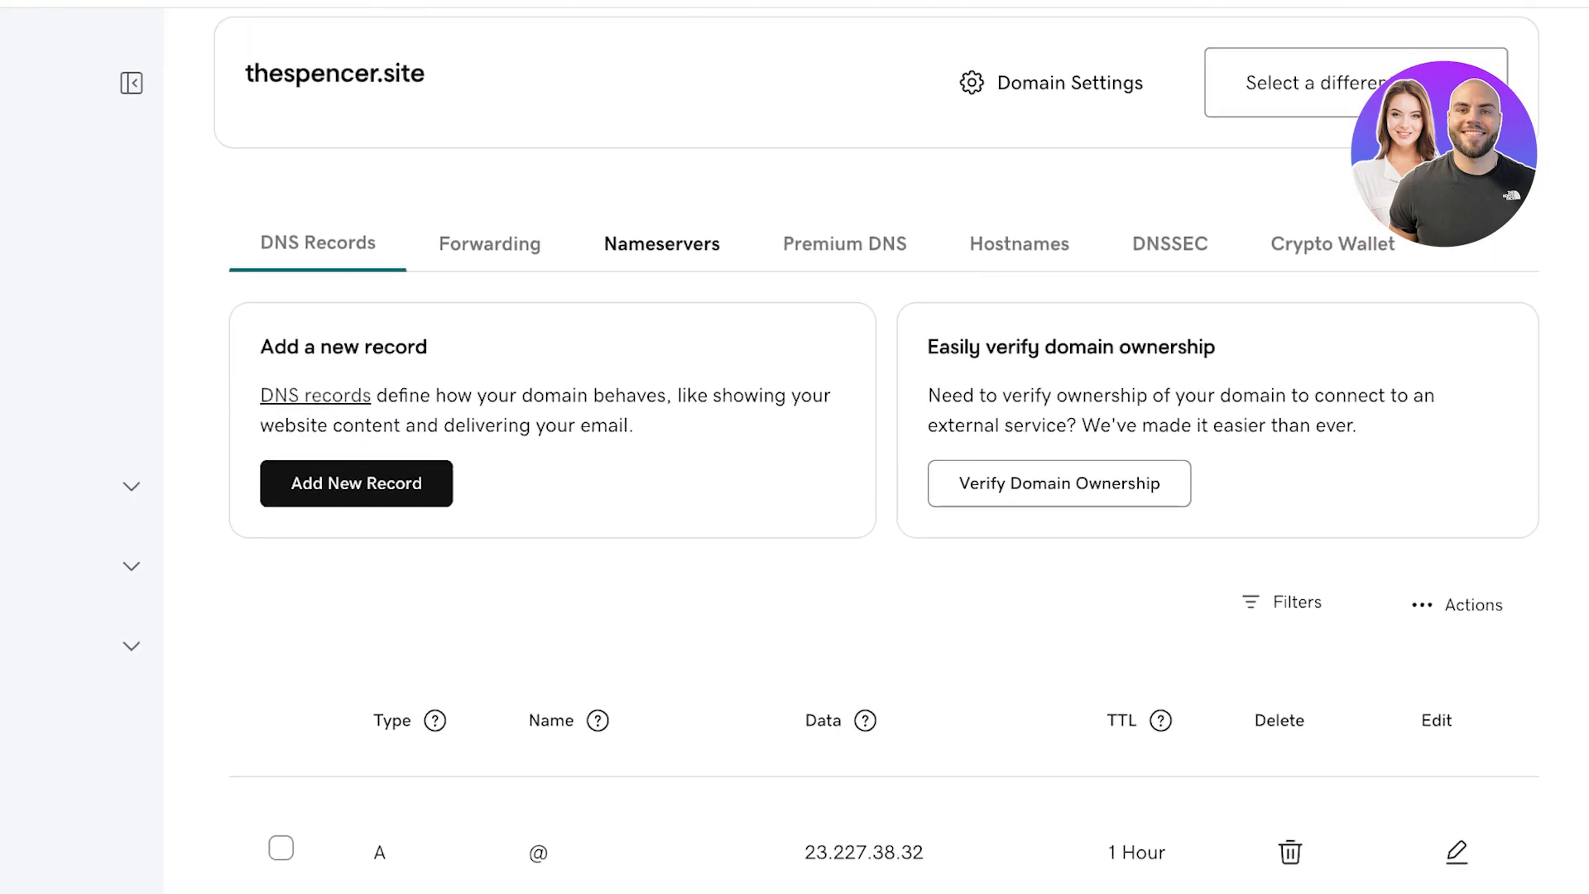
Start a blank new DNS record for thespencer.site, abandon it and go to the GoDaddy My Account home.
left_click(356, 481)
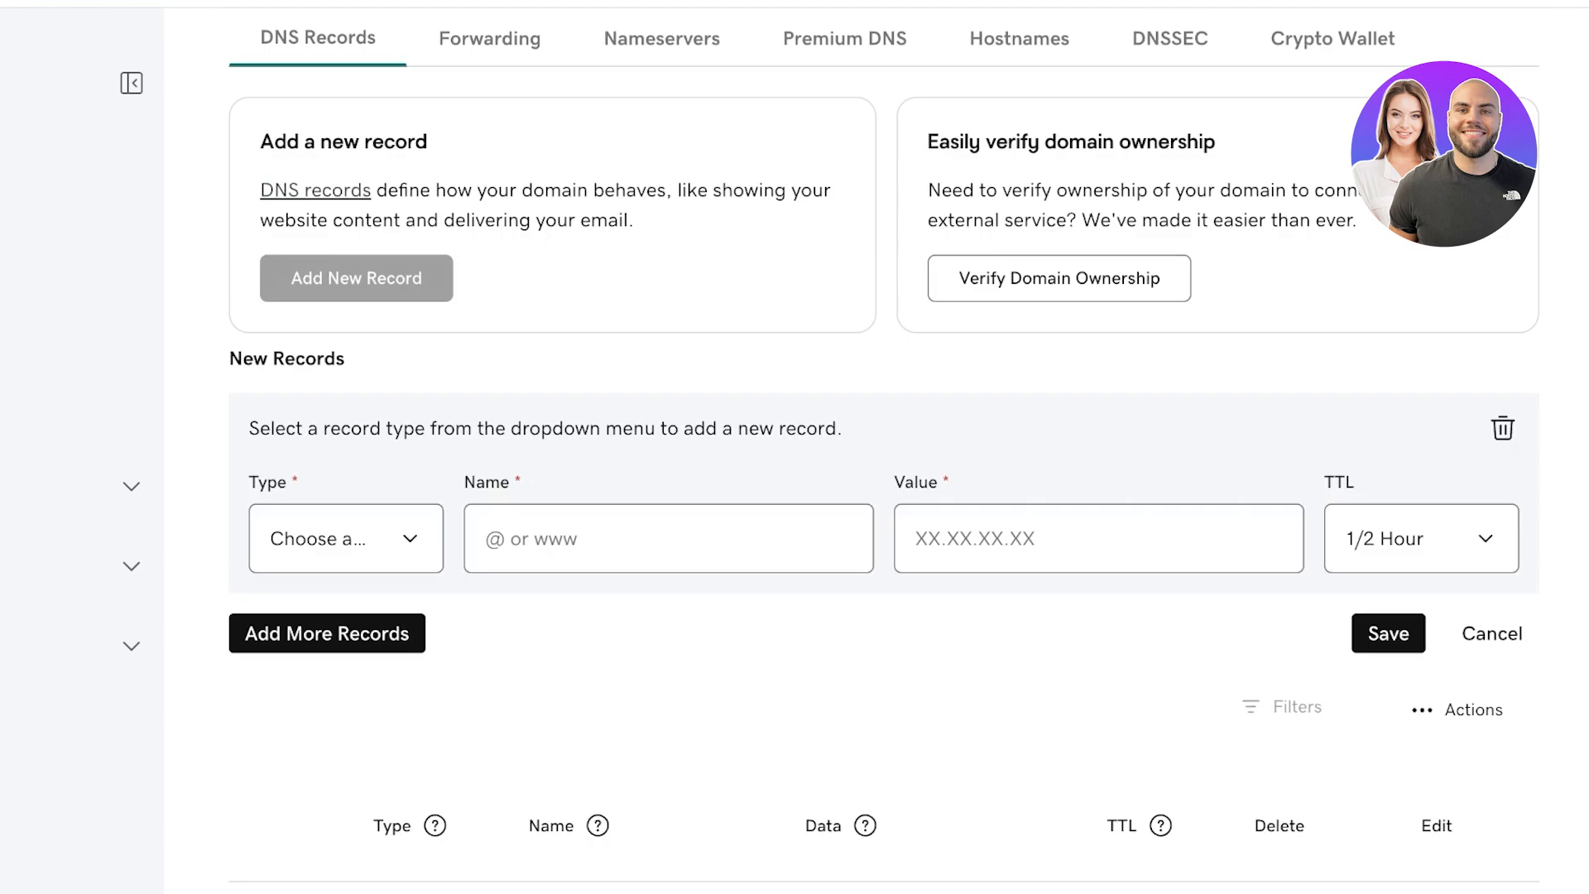
left_click(344, 537)
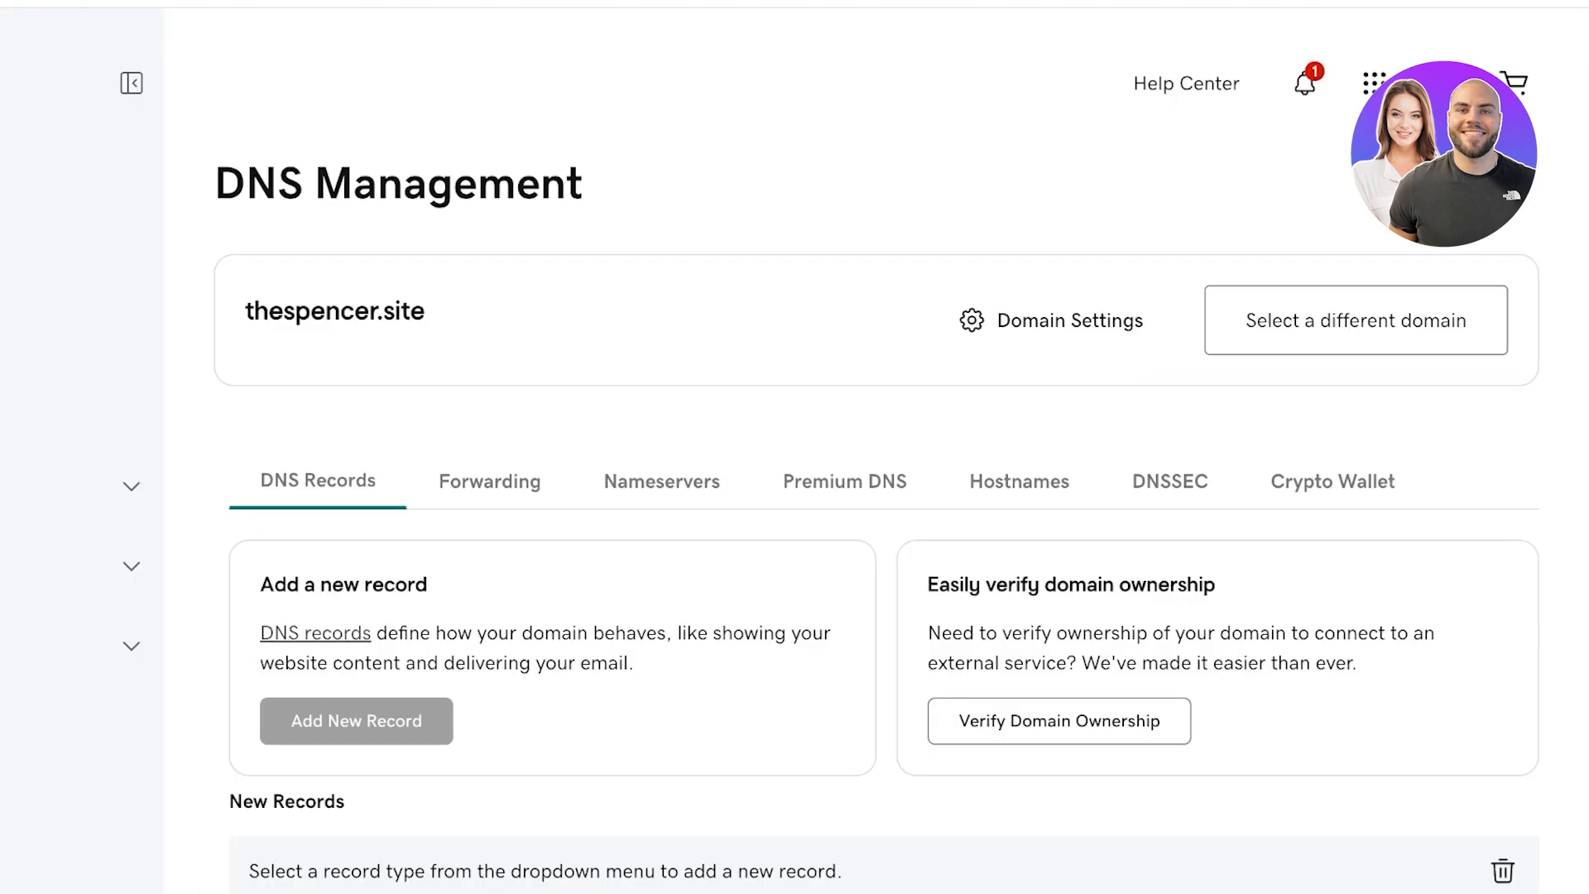
left_click(1374, 83)
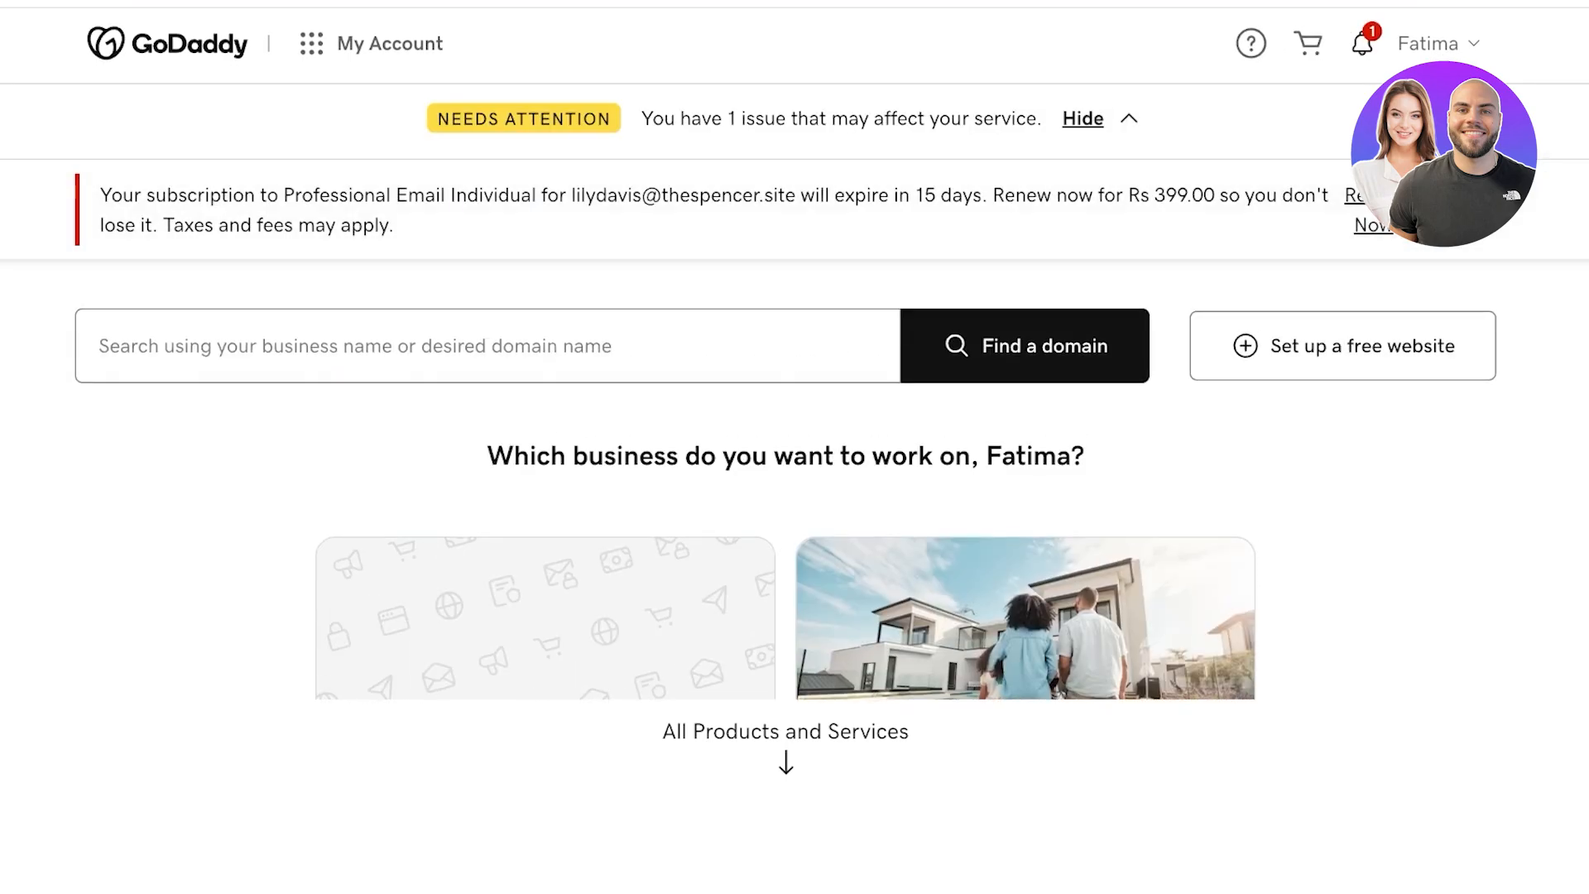
Search GoDaddy domains for 'meraki clothing', showing merakiclothing.co available and .com taken.
left_click(1083, 118)
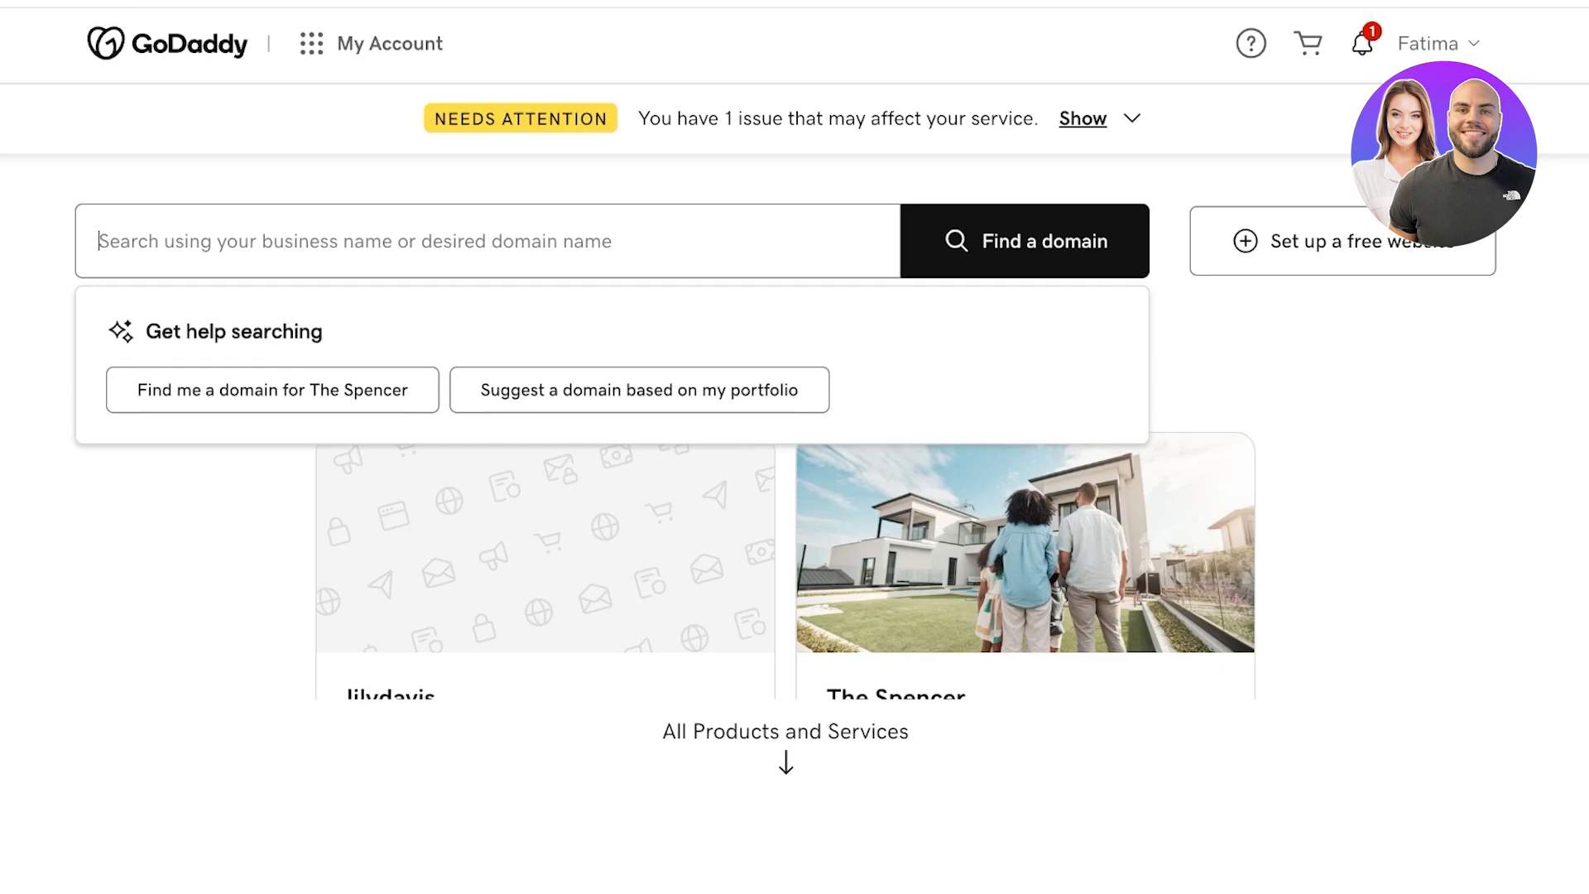
type("meraki clothing")
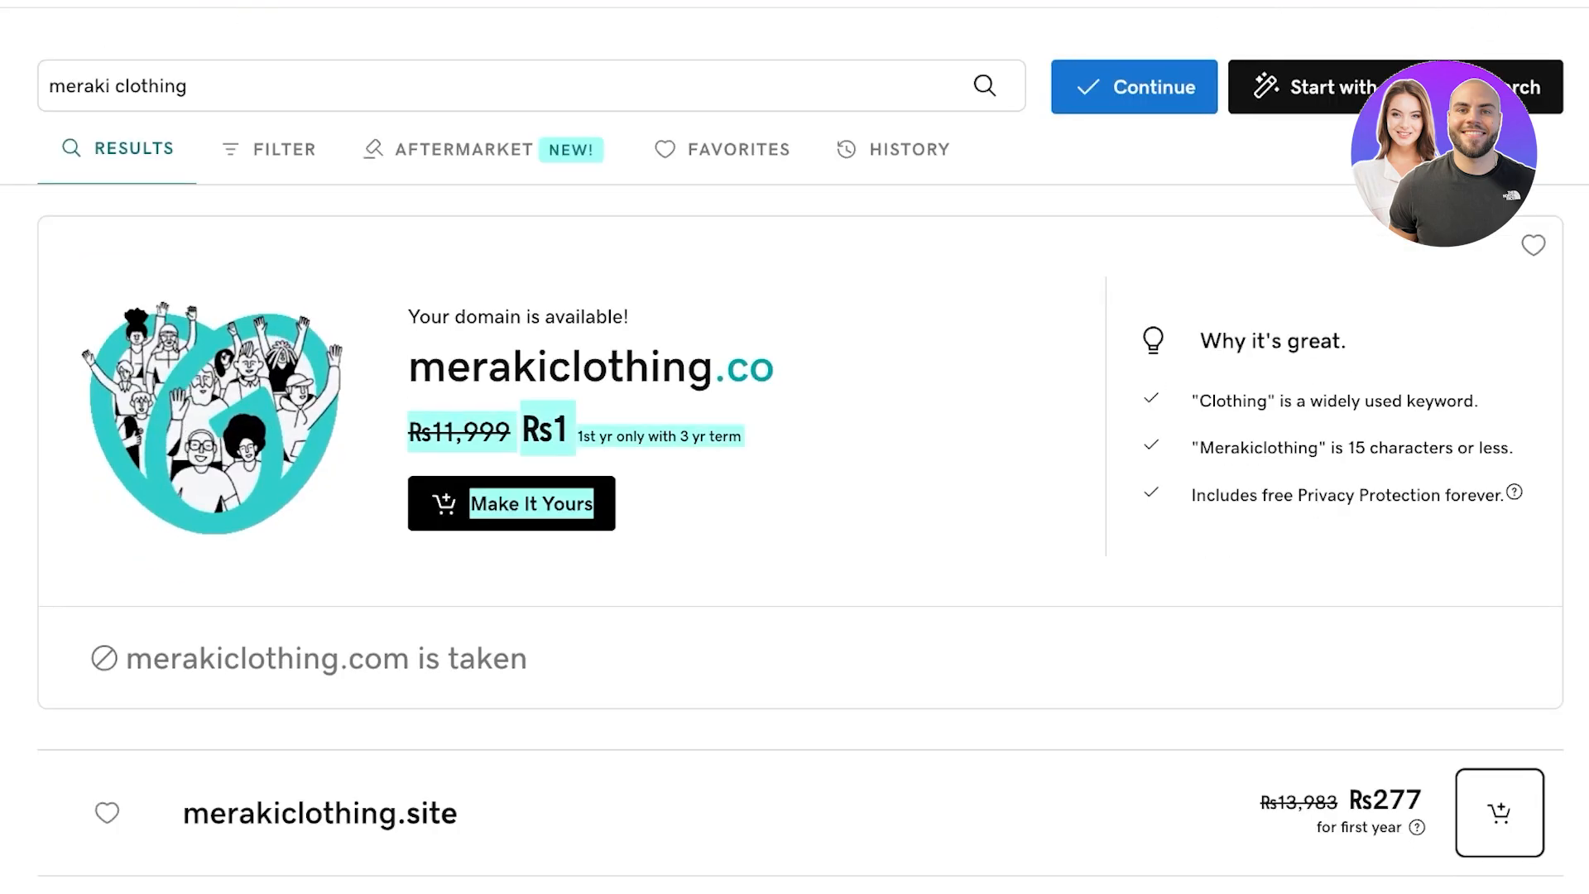
Review the meraki clothing results and show the Aftermarket premium listings like officialmerakistore.com.
scroll("down", 3)
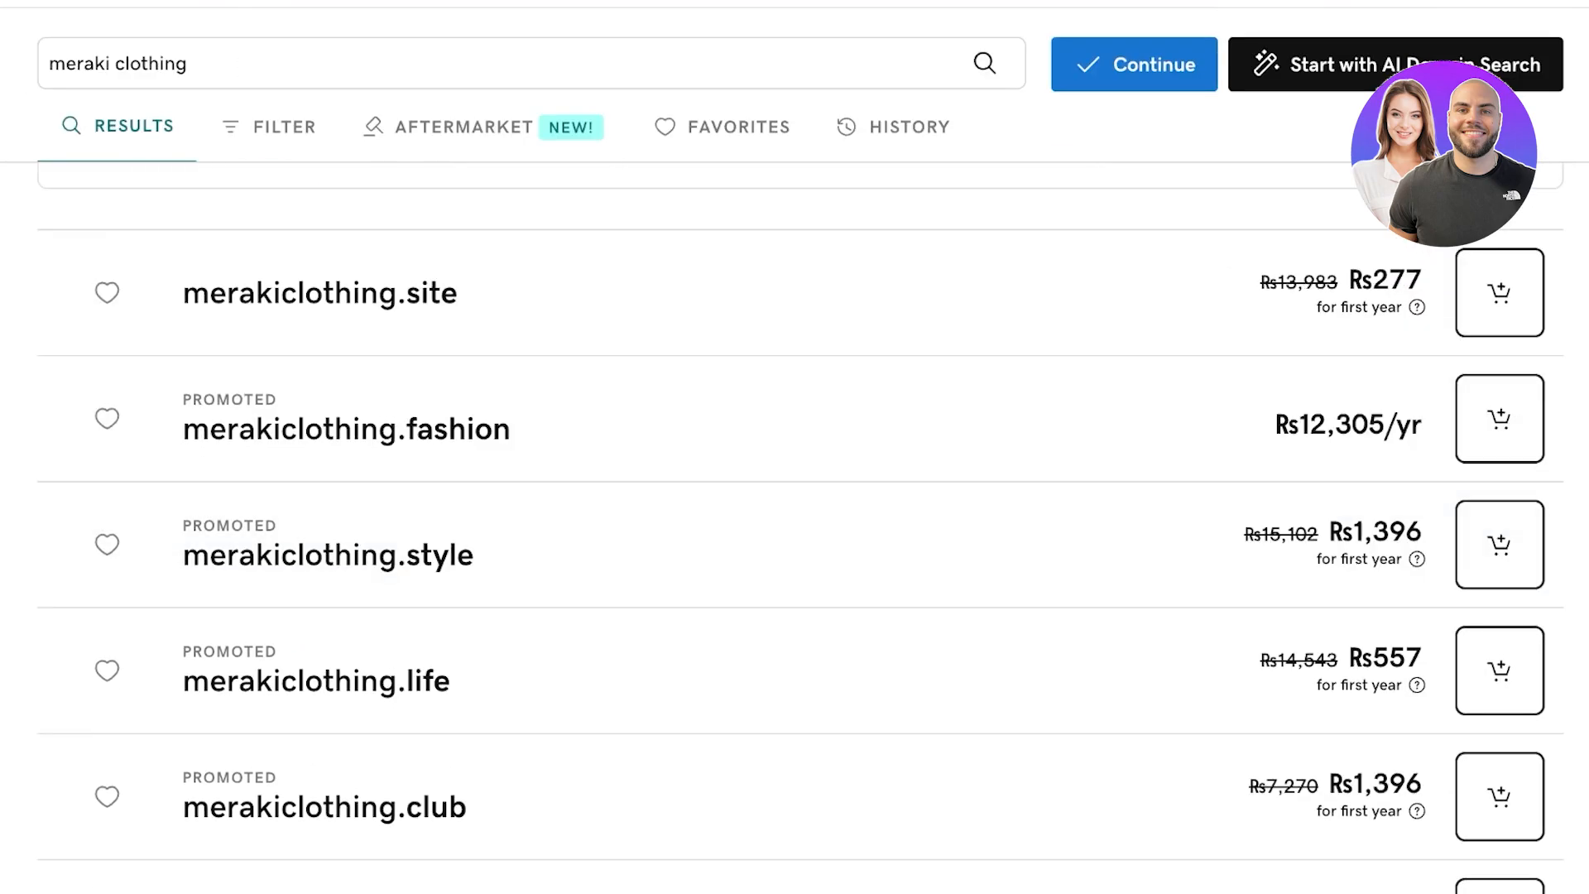
scroll("down", 3)
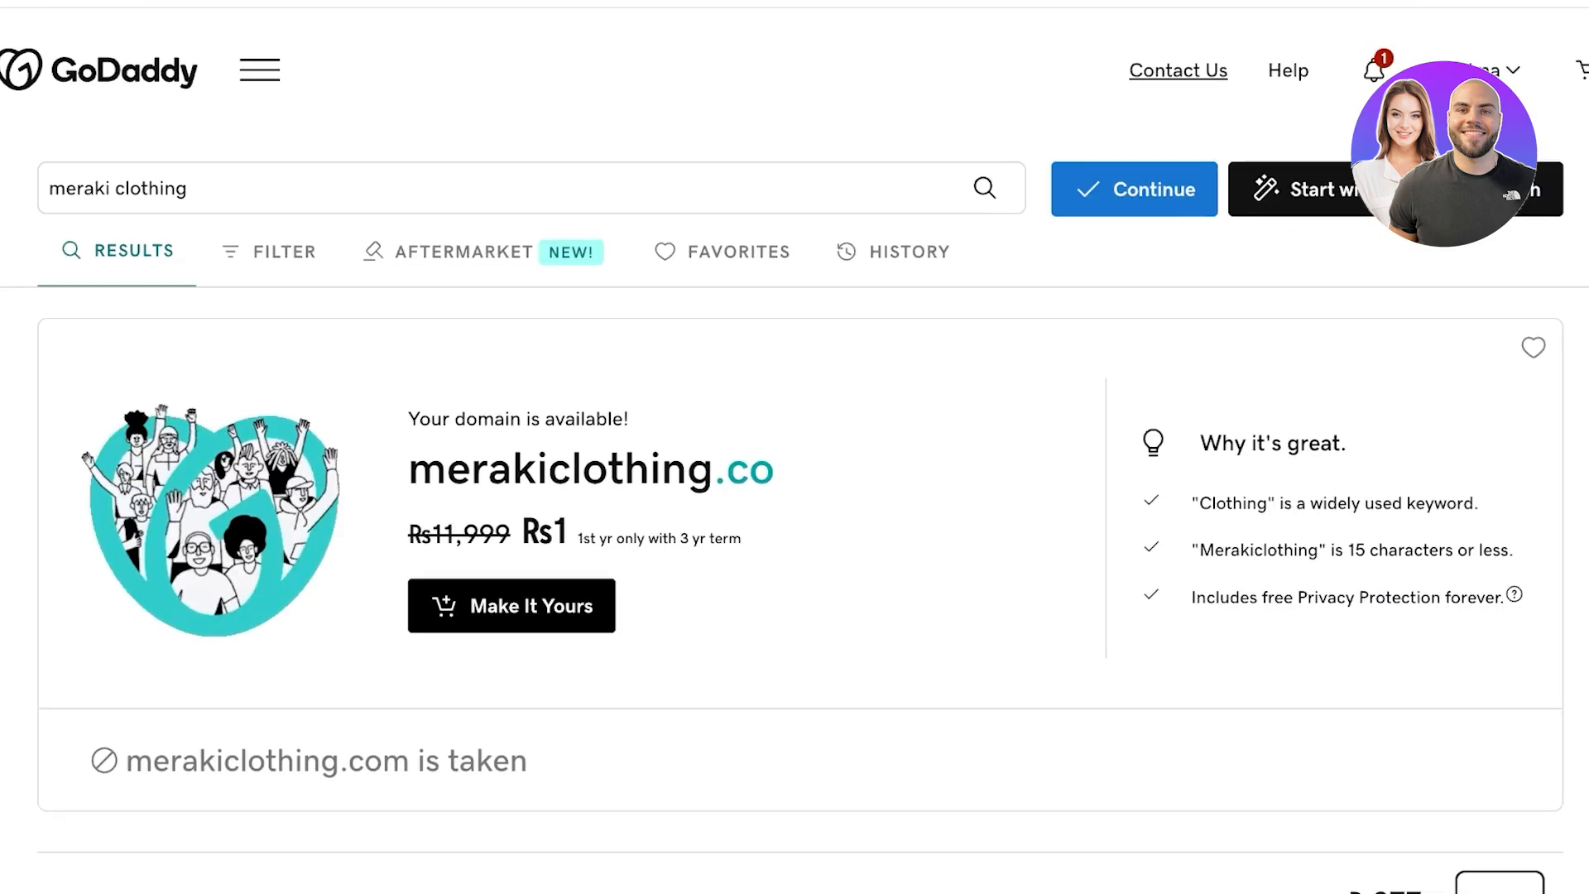
scroll("down", 3)
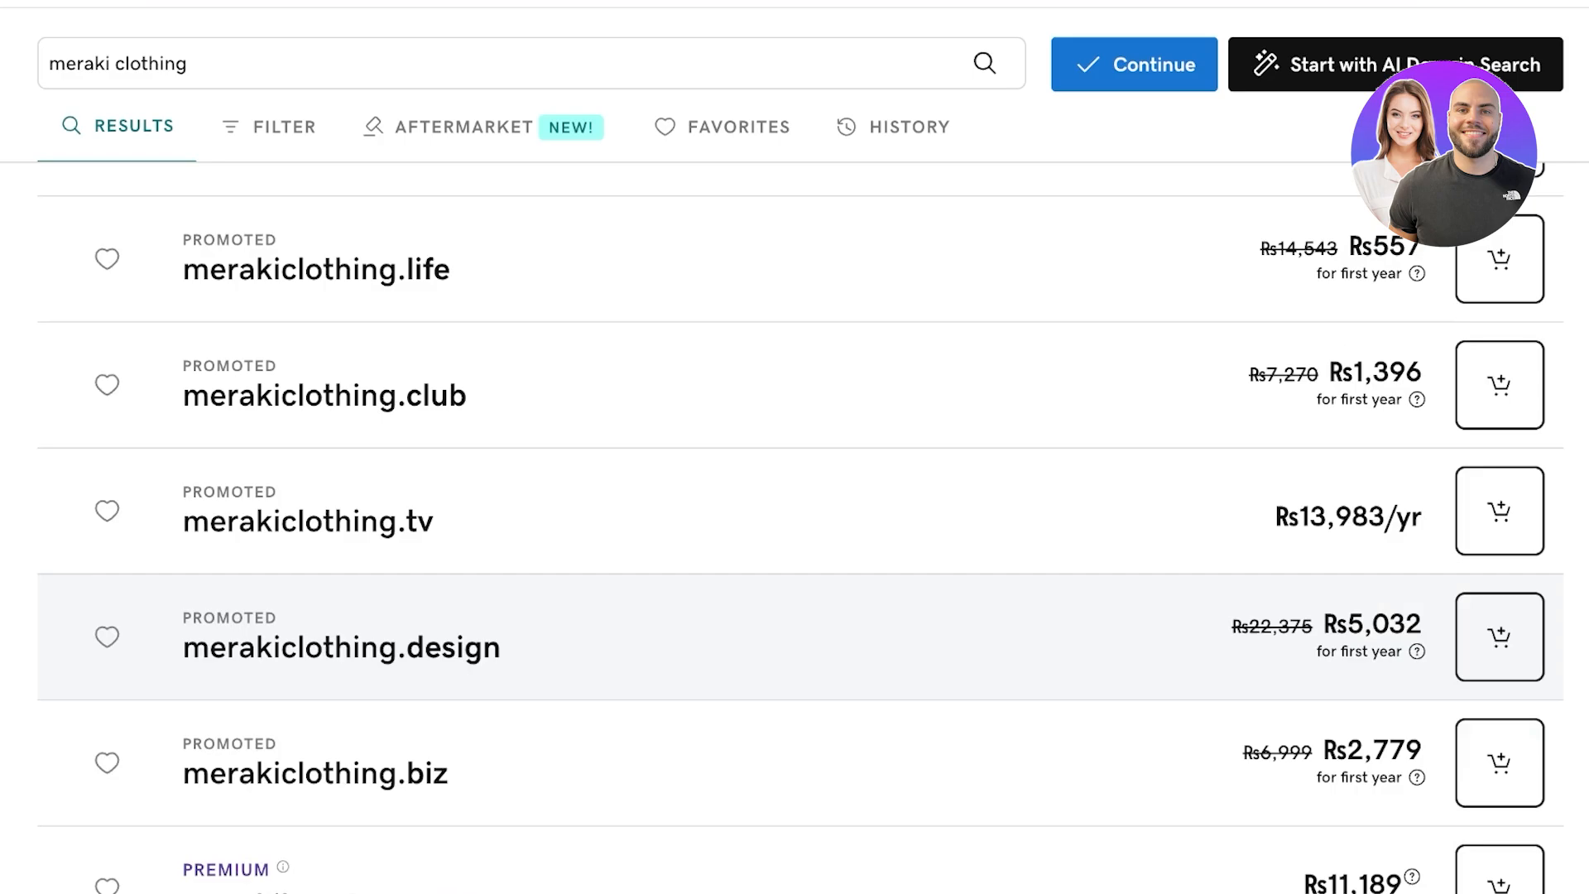
left_click(465, 128)
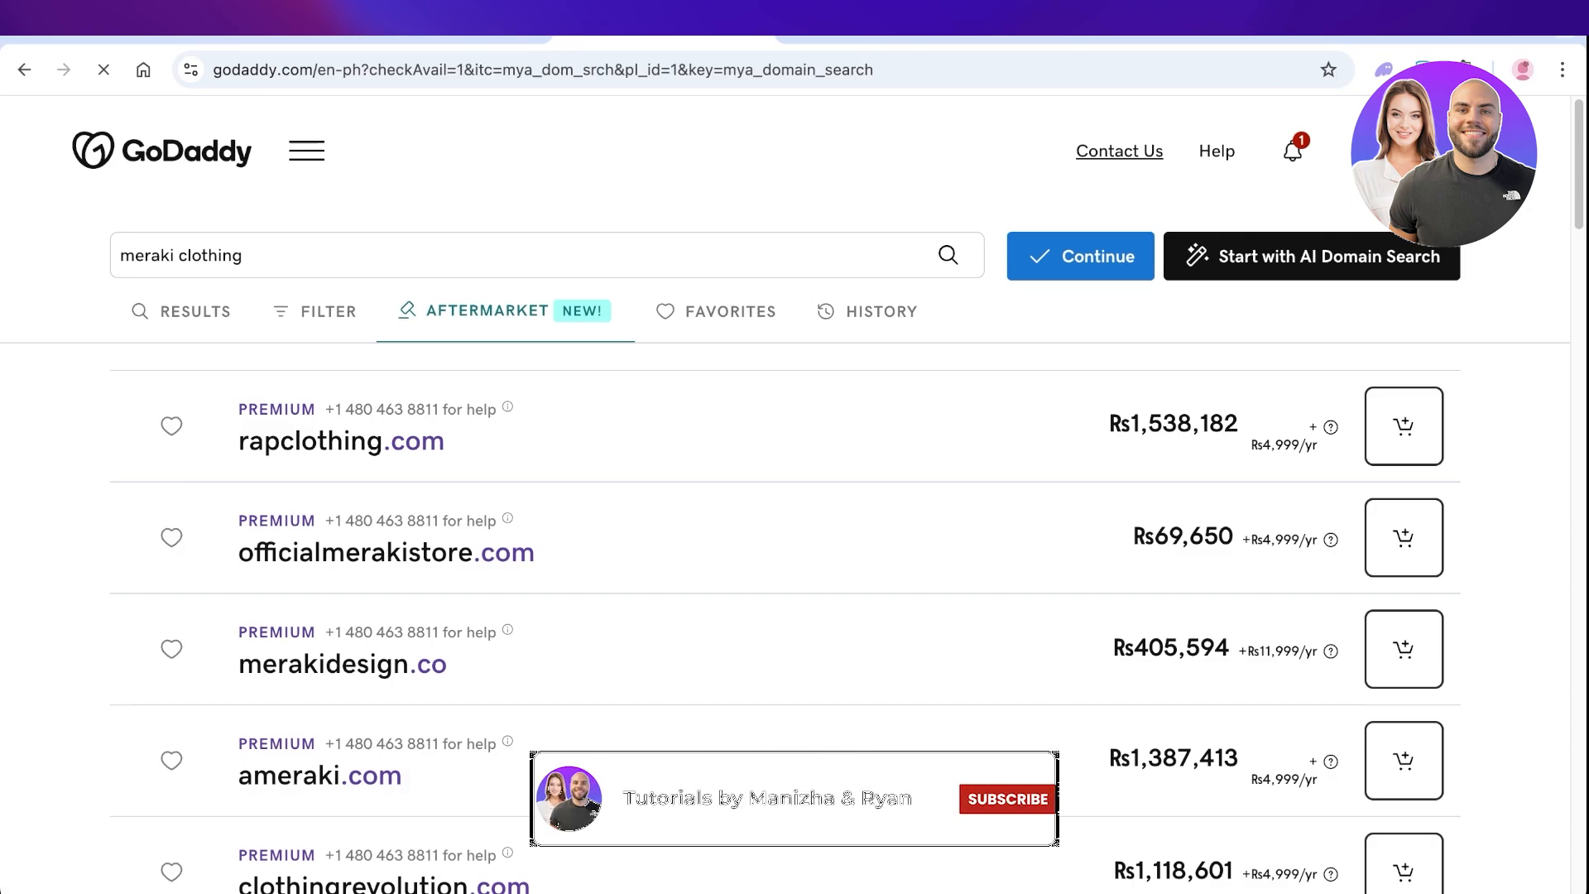
left_click(1005, 798)
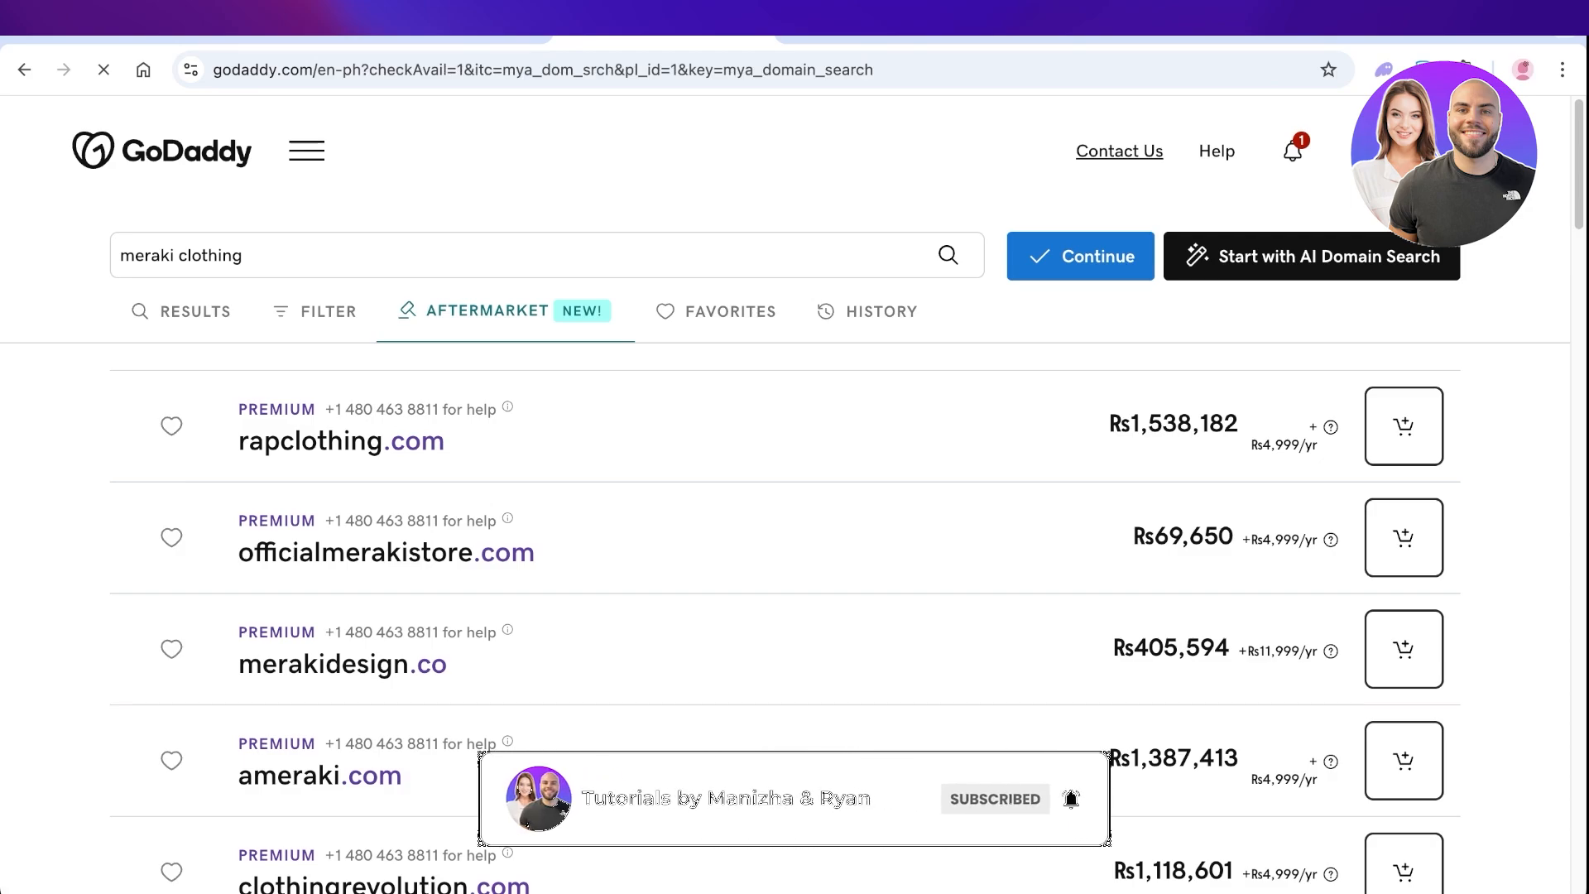
left_click(993, 798)
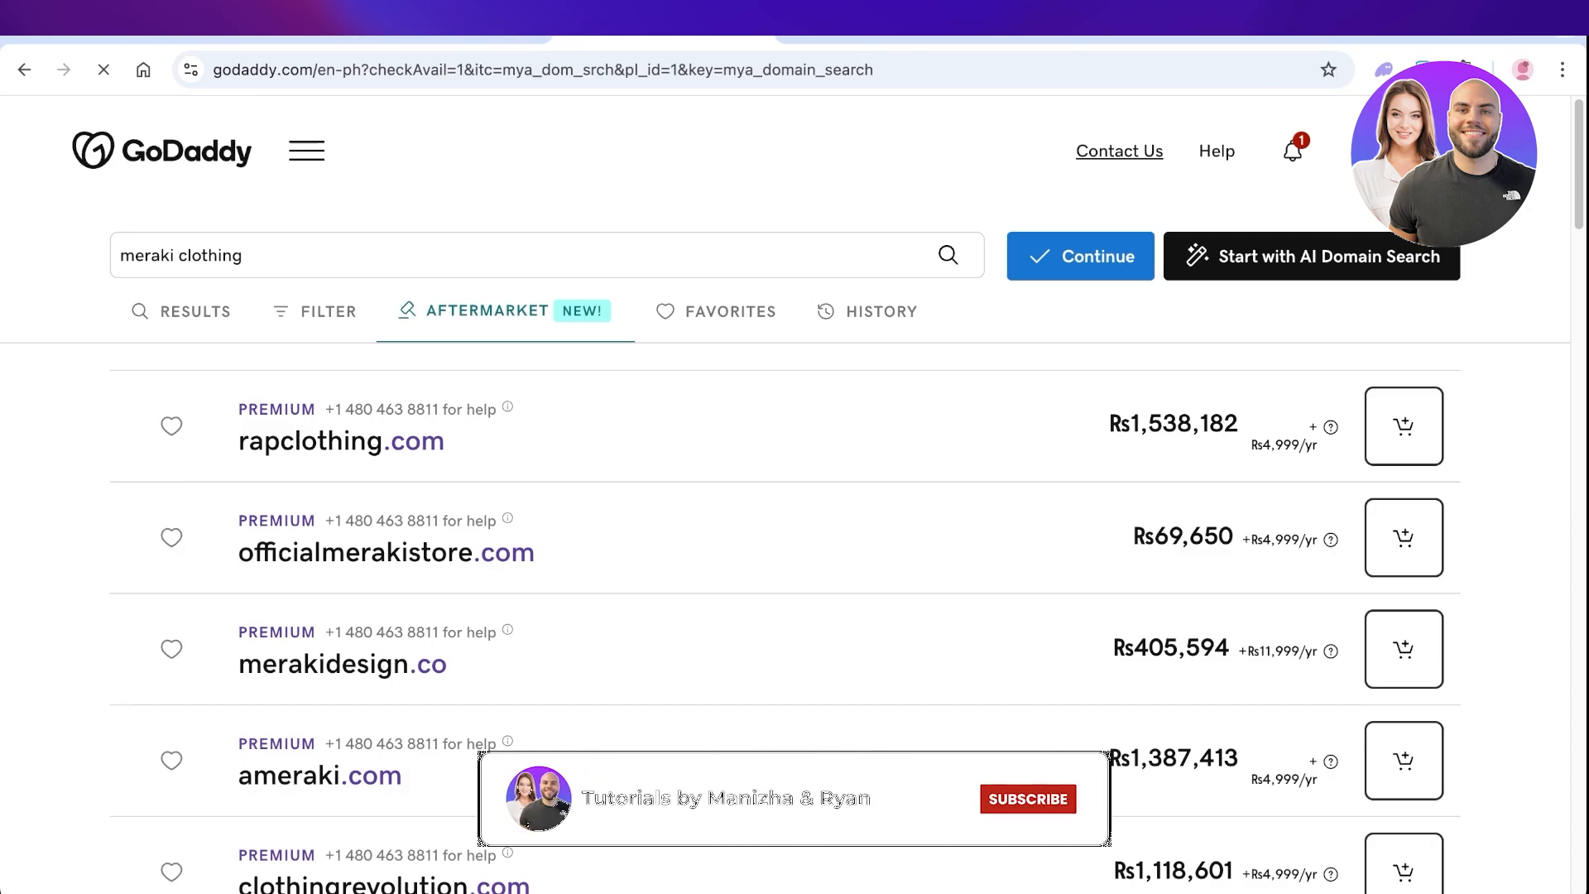